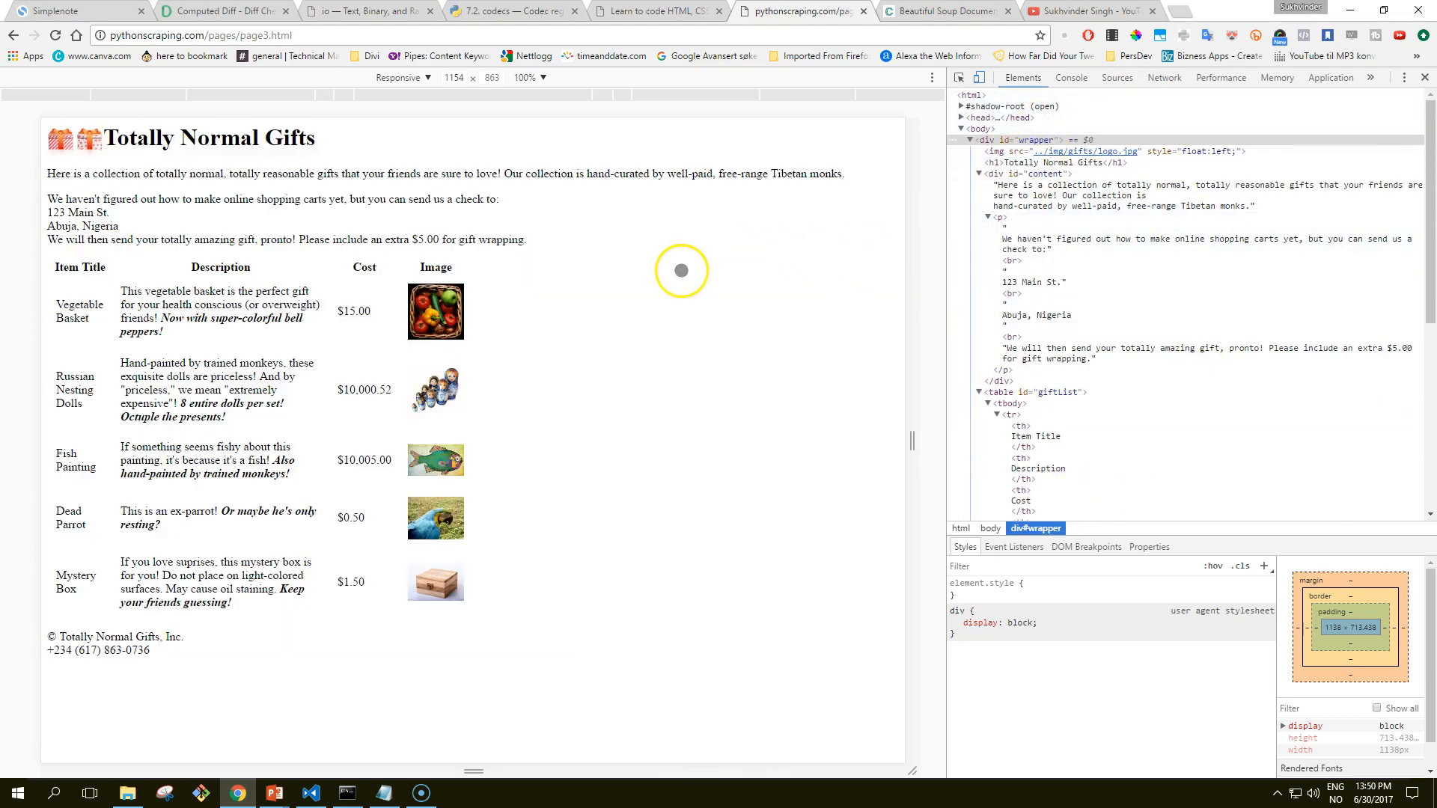
Step: Create a new file named scrape_shop_children.py in the First Web Scraper folder
{"action": "right_click", "coordinate": [681, 271]}
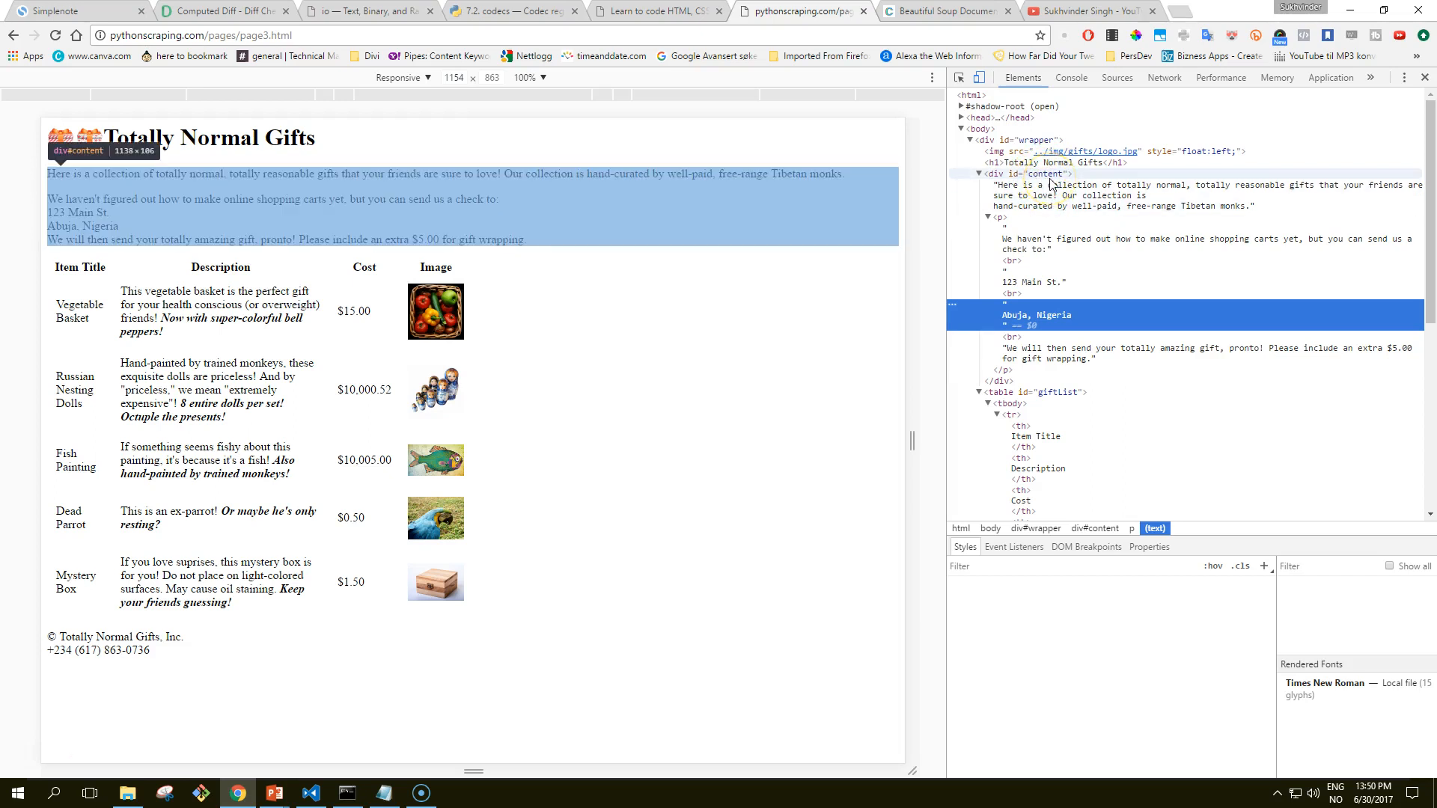
{"action": "mouse_move", "coordinate": [1056, 175]}
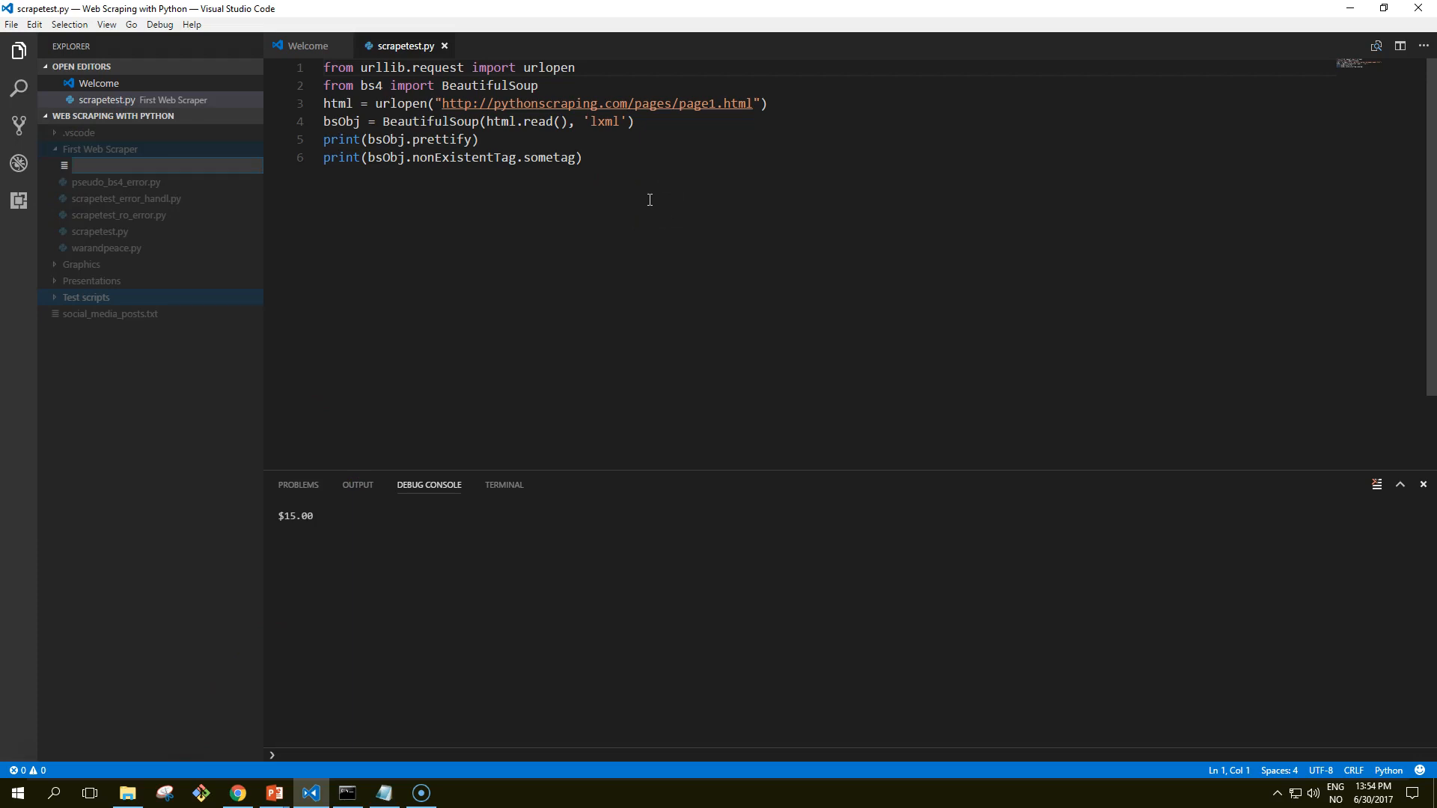
{"action": "type", "text": "scrasp"}
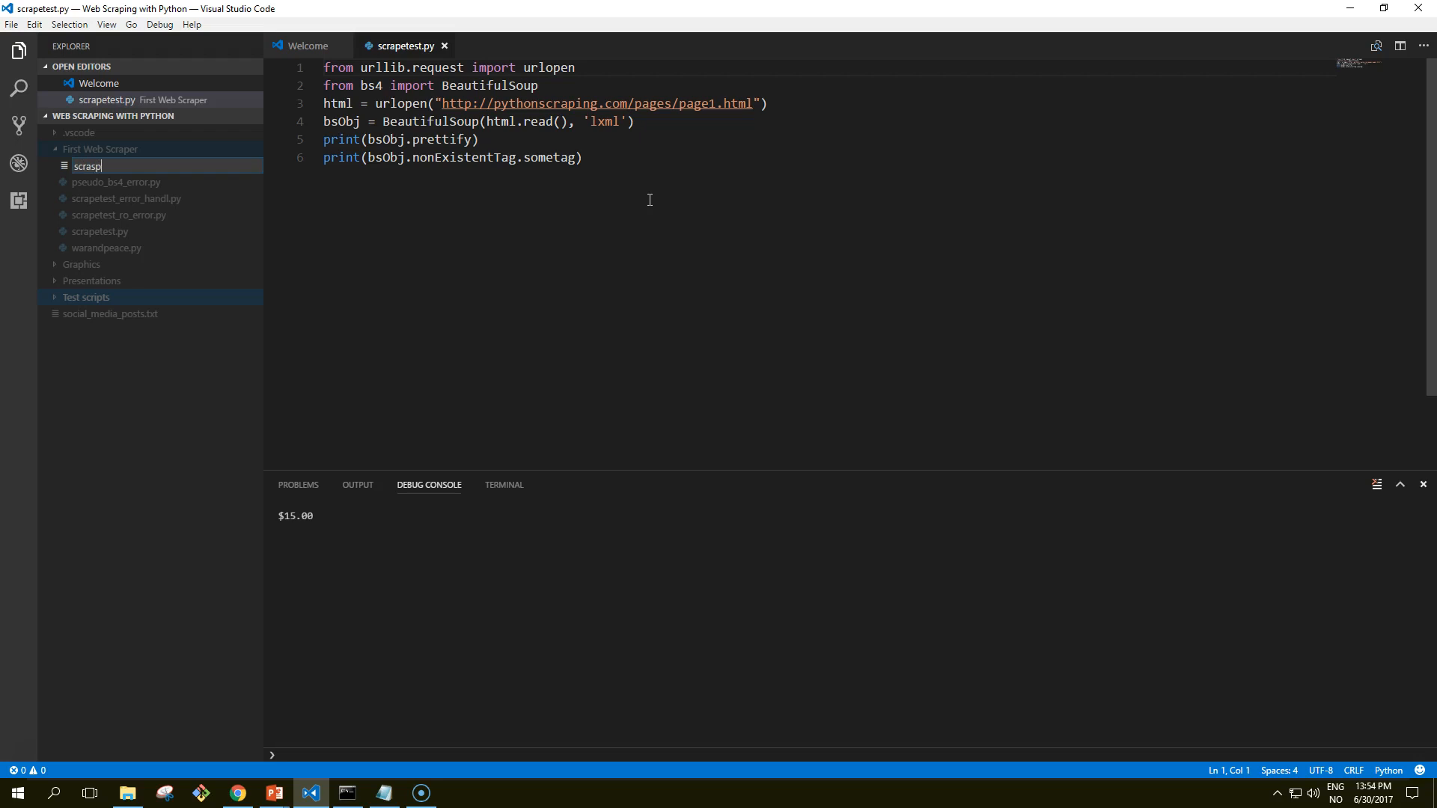
{"action": "type", "text": "scrape_shop_d"}
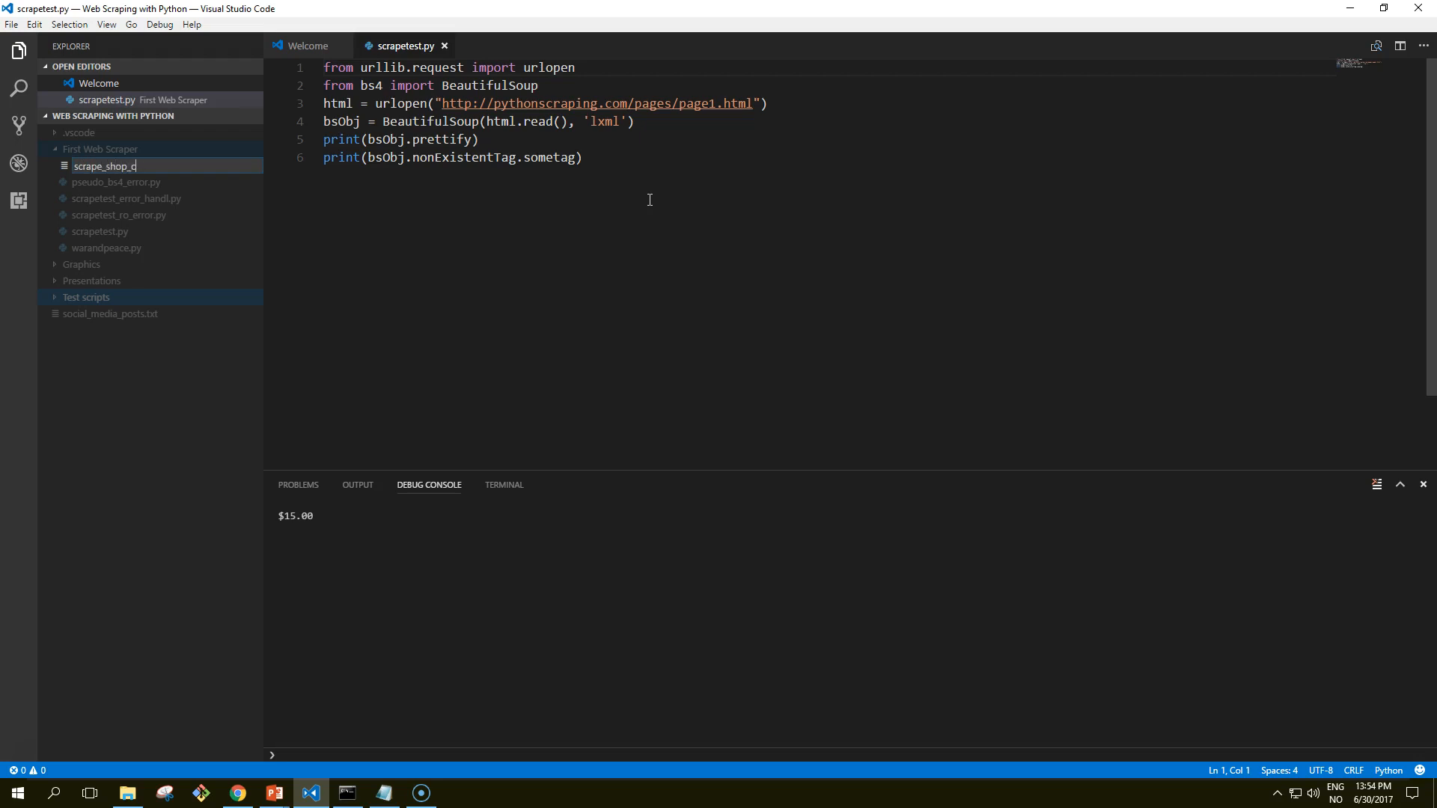
{"action": "type", "text": "hildren.py"}
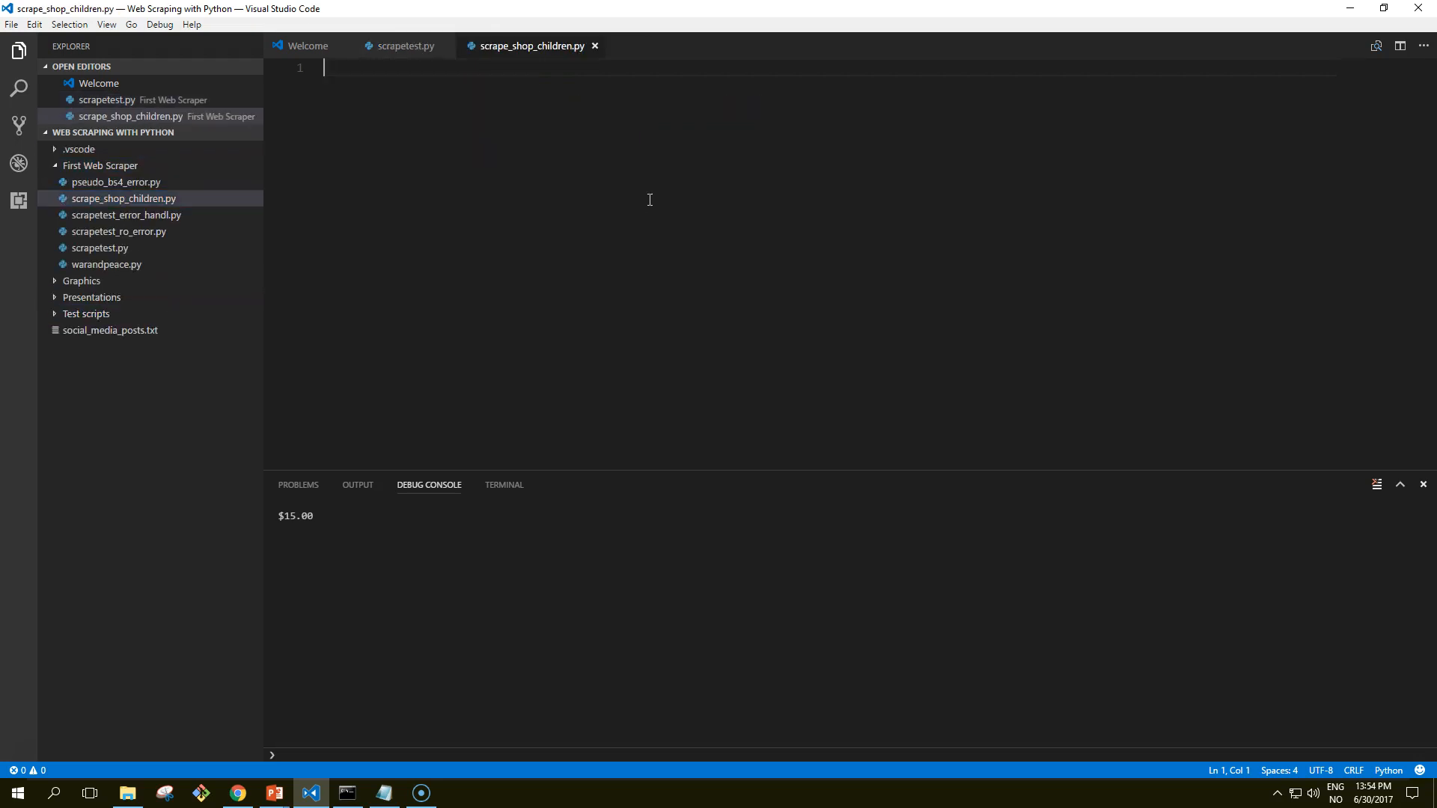
Step: Import urlopen from urllib.request and BeautifulSoup from bs4, leaving a blank line after
{"action": "type", "text": "from urlli"}
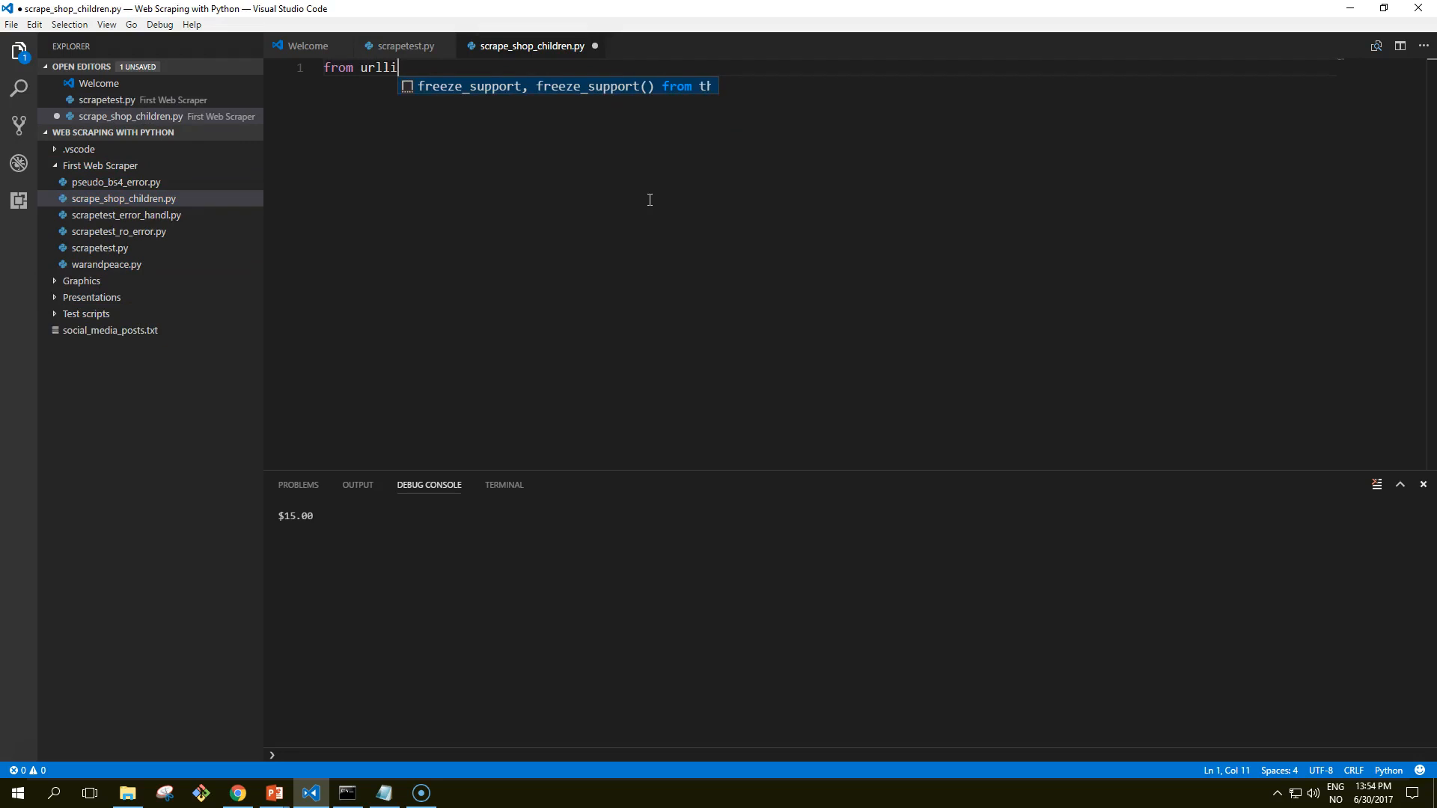
{"action": "type", "text": "b."}
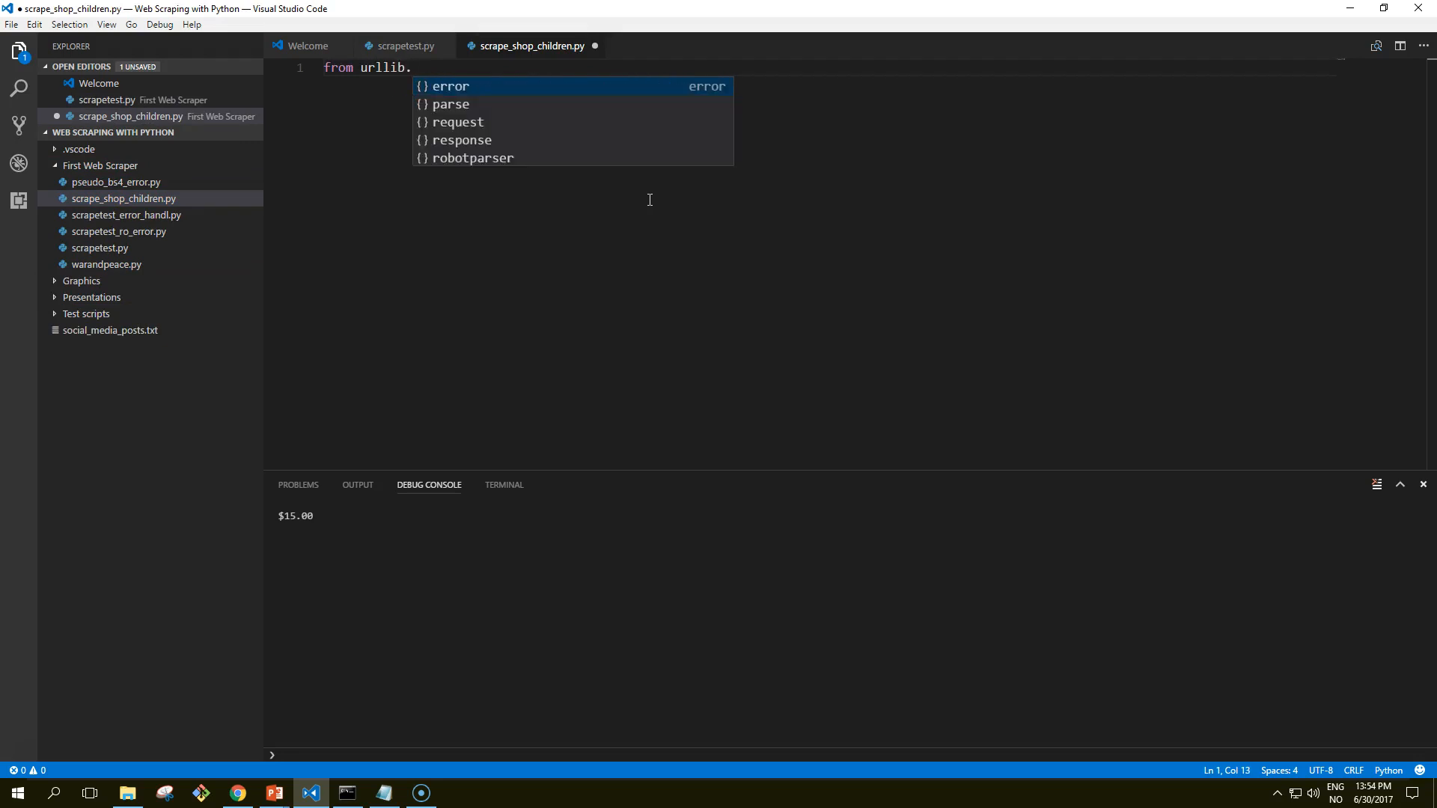
{"action": "type", "text": "request import urlope"}
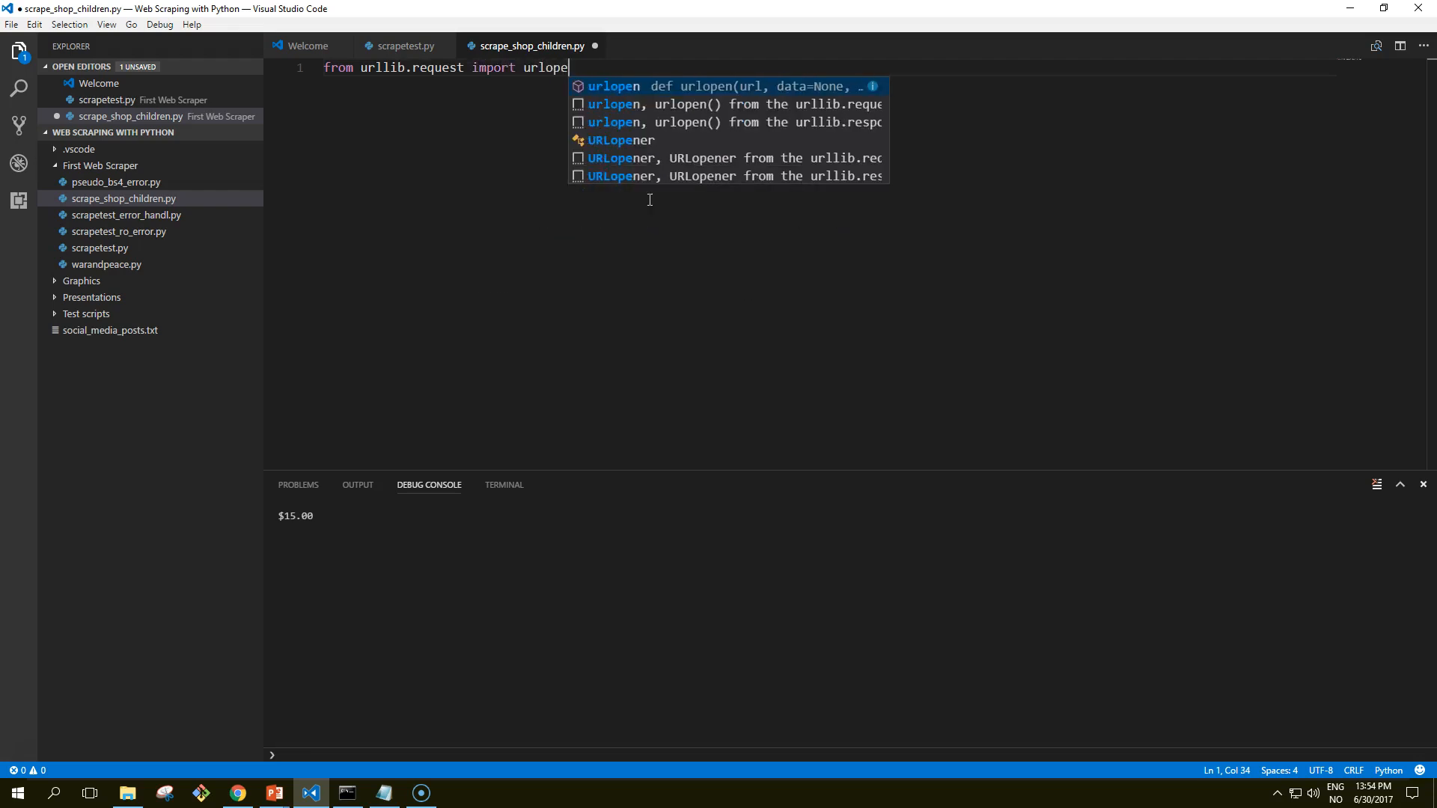
{"action": "type", "text": "n"}
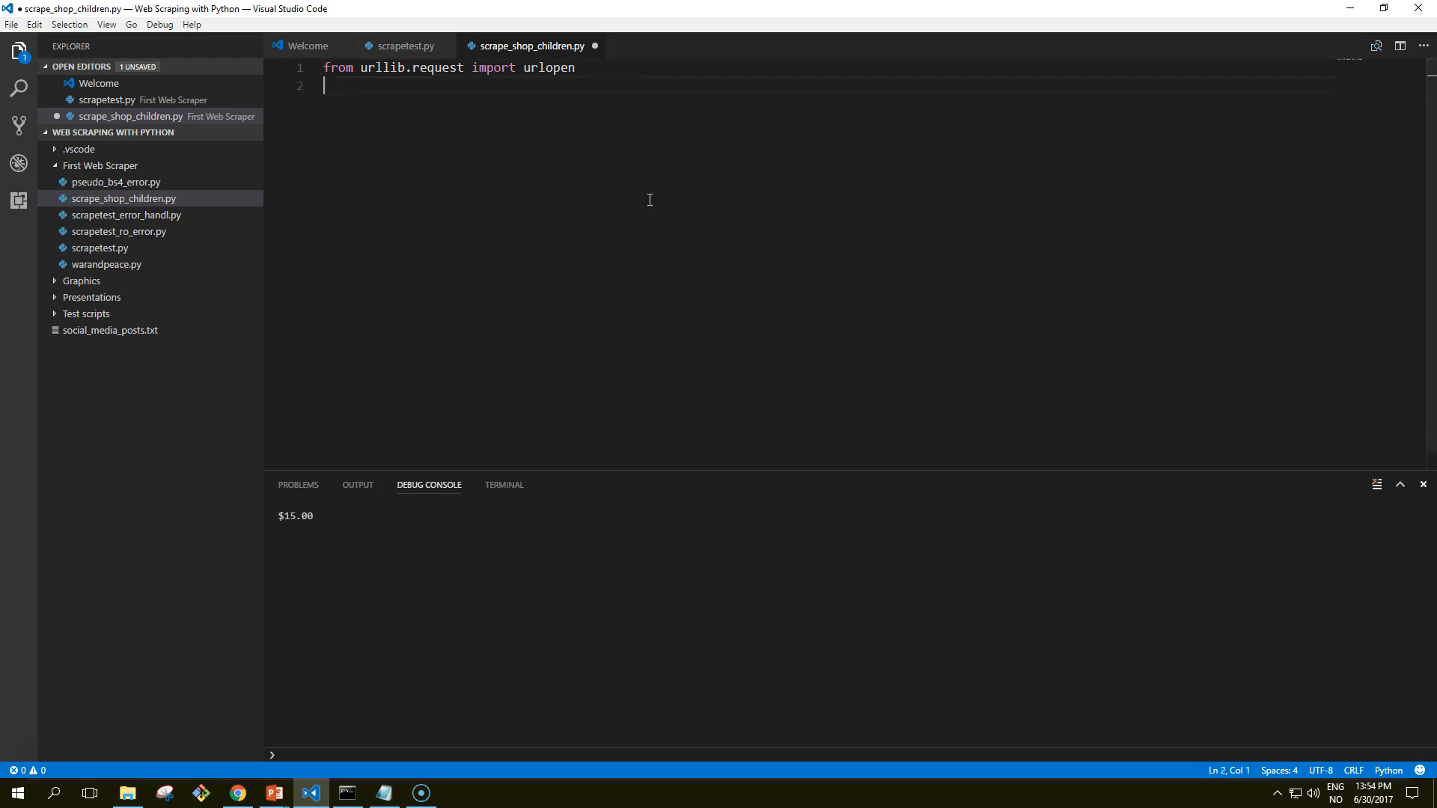
{"action": "type", "text": "from bs4"}
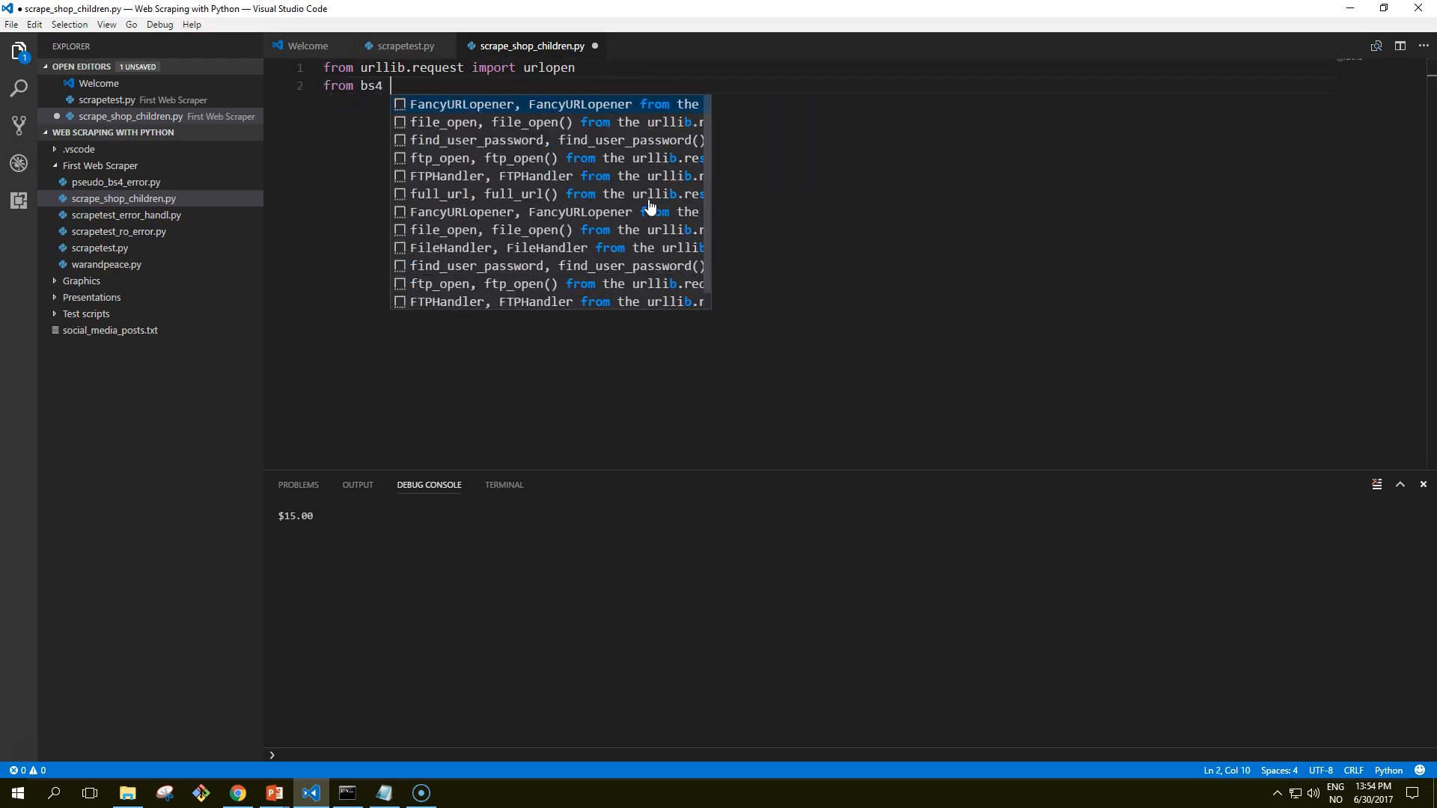
{"action": "type", "text": "import Be"}
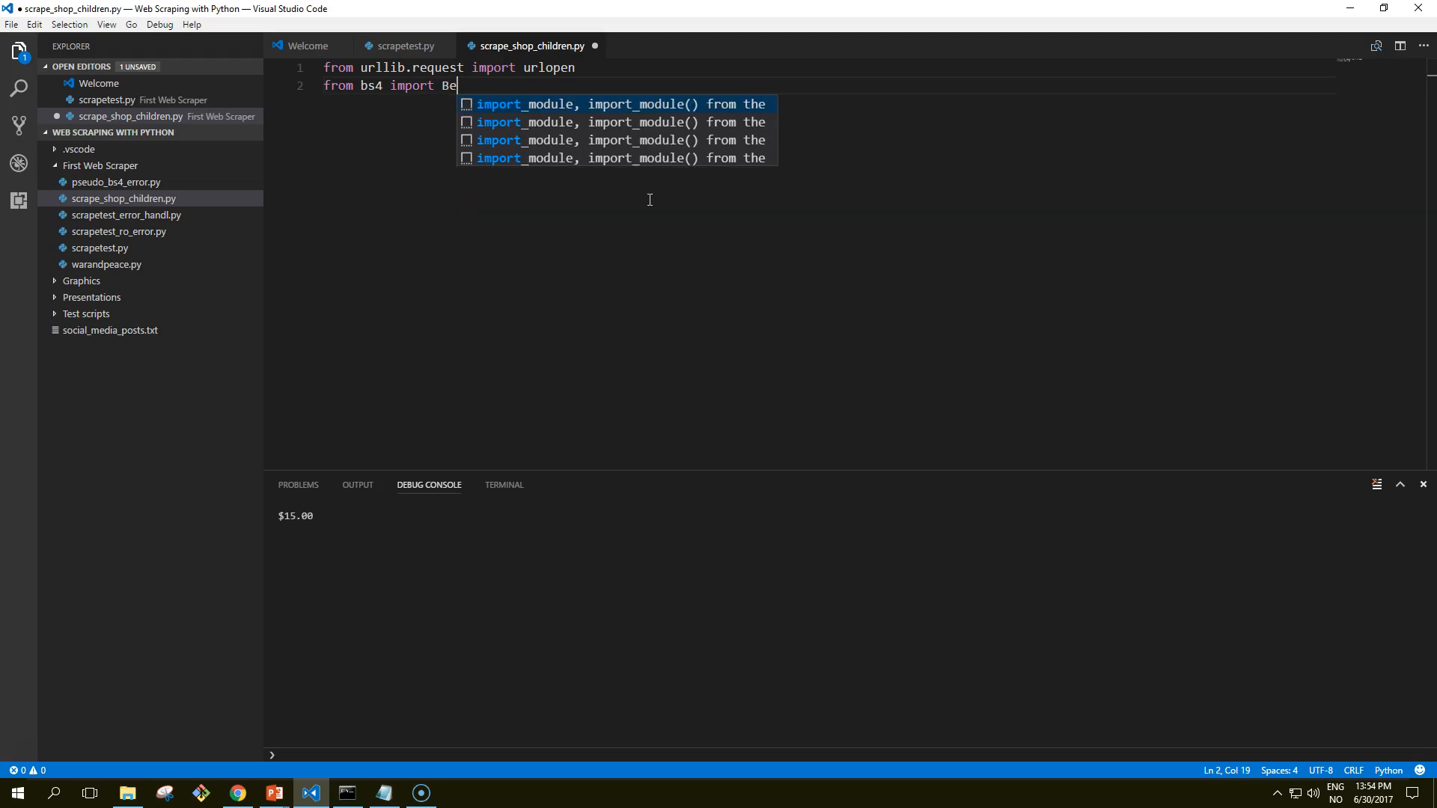
{"action": "type", "text": "autifulSoup"}
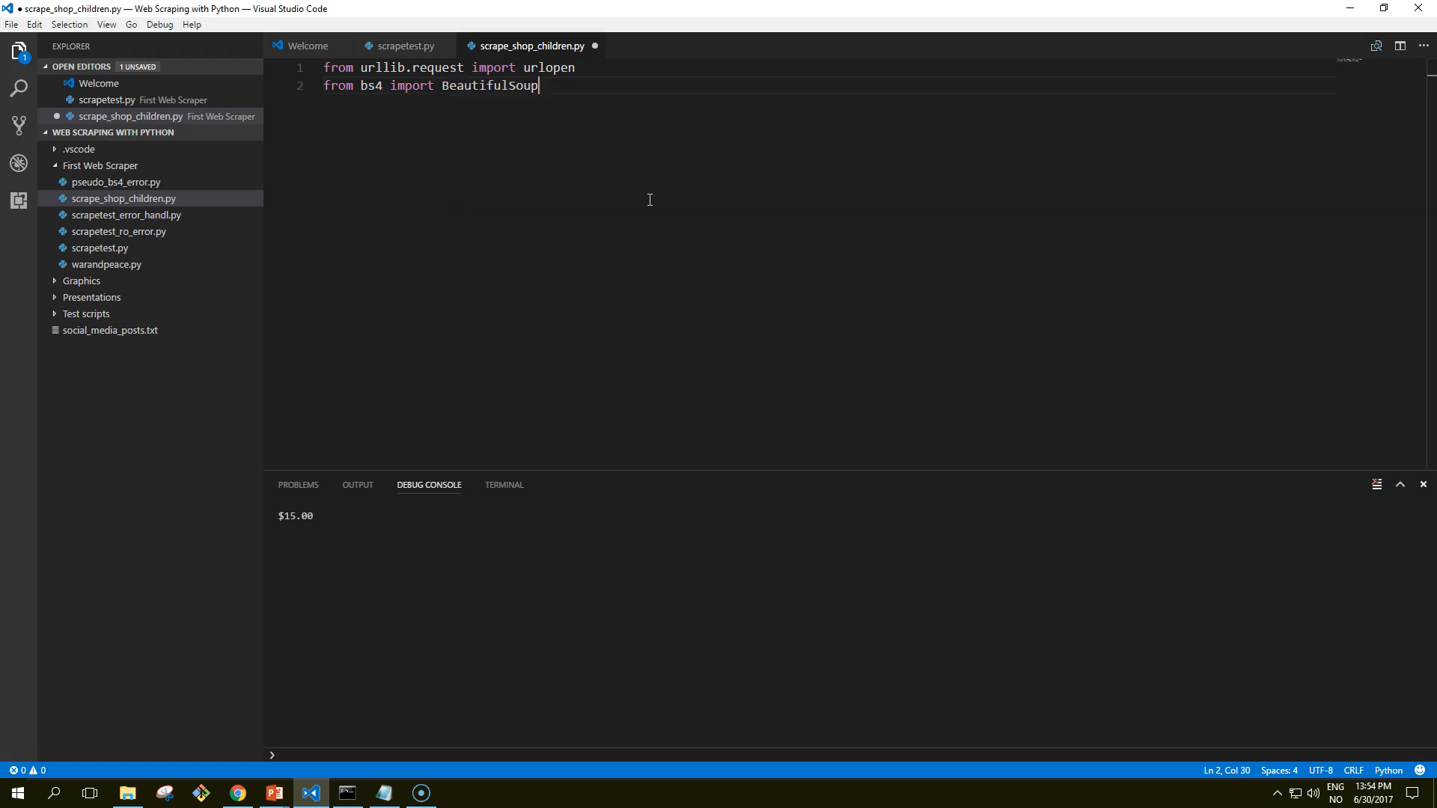
{"action": "key", "text": "Enter"}
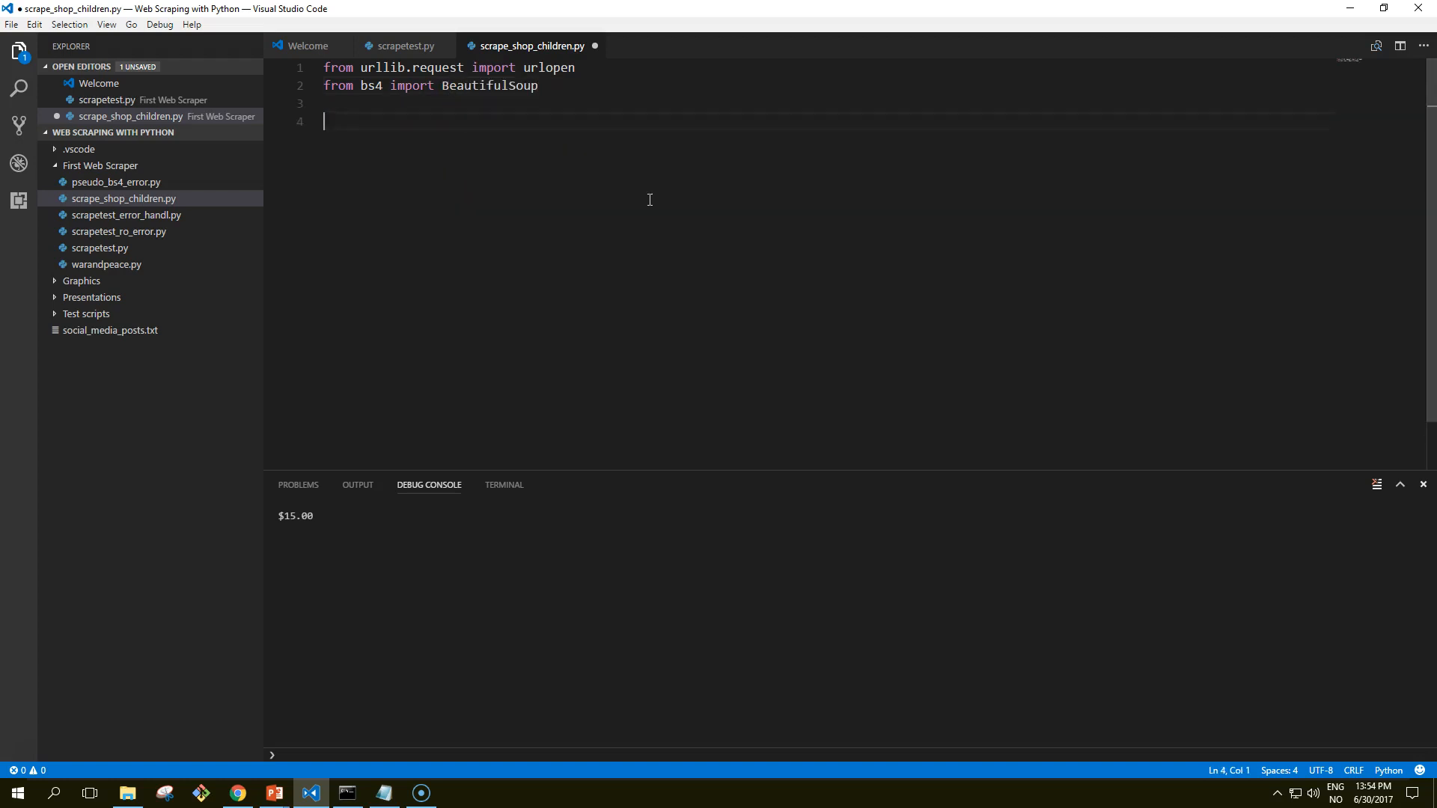
{"action": "type", "text": "html ="}
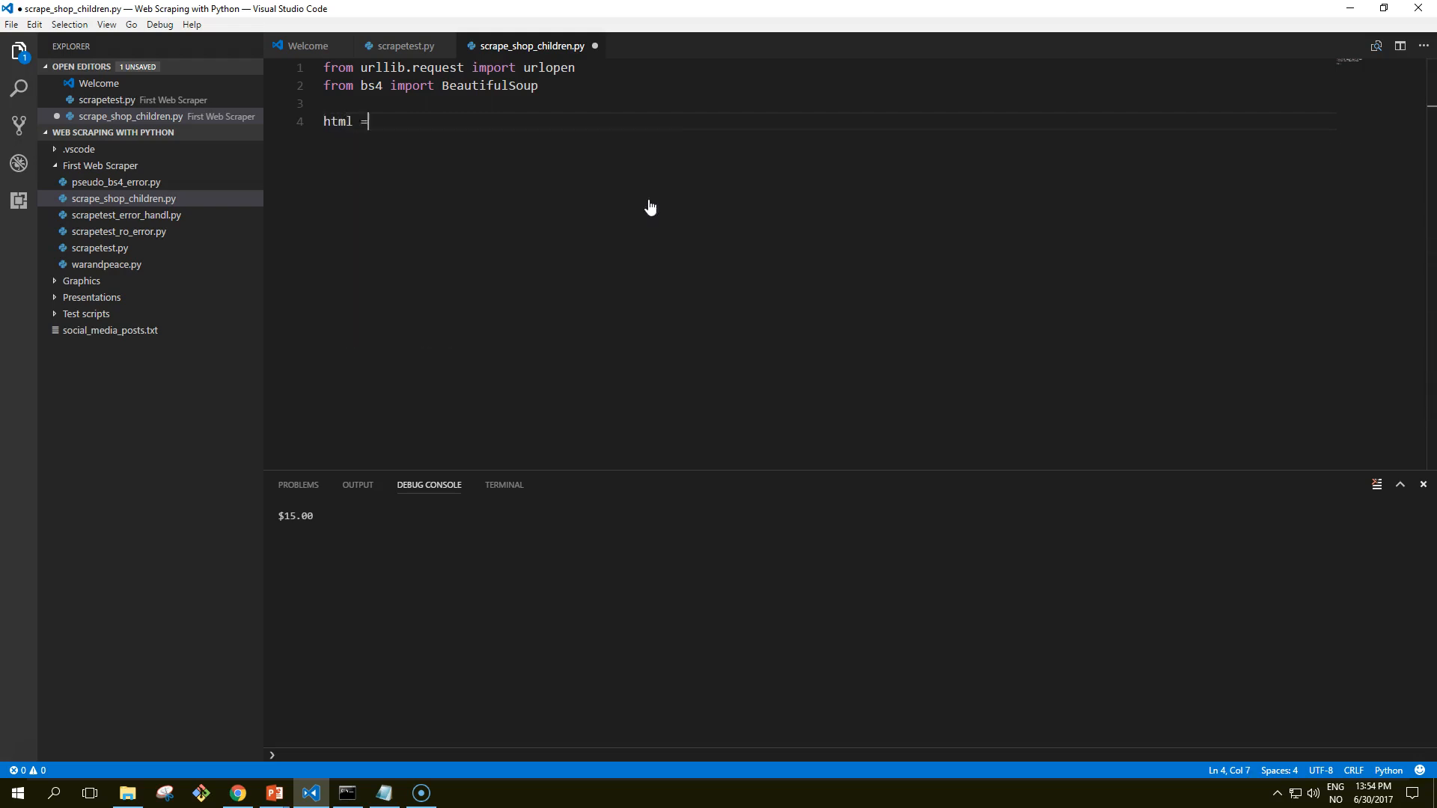
{"action": "type", "text": "ur"}
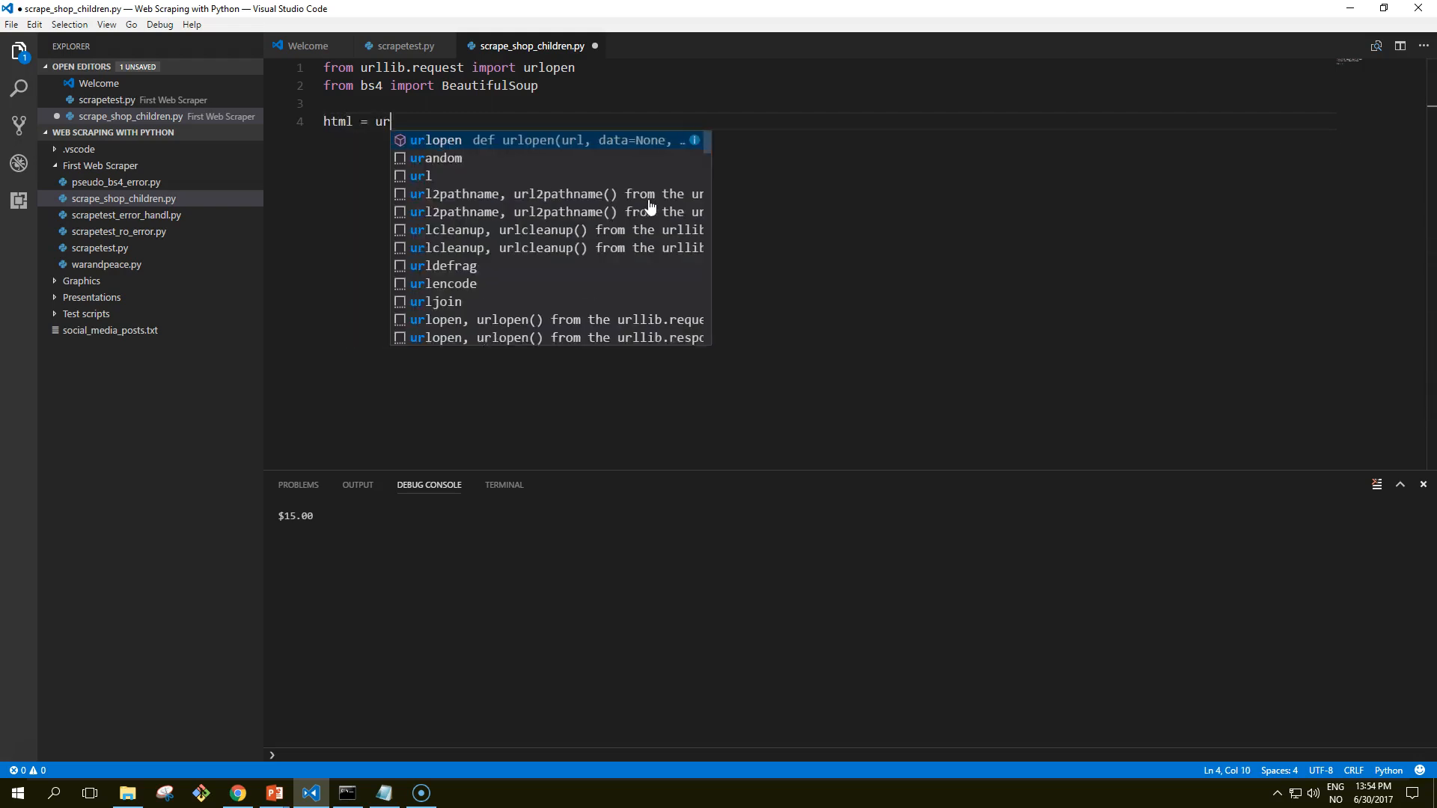
{"action": "type", "text": "lopen(\""}
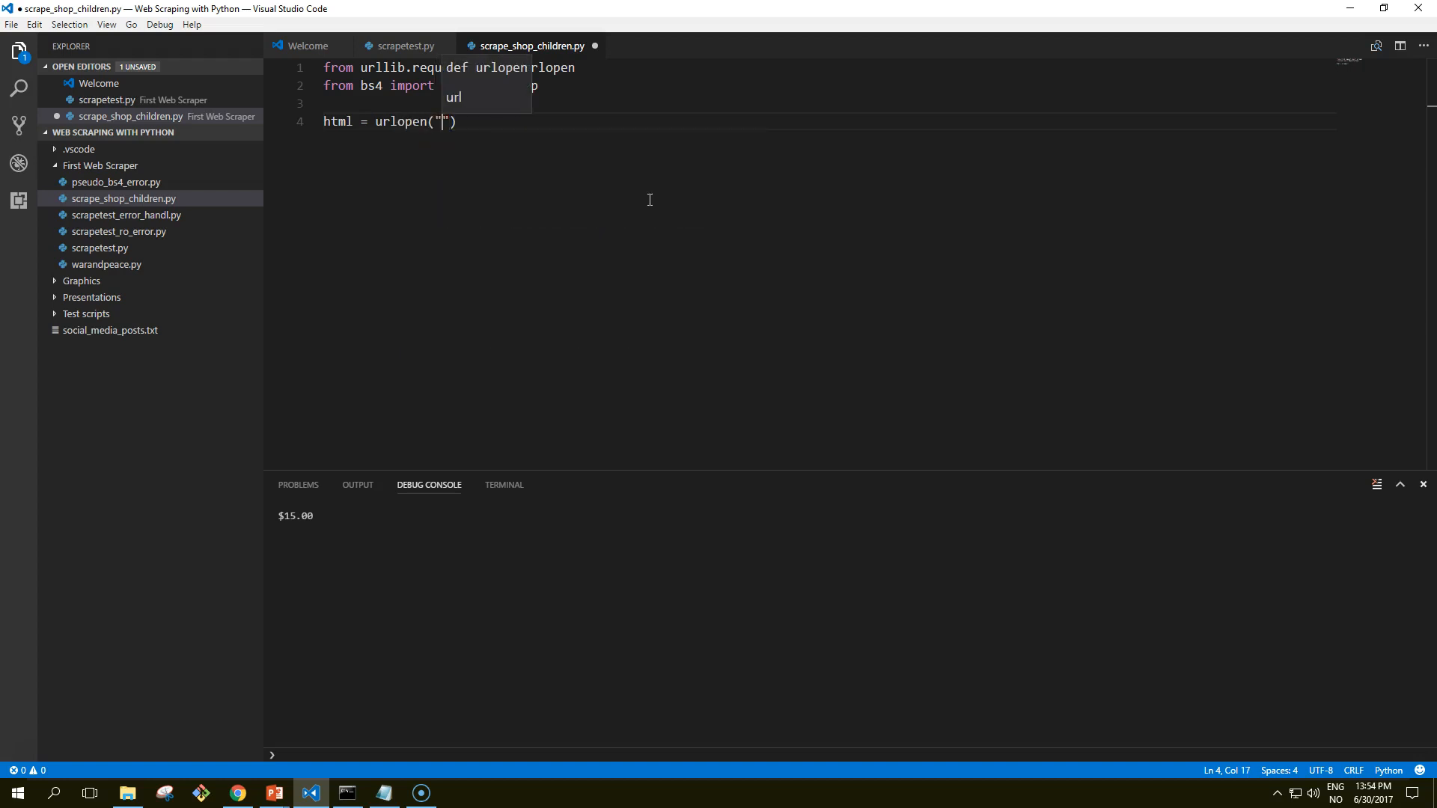
{"action": "type", "text": "http://"}
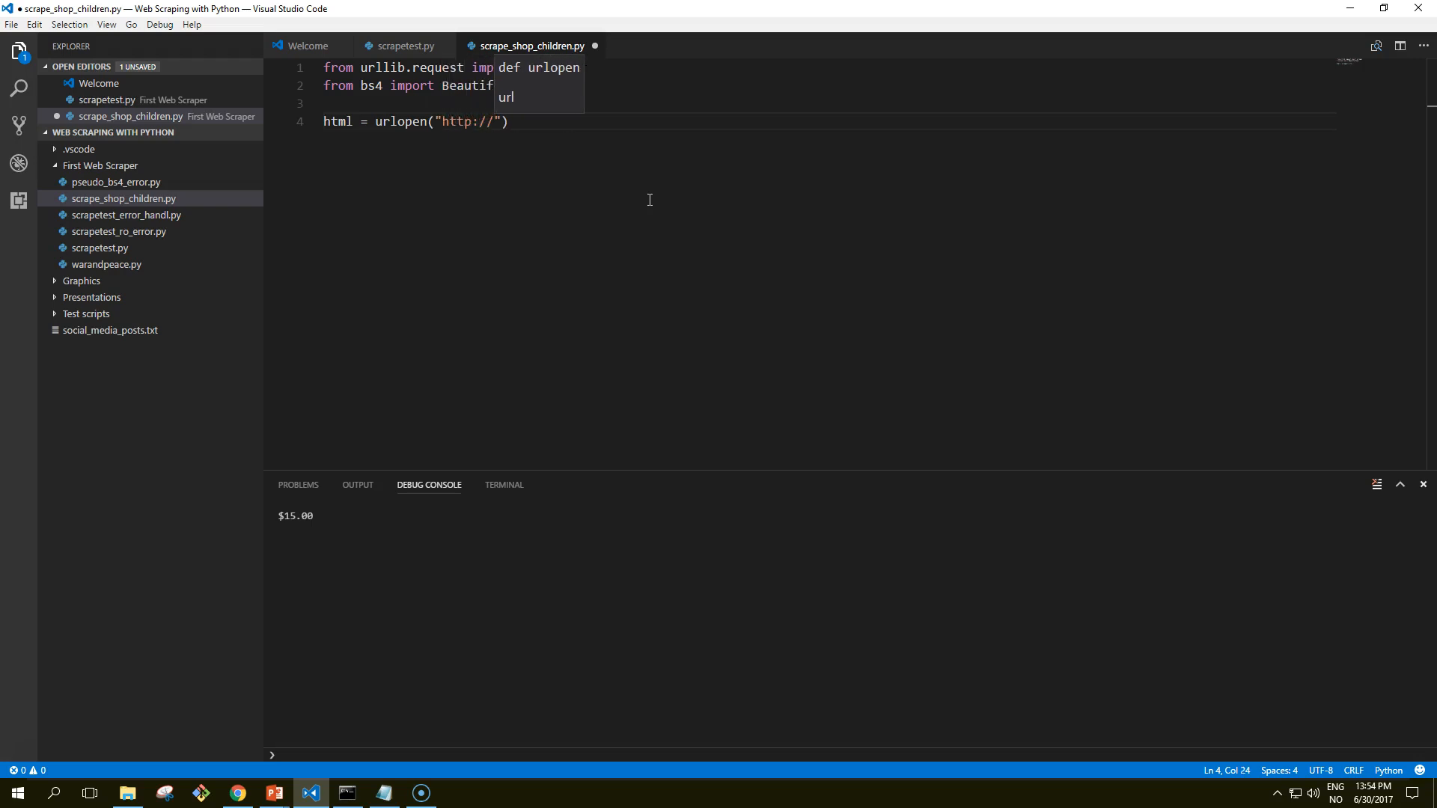
{"action": "type", "text": "www."}
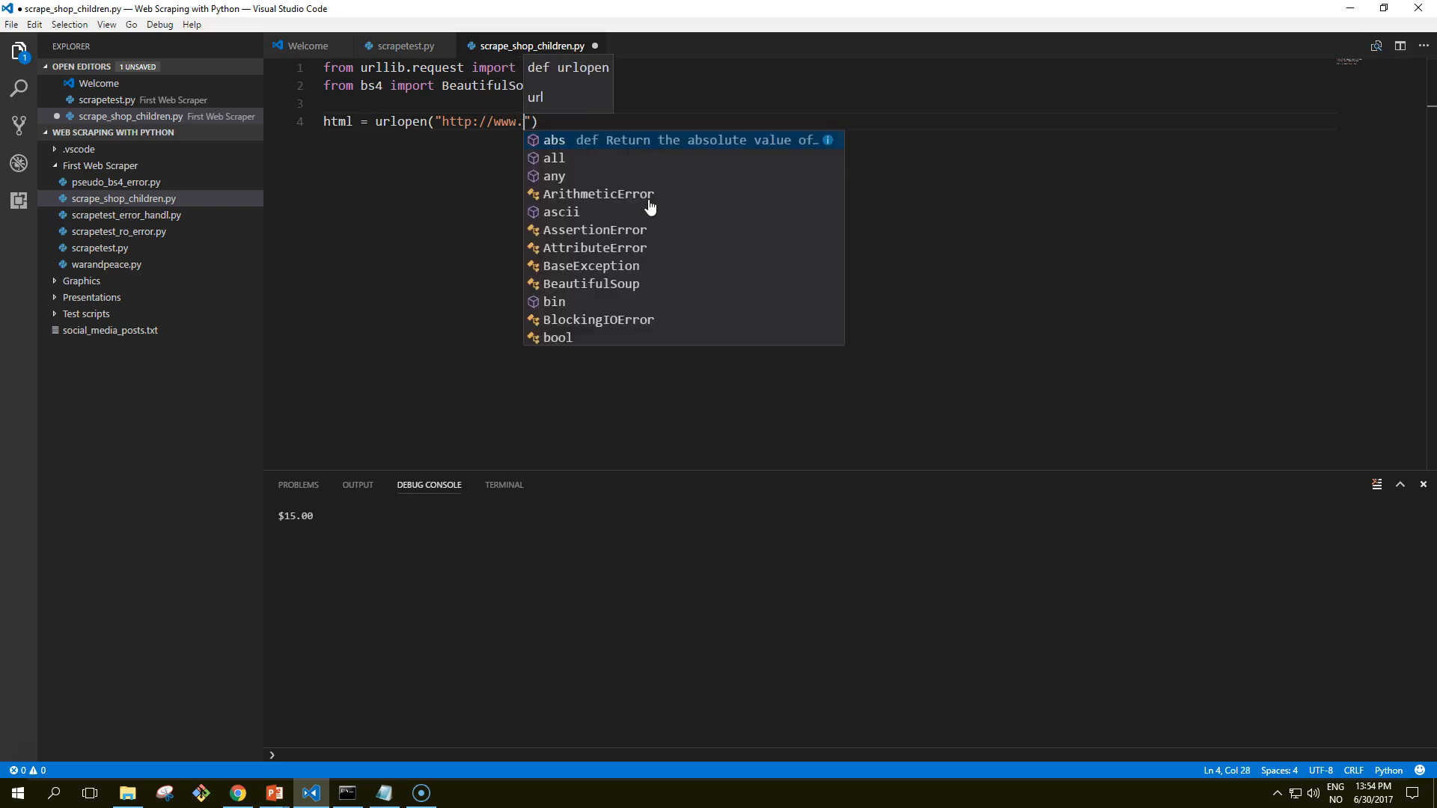
{"action": "type", "text": "pythonsc"}
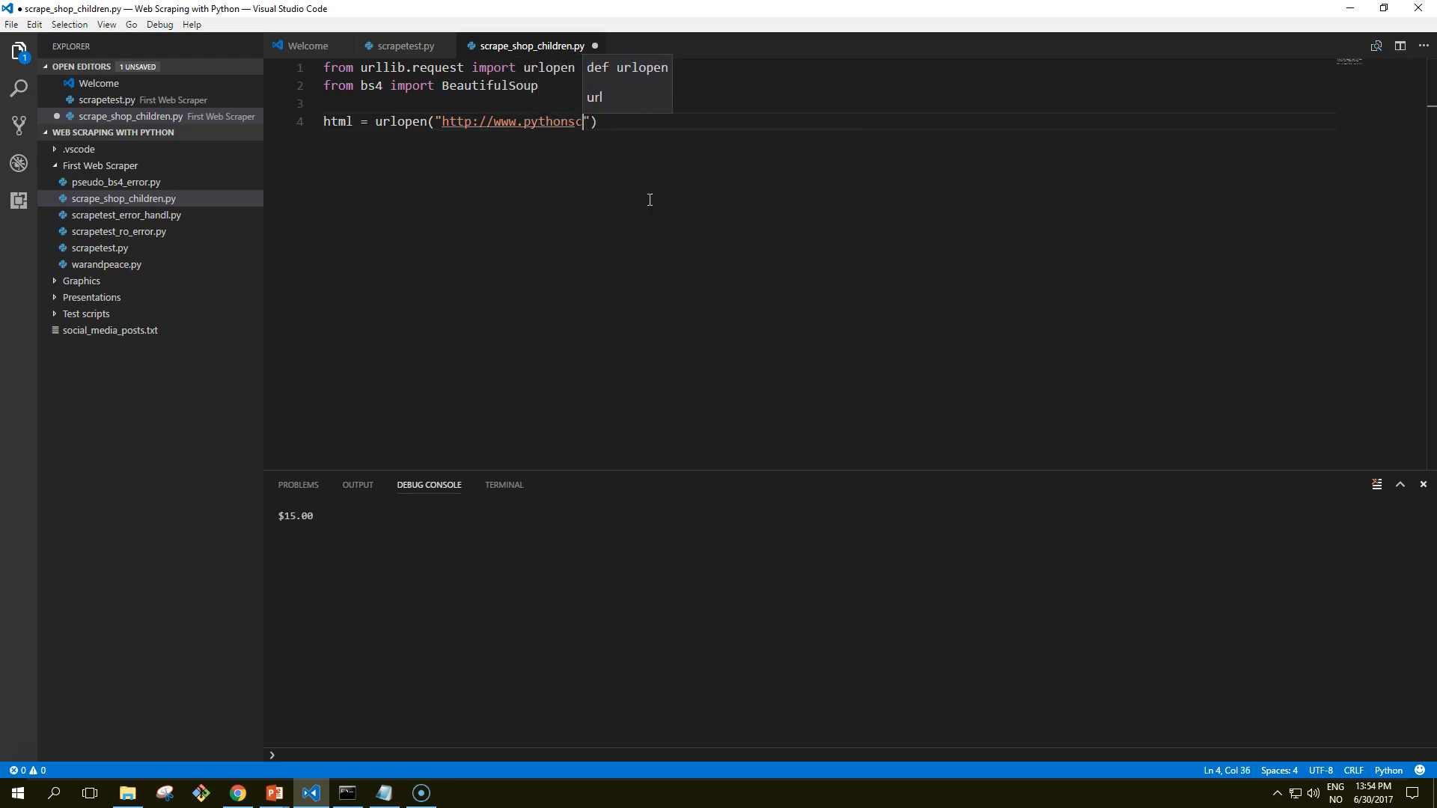
{"action": "type", "text": "raping.com/pages/page3.html"}
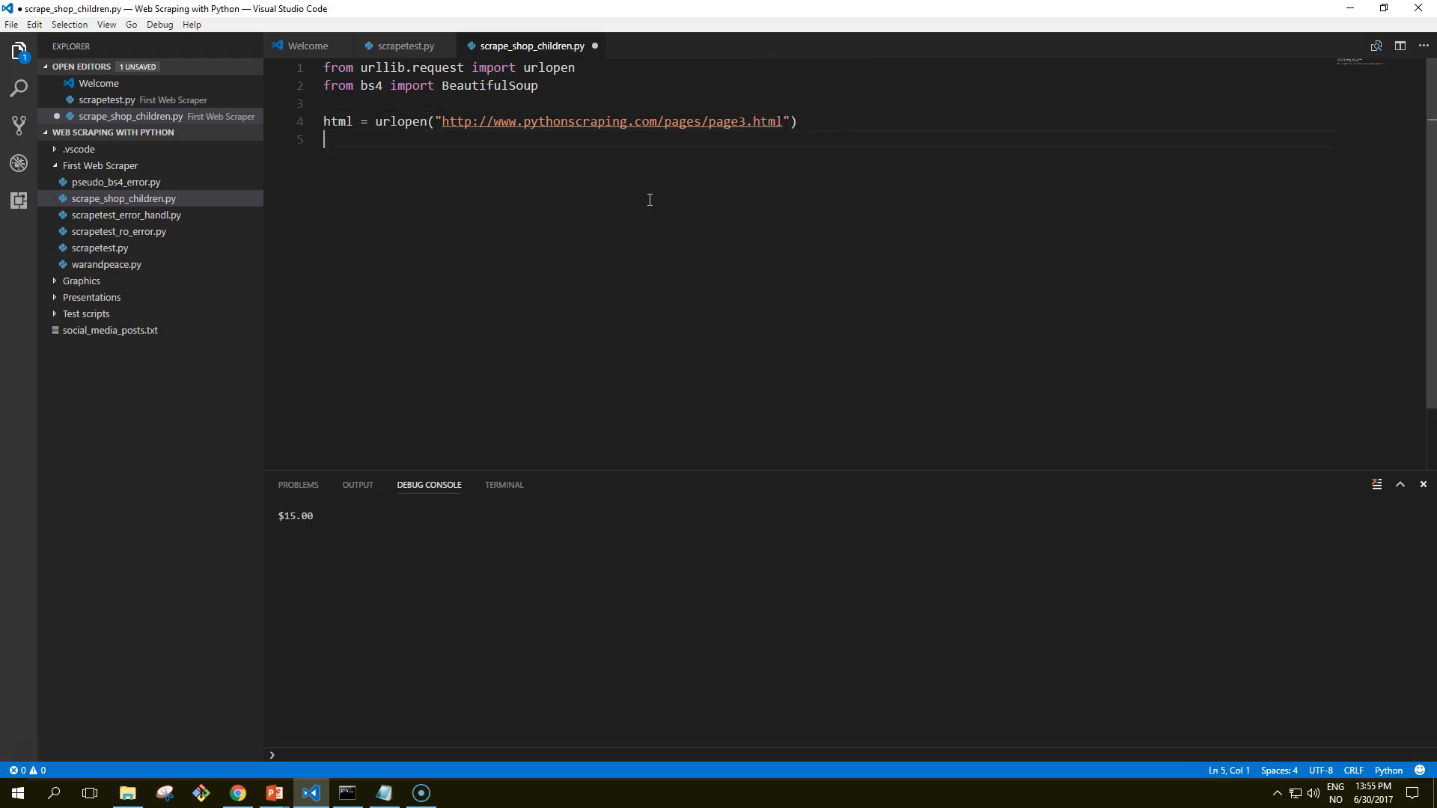
Step: Parse html into bsObj with BeautifulSoup using the lxml parser
{"action": "type", "text": "bsObj"}
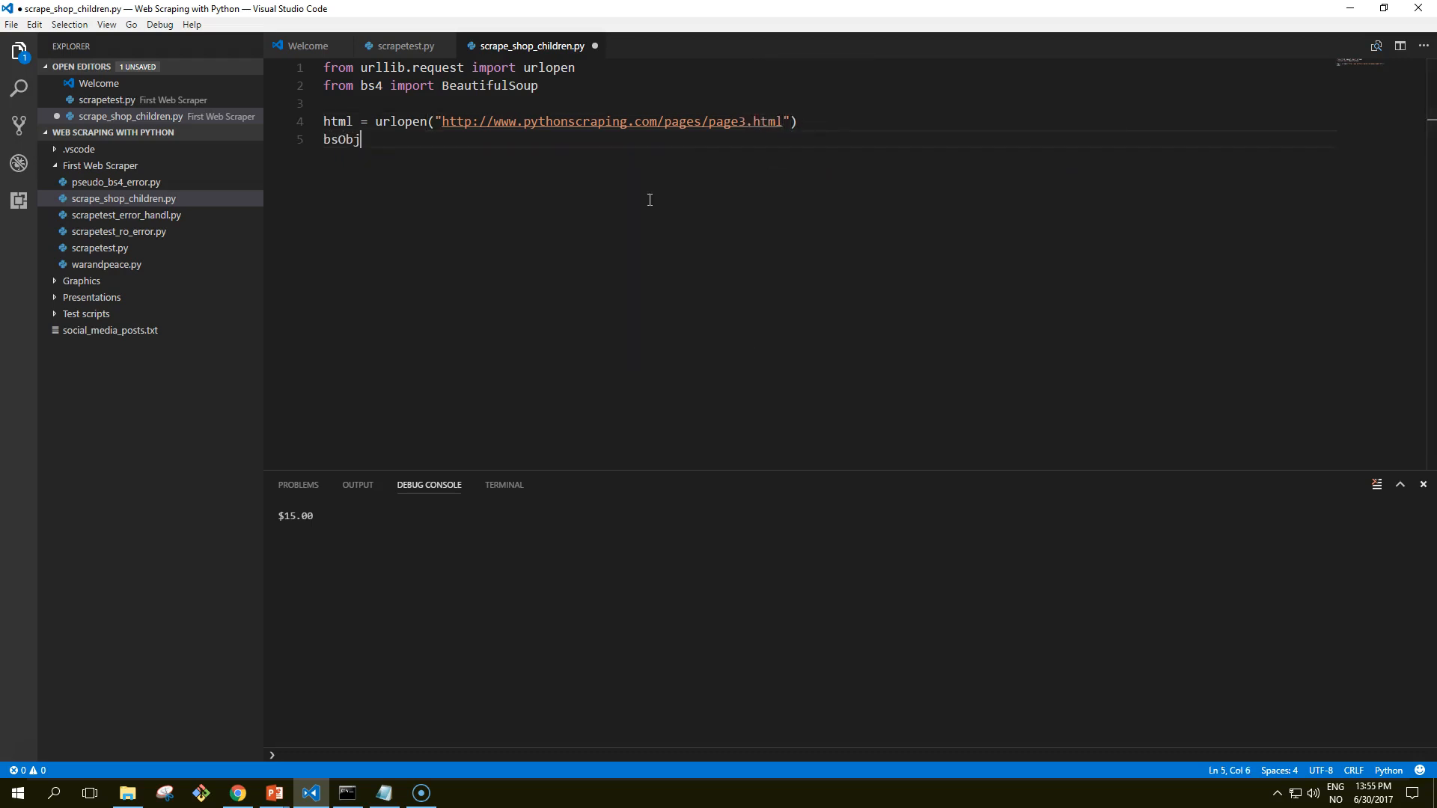
{"action": "type", "text": "="}
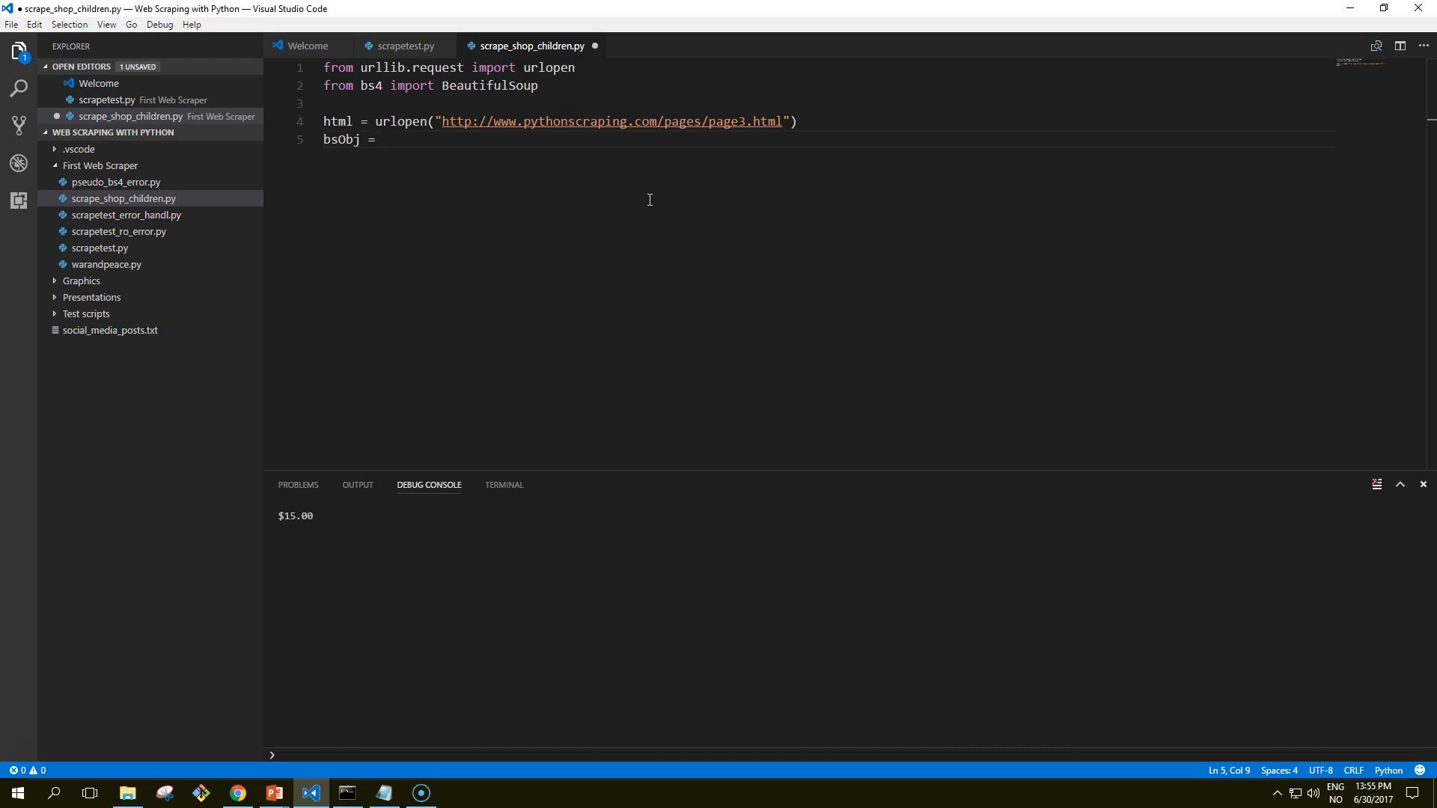
{"action": "type", "text": "BeautifulSoup("}
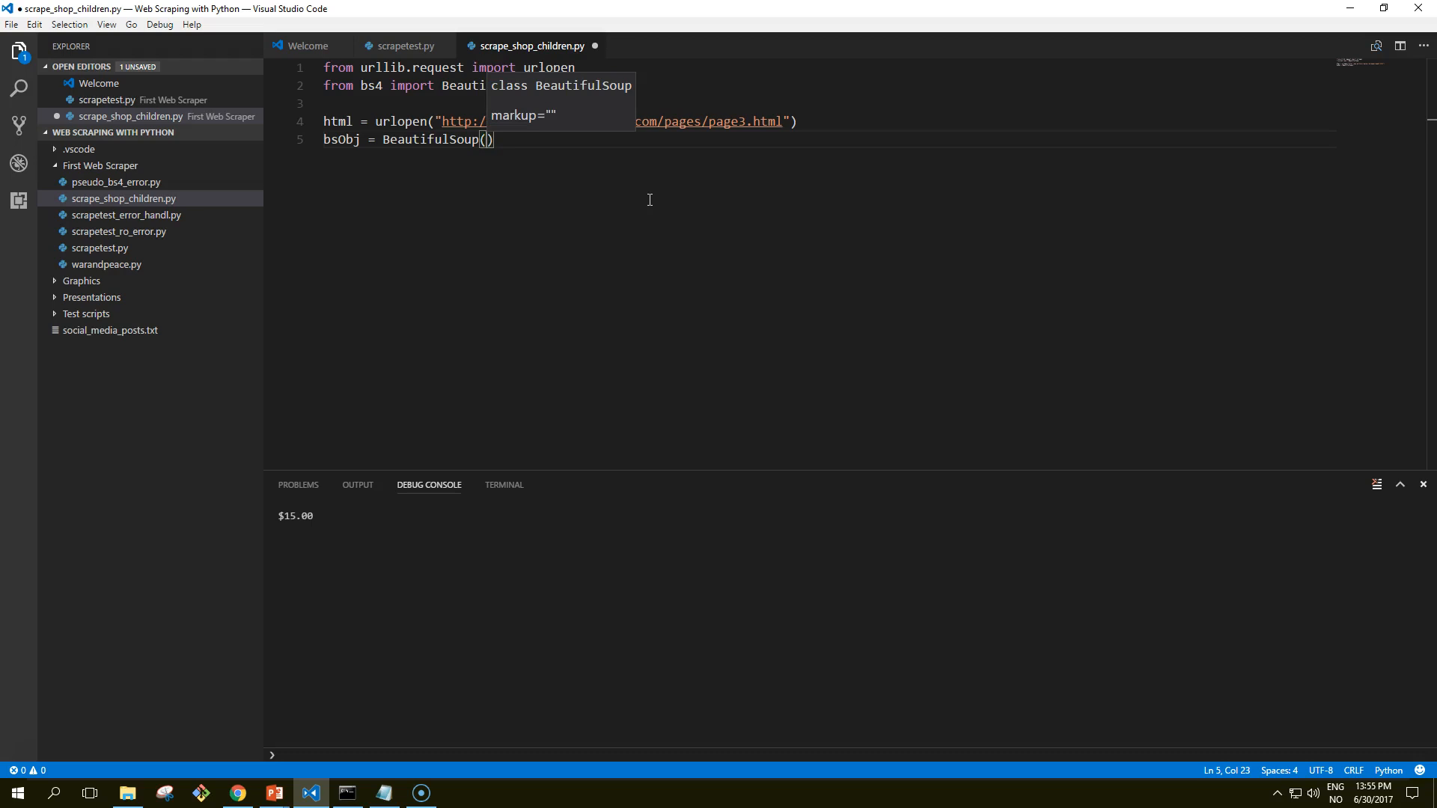
{"action": "type", "text": "html"}
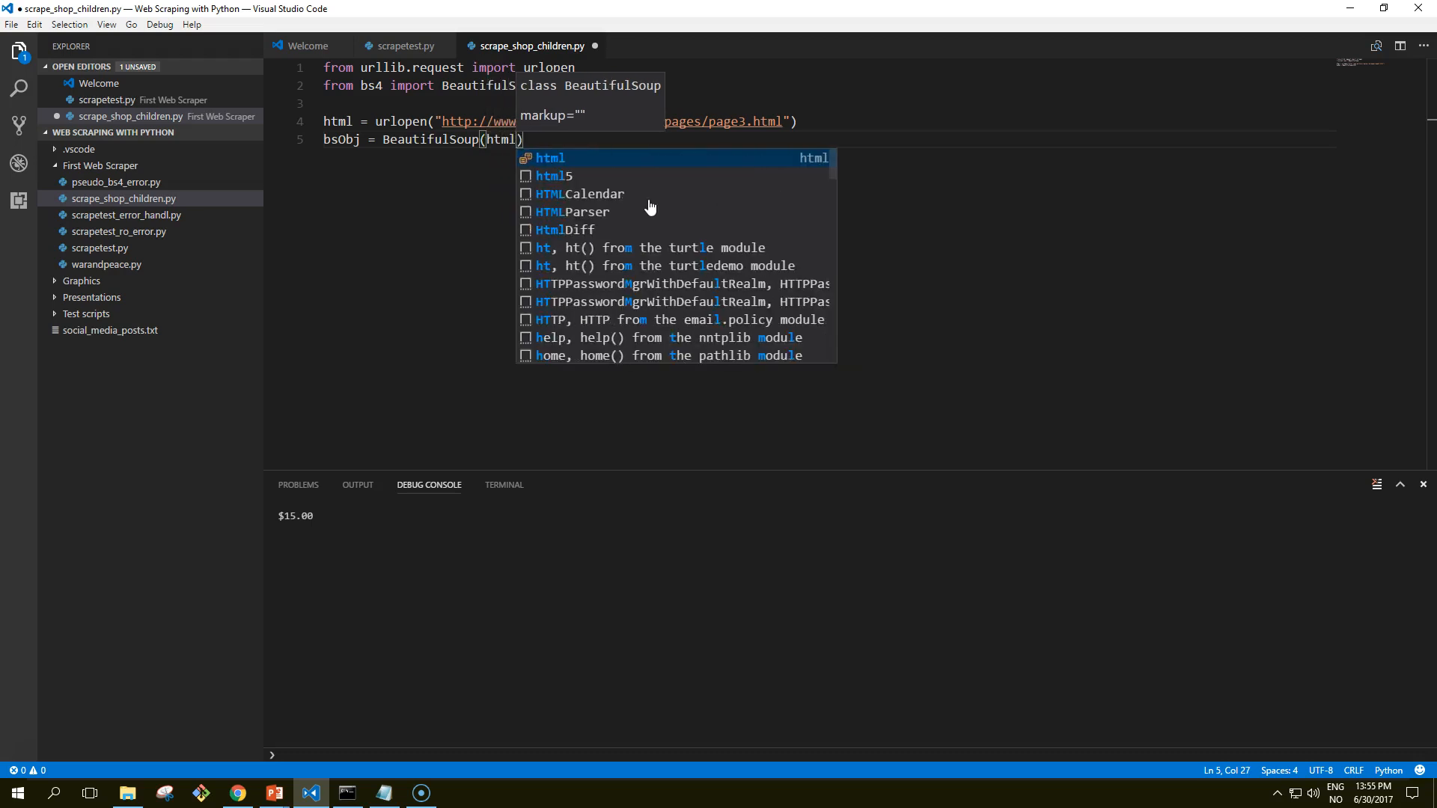
{"action": "type", "text": ", \"lxml"}
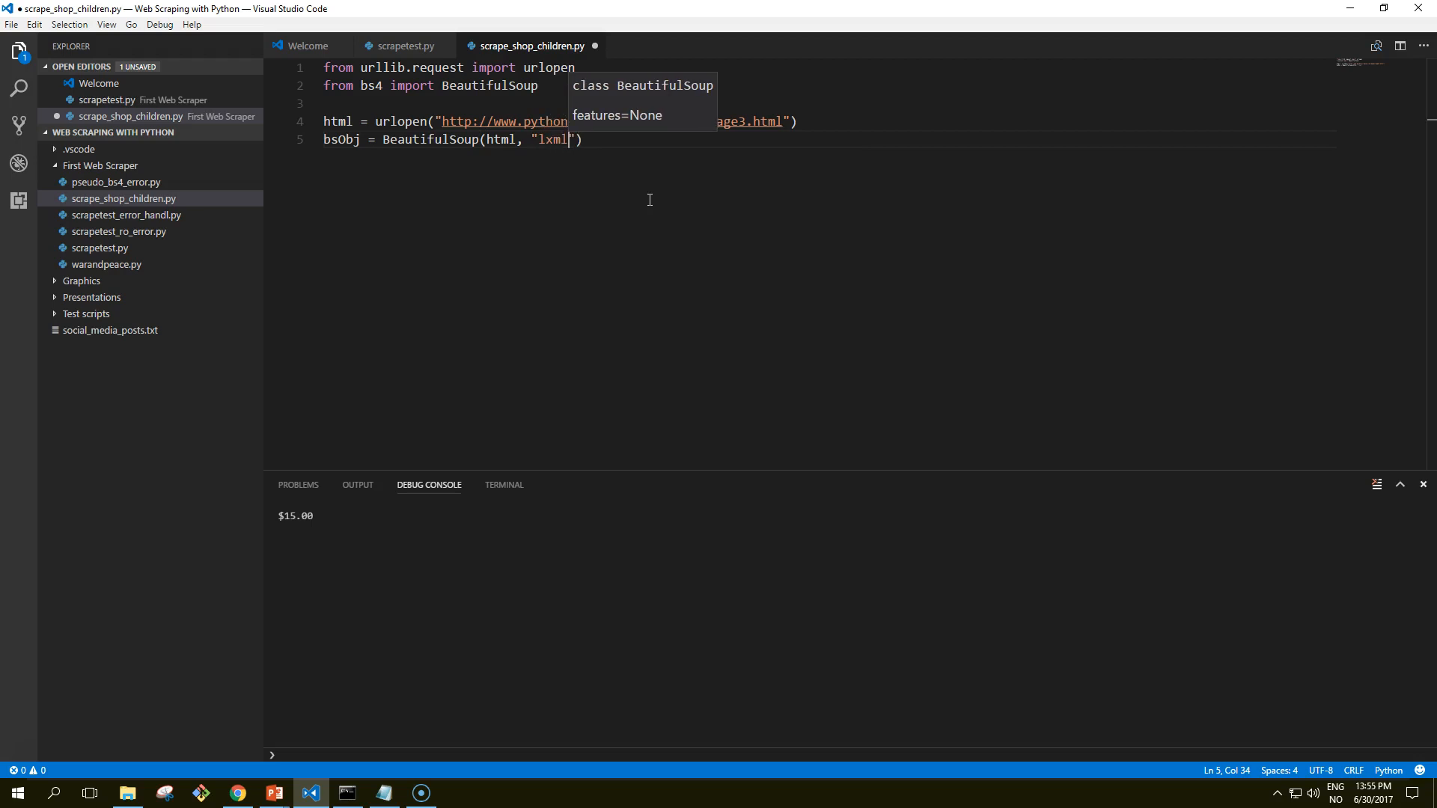
{"action": "key", "text": "enter"}
{"action": "type", "text": "for child i"}
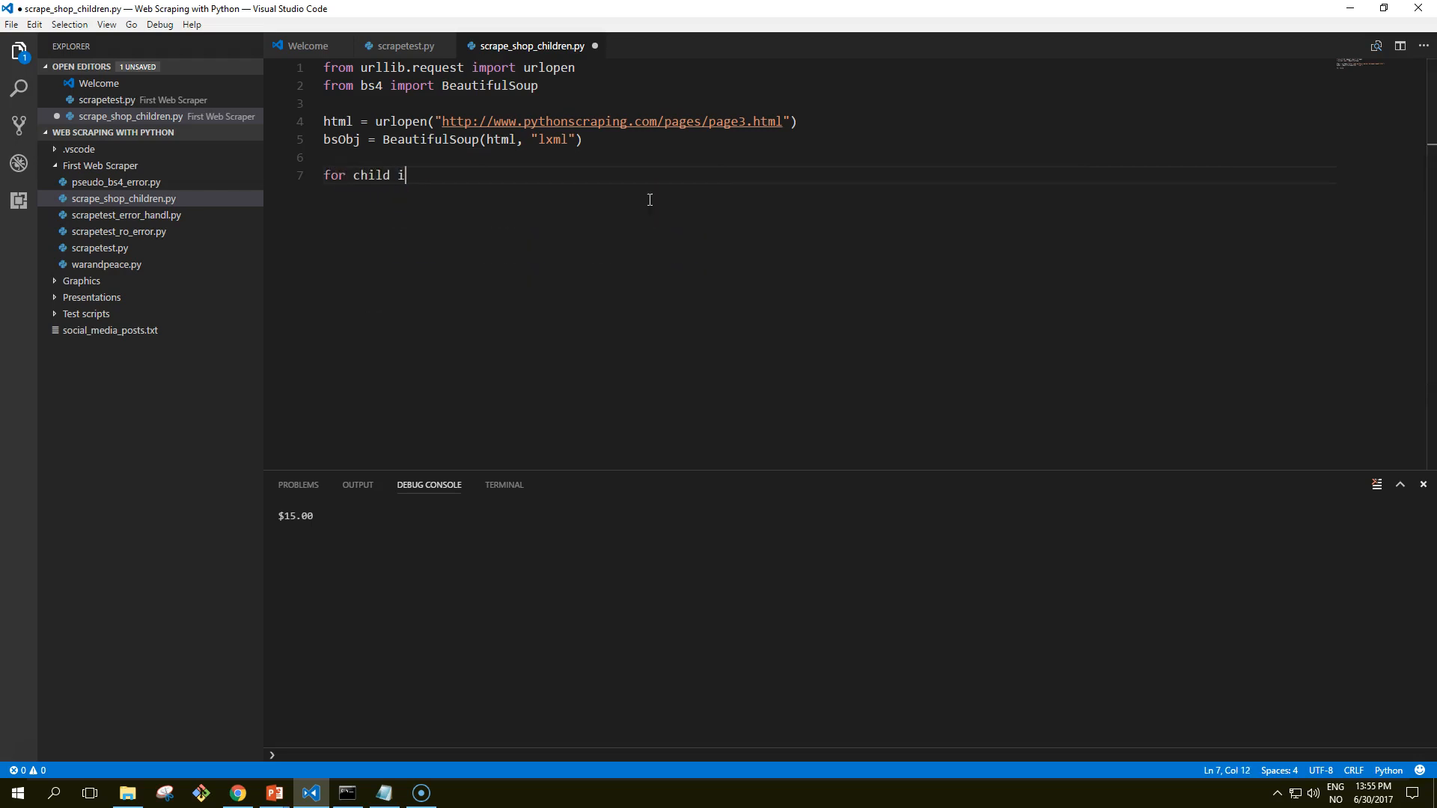
Step: Write the for child loop header calling bsObj.find on the table with id giftList
{"action": "type", "text": "n bsObj"}
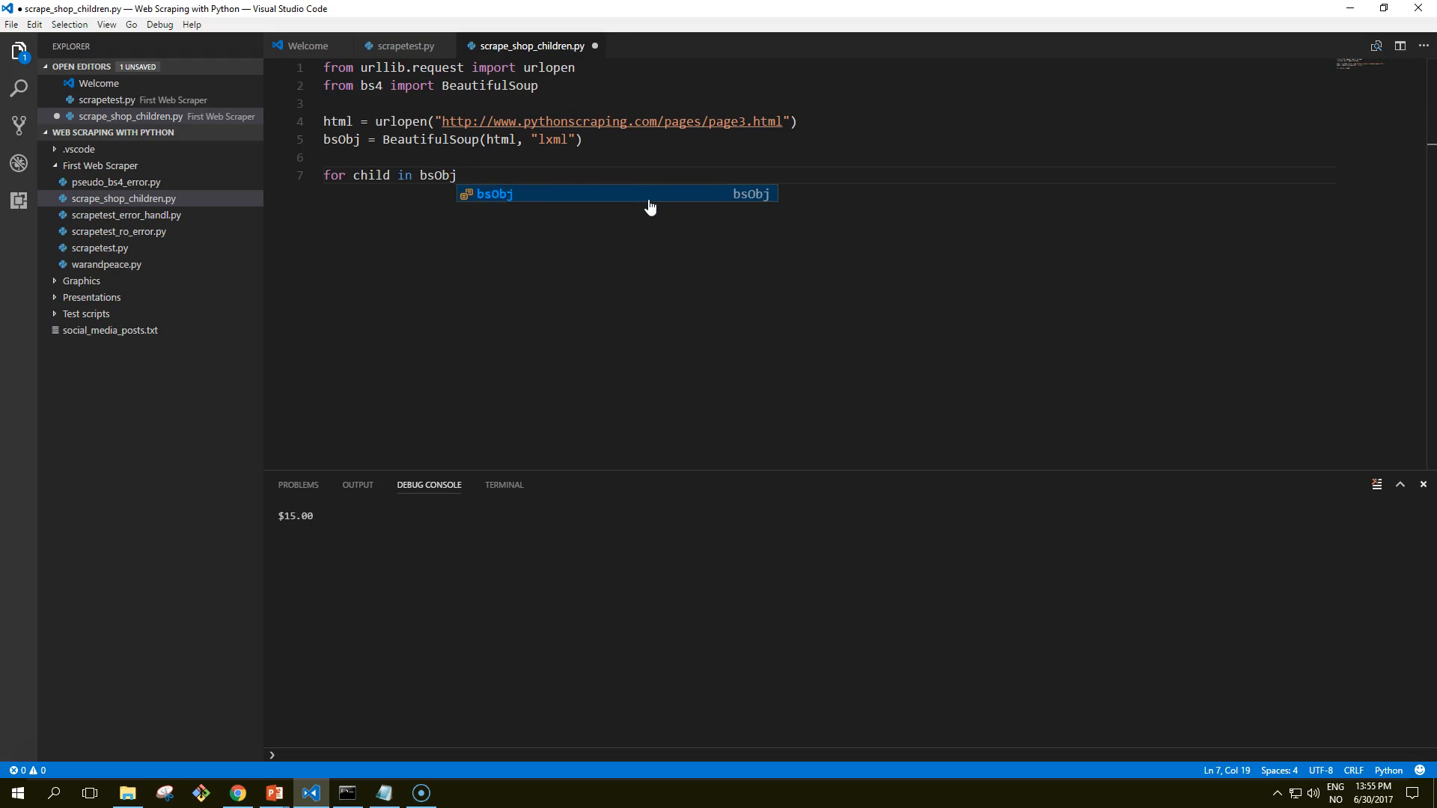
{"action": "type", "text": ".find"}
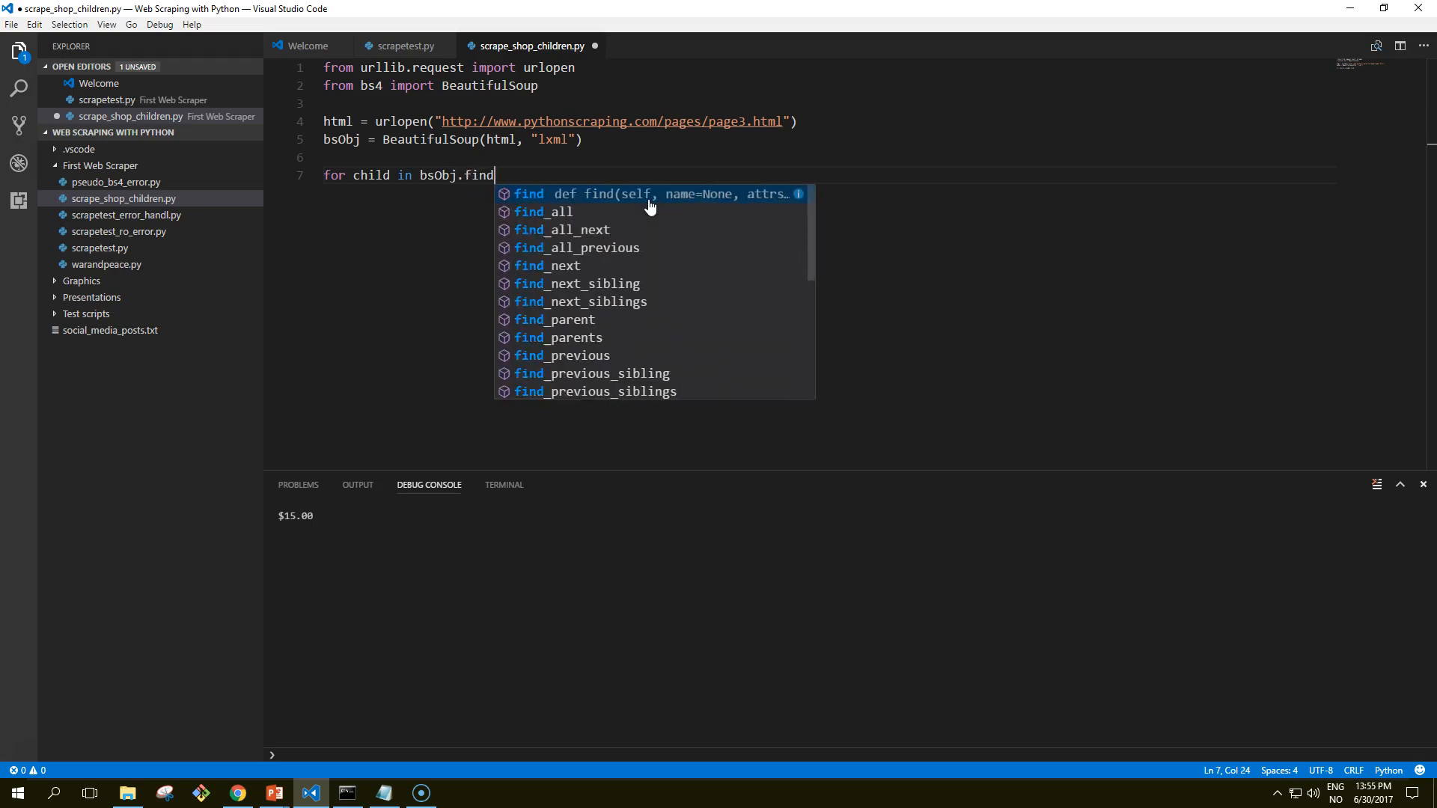
{"action": "type", "text": "(\"\")"}
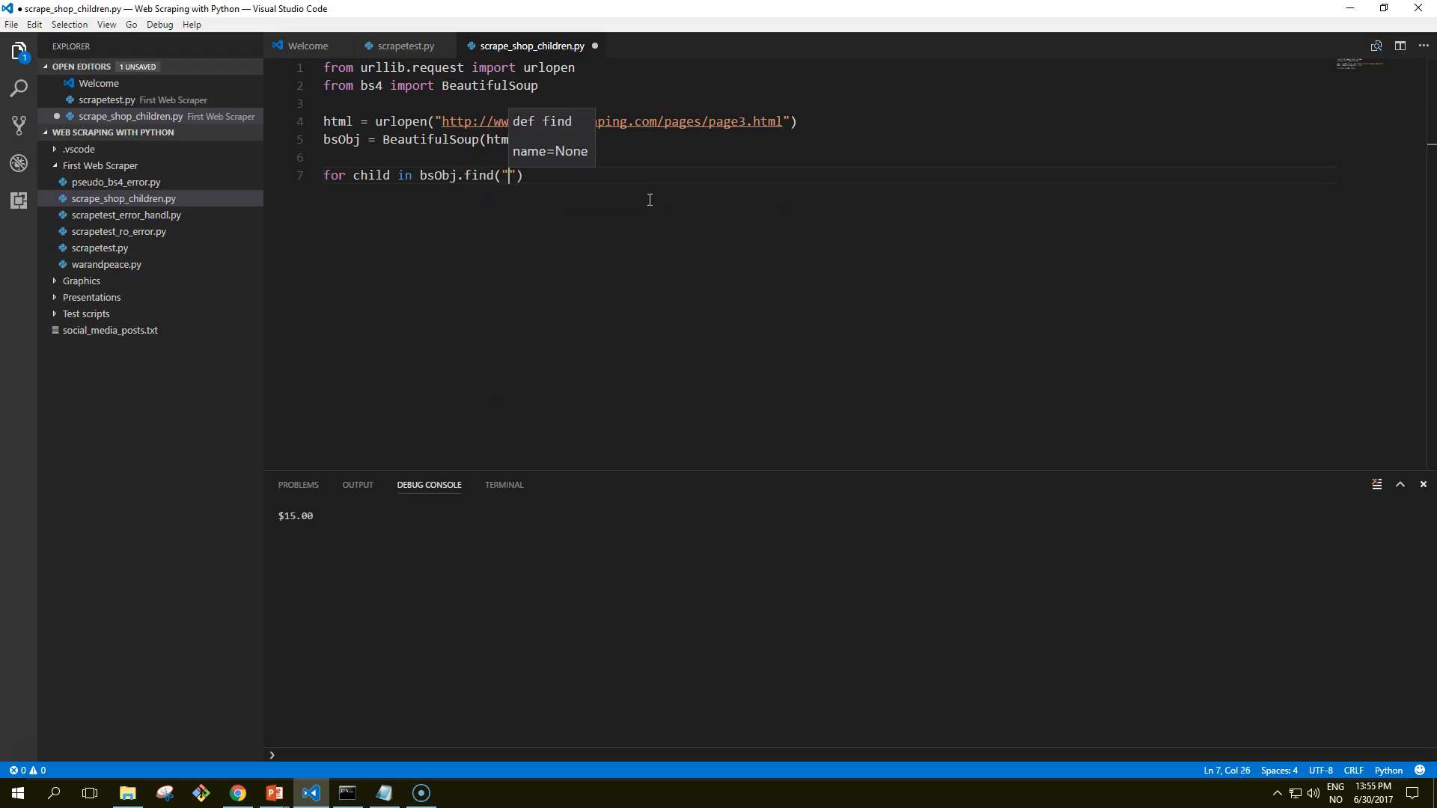
{"action": "type", "text": "table"}
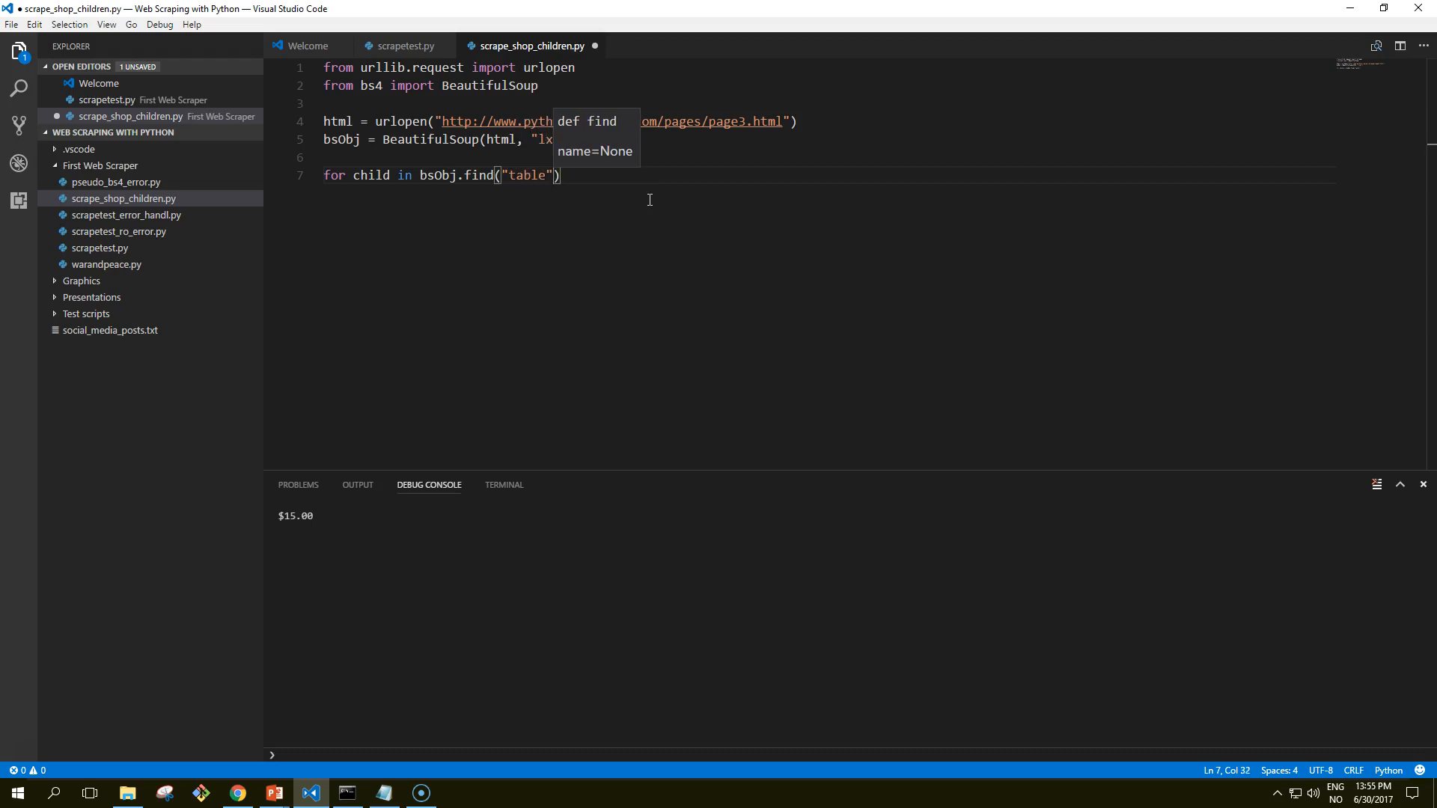
{"action": "type", "text": ":{}"}
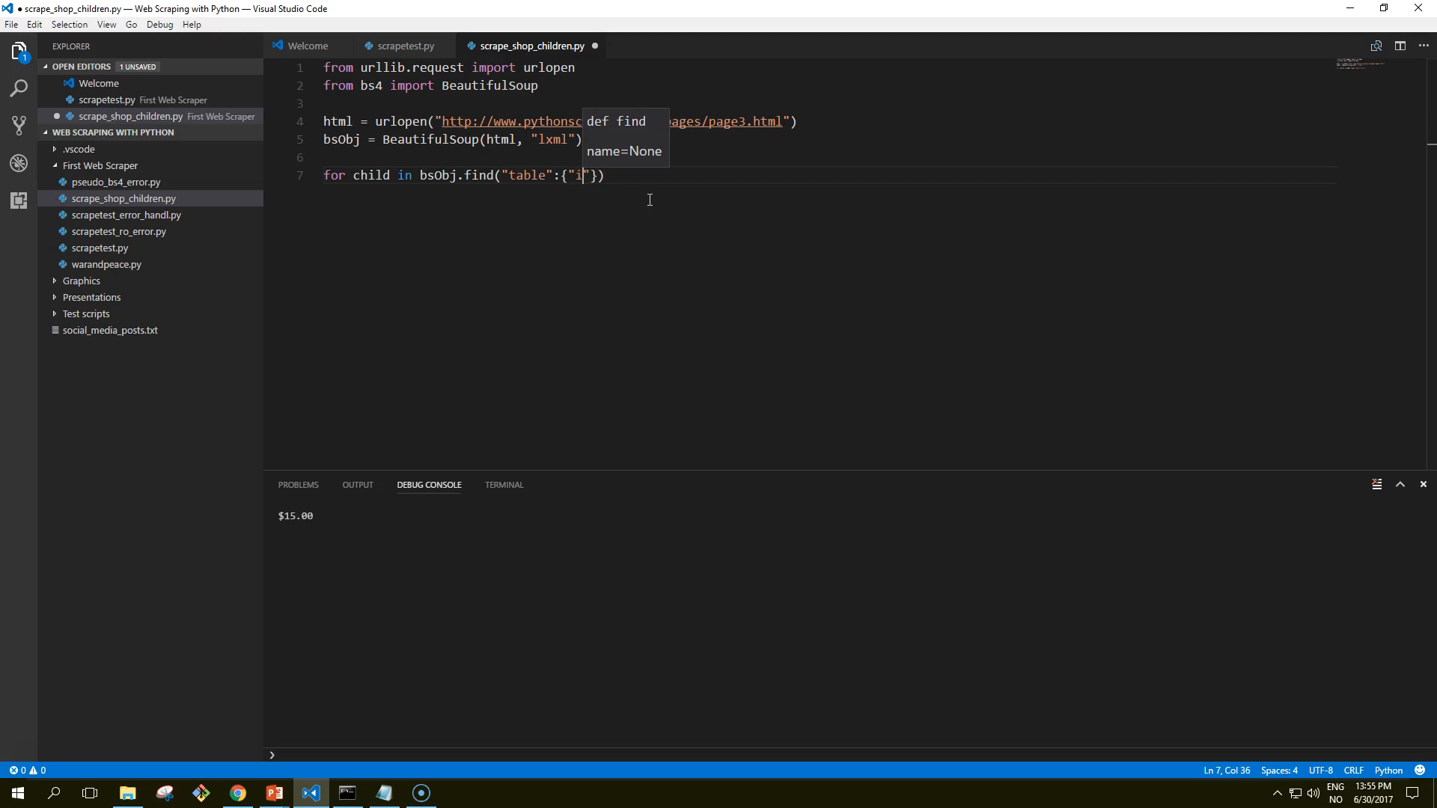
{"action": "type", "text": "d\":"}
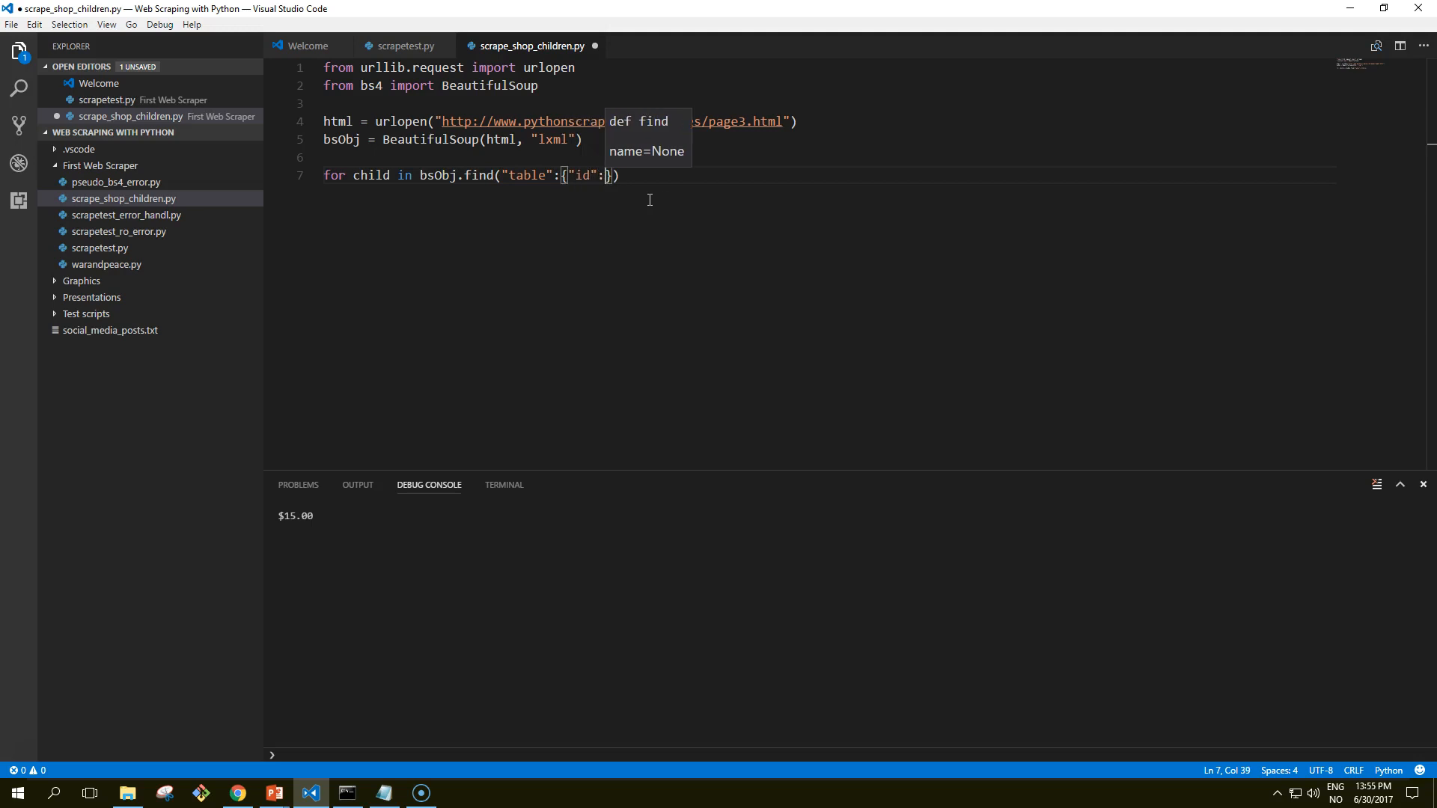
{"action": "type", "text": "\"\""}
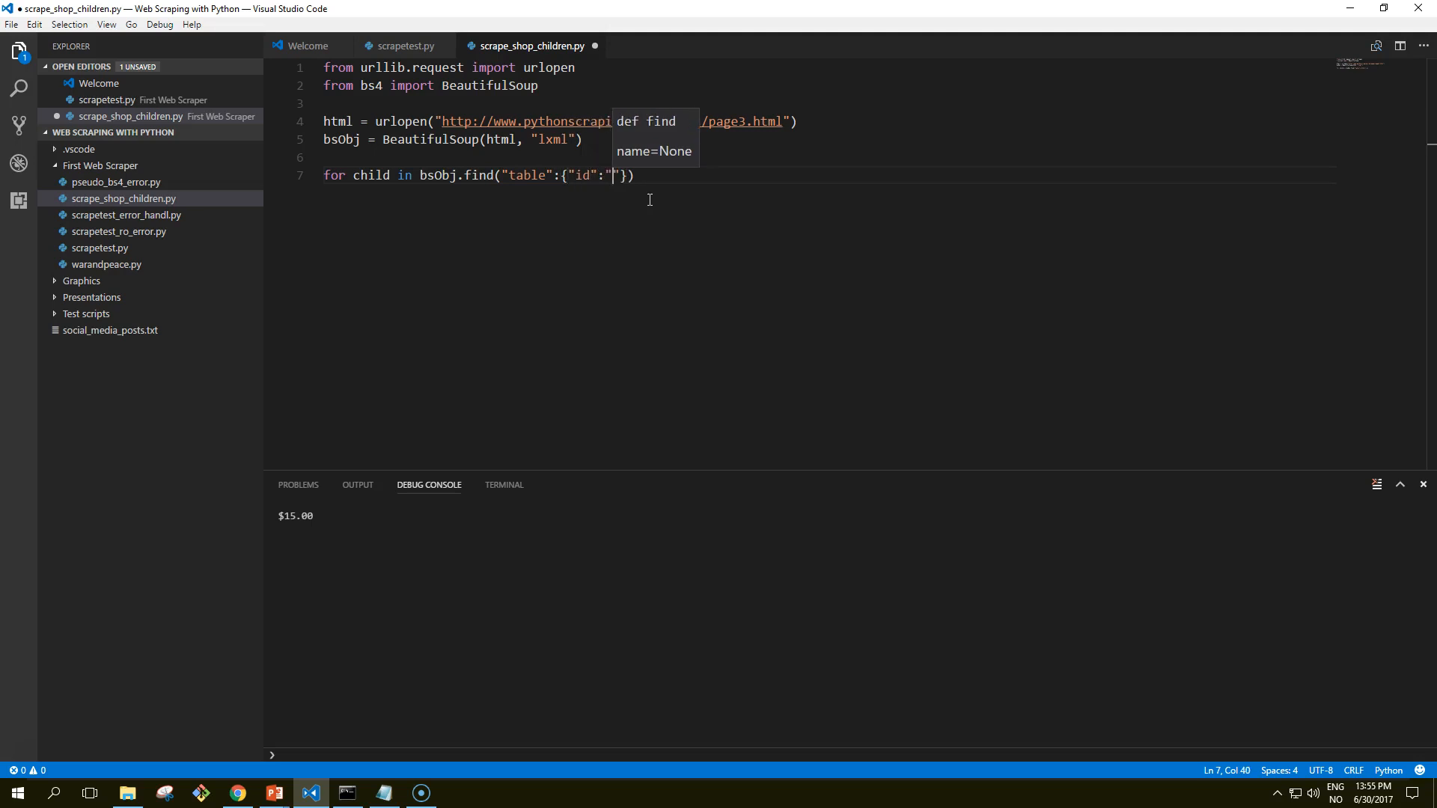
{"action": "type", "text": "giftList"}
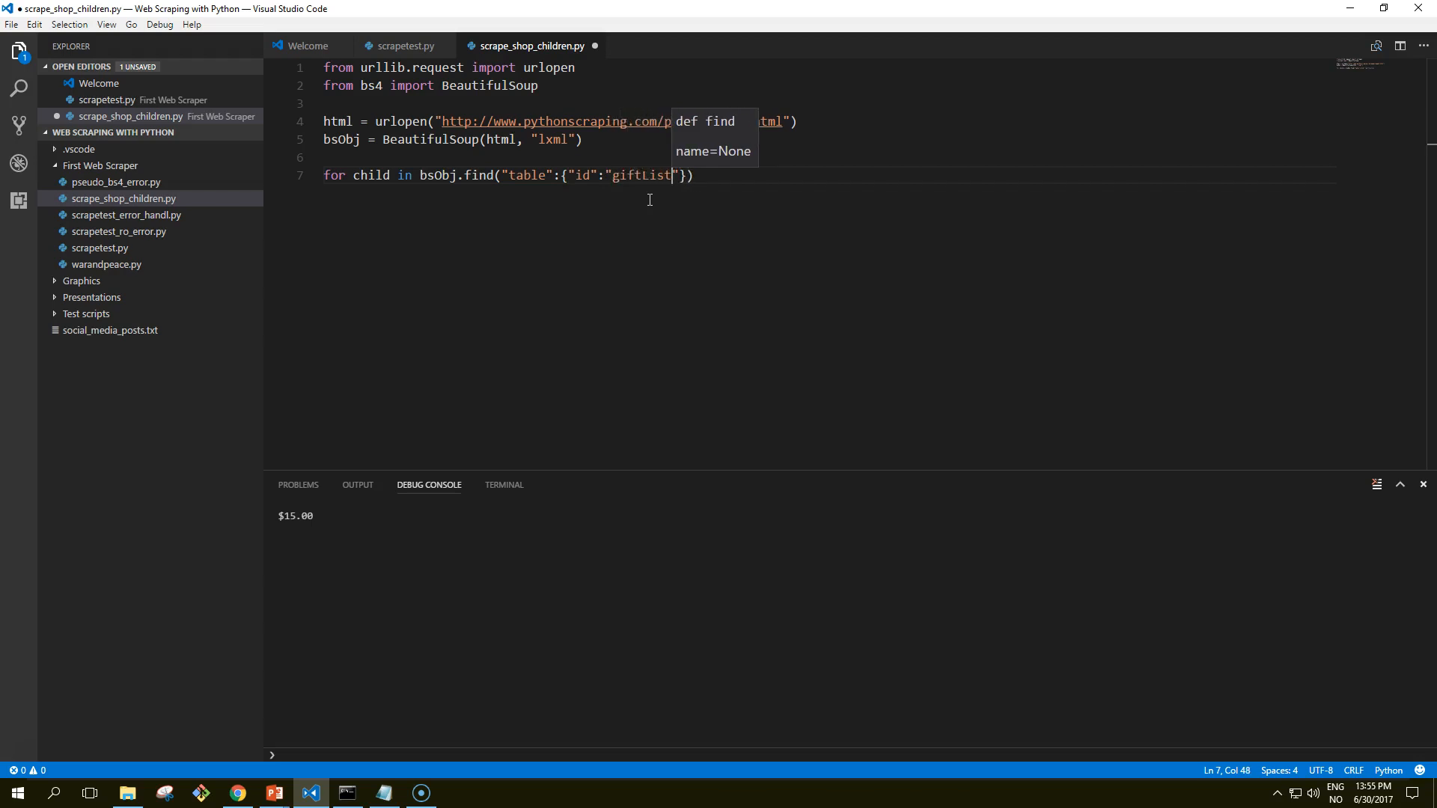
Step: Verify the gift table's id in Chrome DevTools and return to the script
{"action": "left_click", "coordinate": [236, 793]}
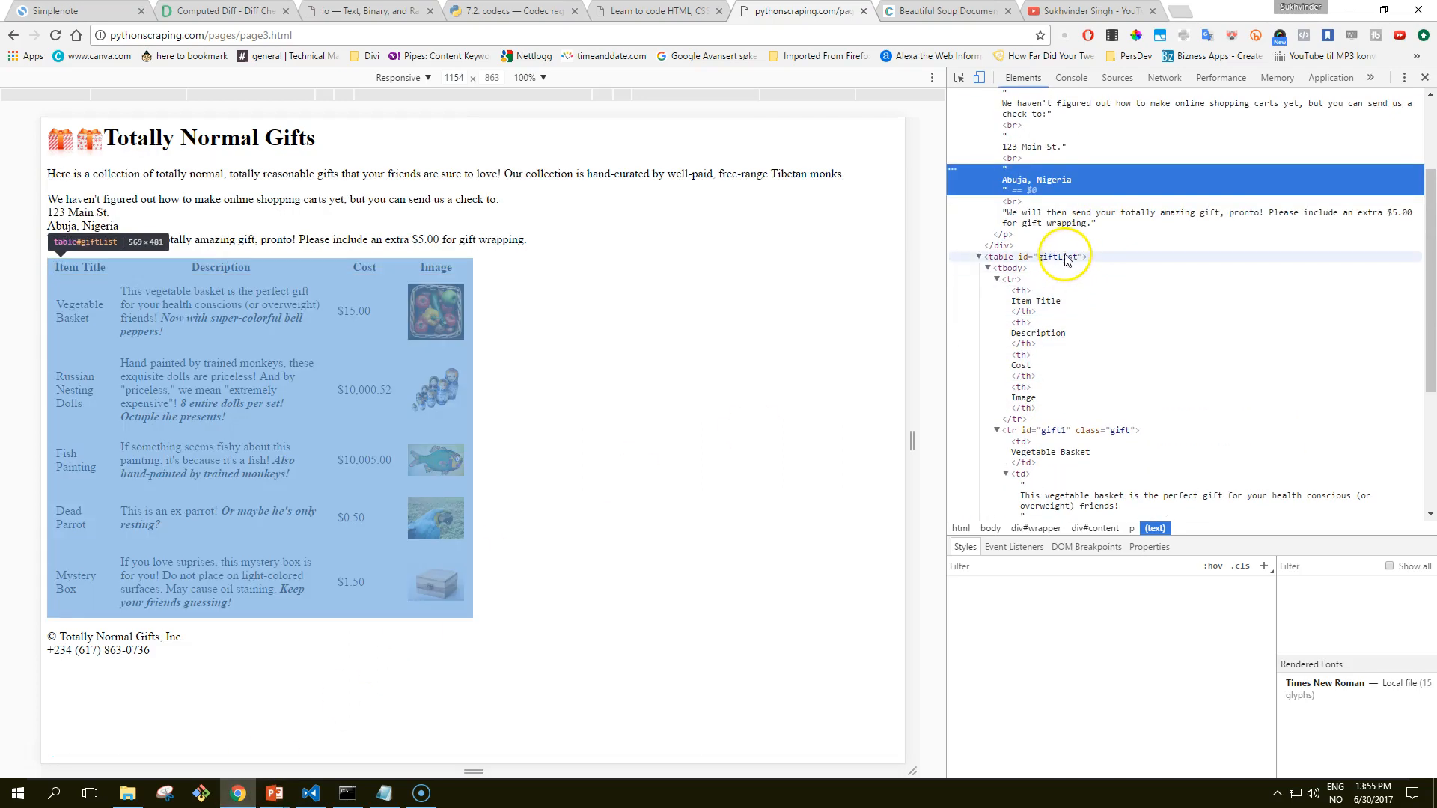
{"action": "left_click", "coordinate": [311, 794]}
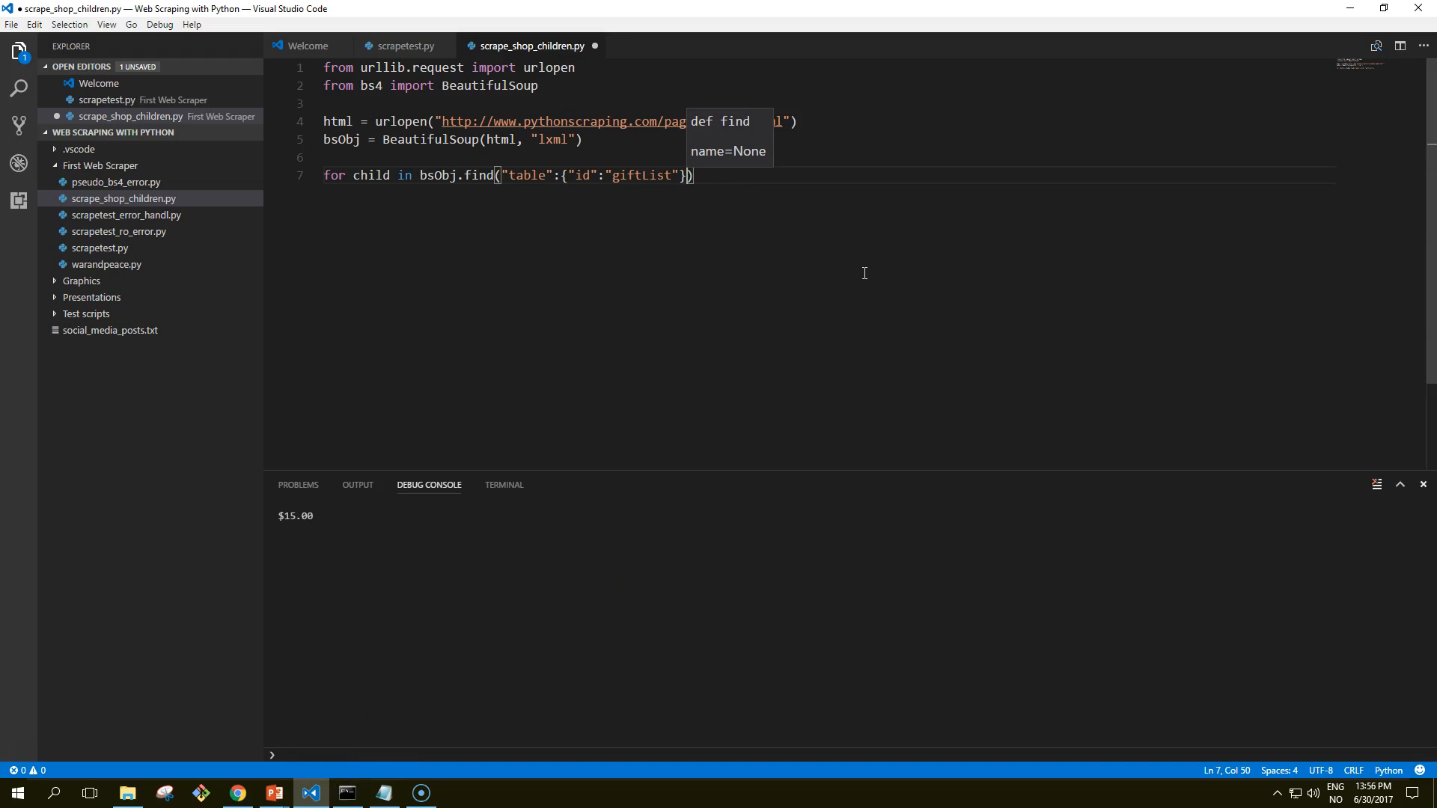
Step: Append .children to the find call on line 7, correcting a mistyped attribute
{"action": "type", "text": ".chi9l"}
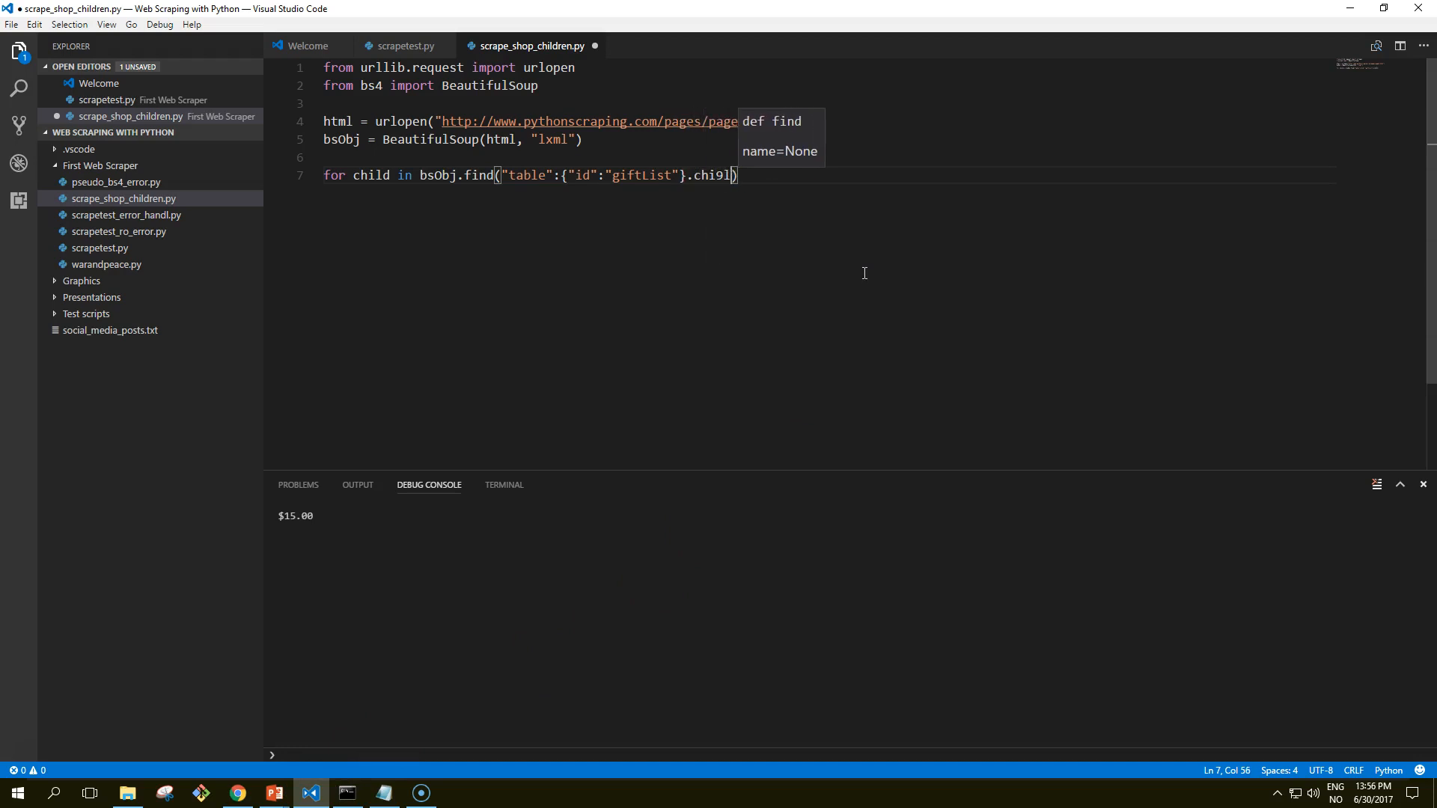
{"action": "key", "text": "backspace"}
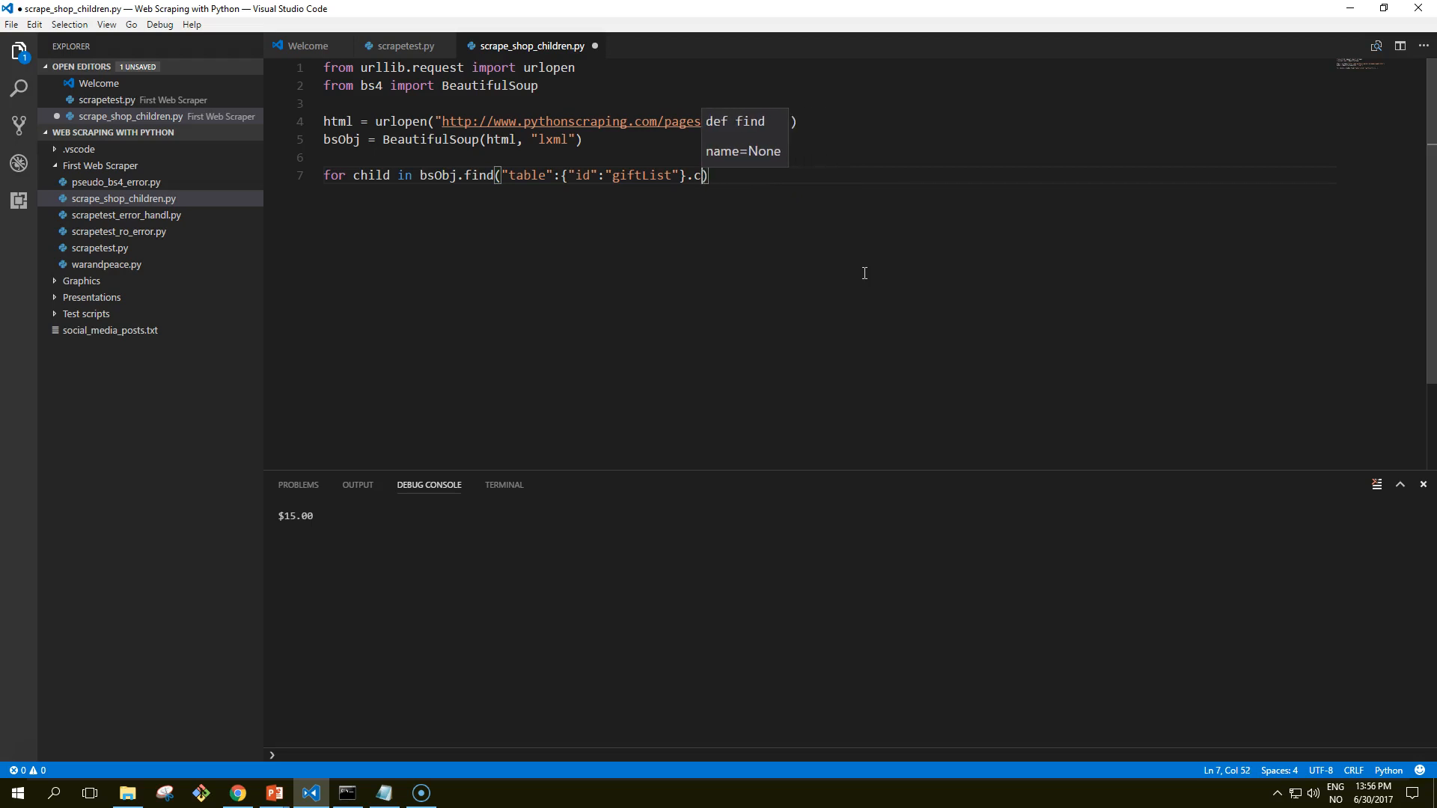
{"action": "key", "text": "Backspace"}
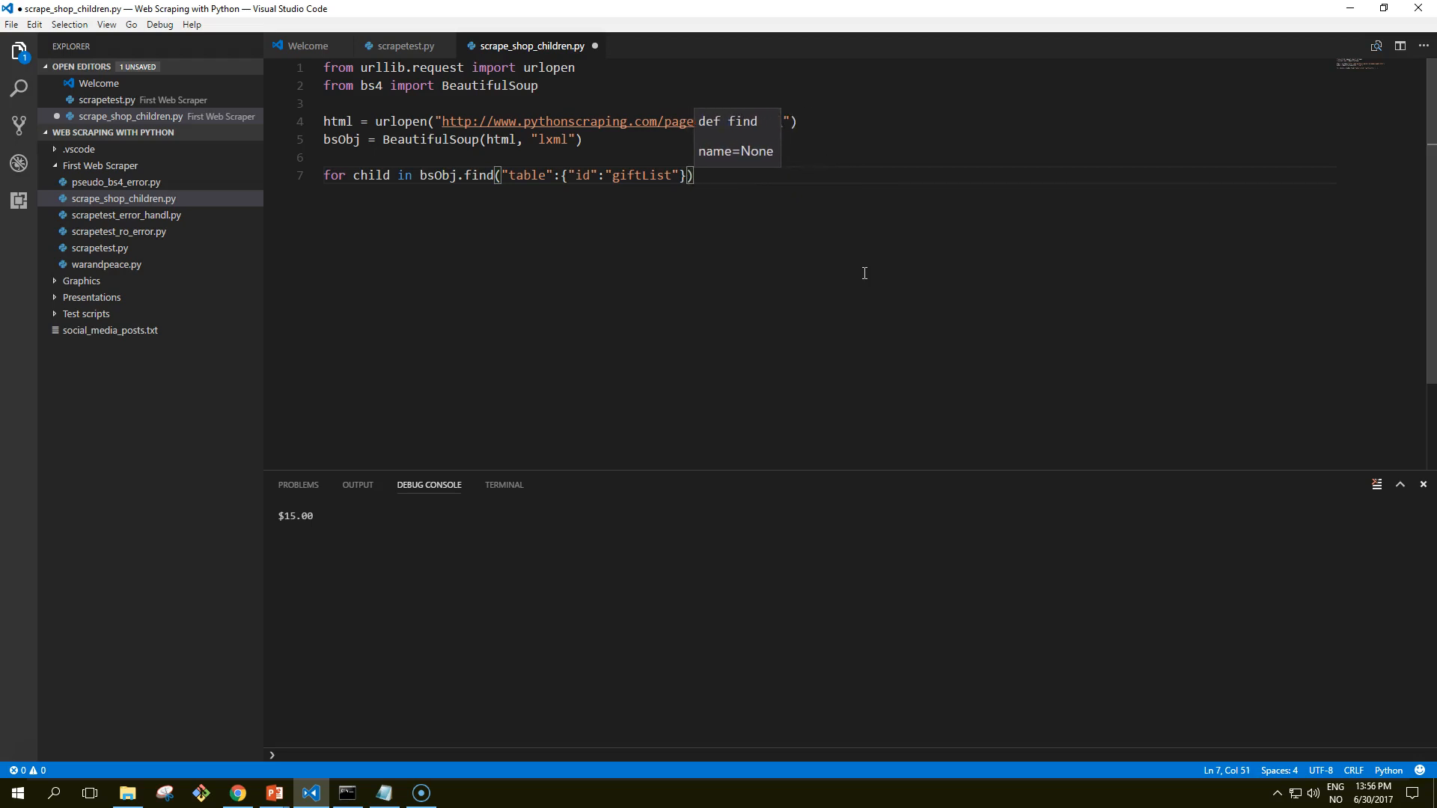
{"action": "type", "text": ".chi"}
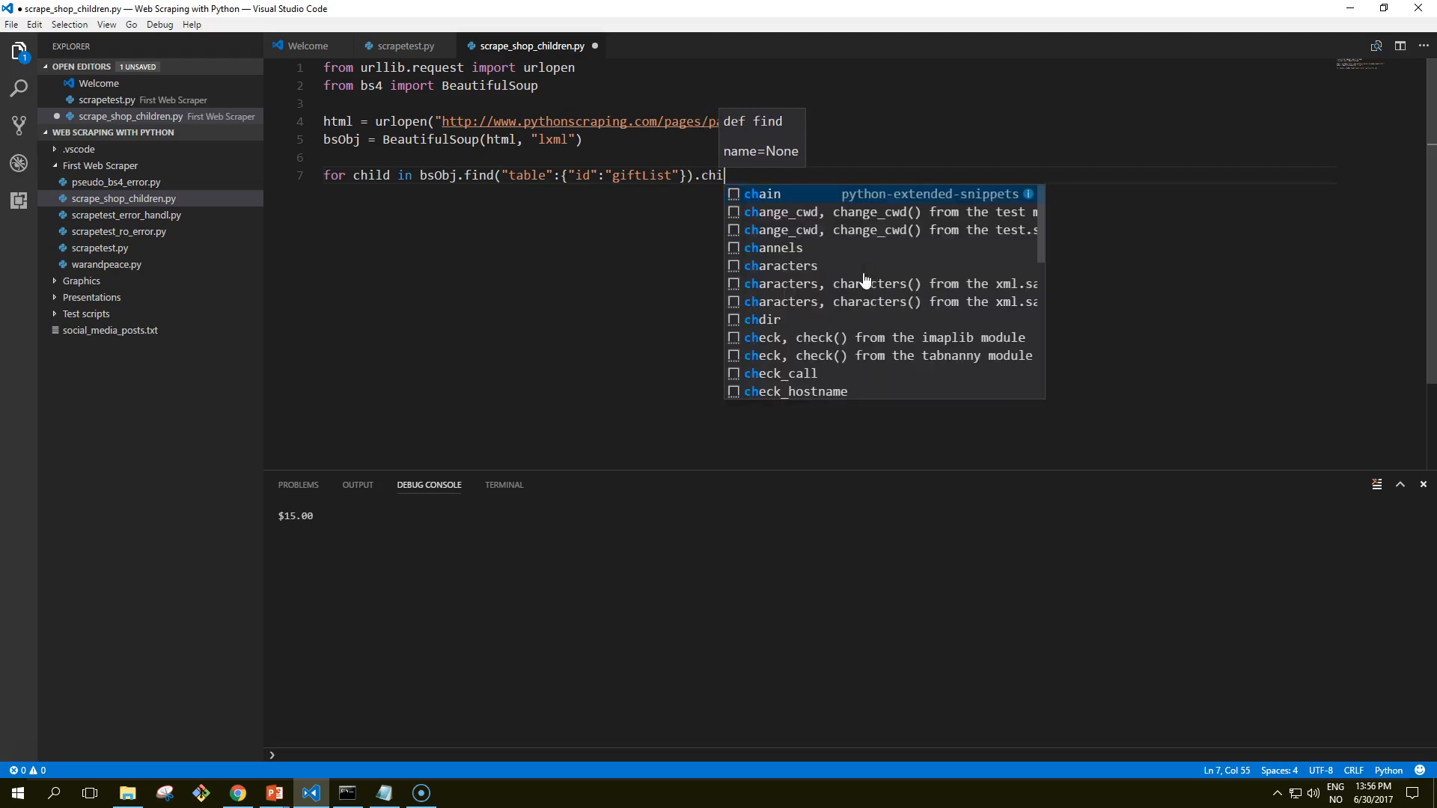
{"action": "type", "text": "ldren:"}
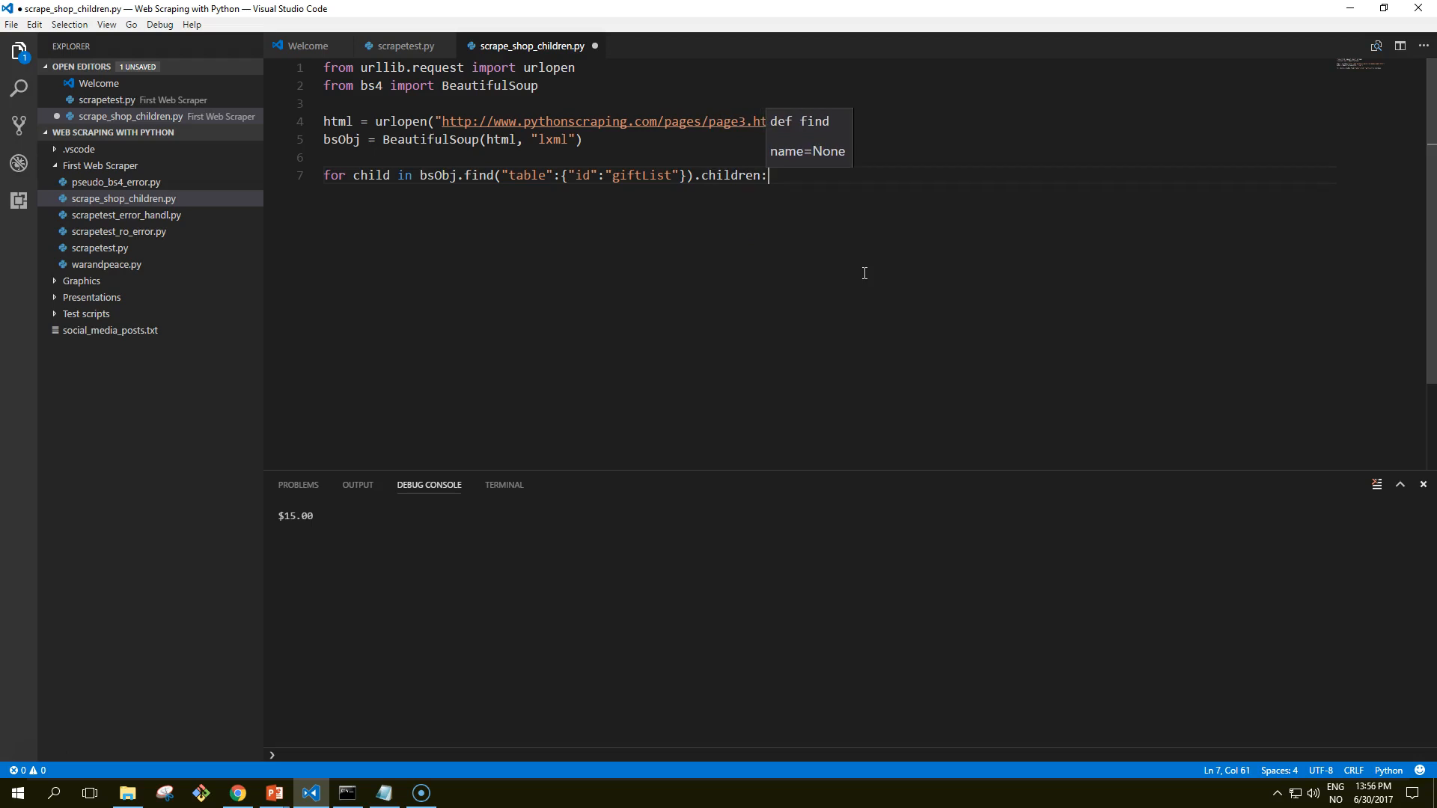
Step: Add print(child) inside the loop and run, hitting a SyntaxError on line 7
{"action": "type", "text": "print"}
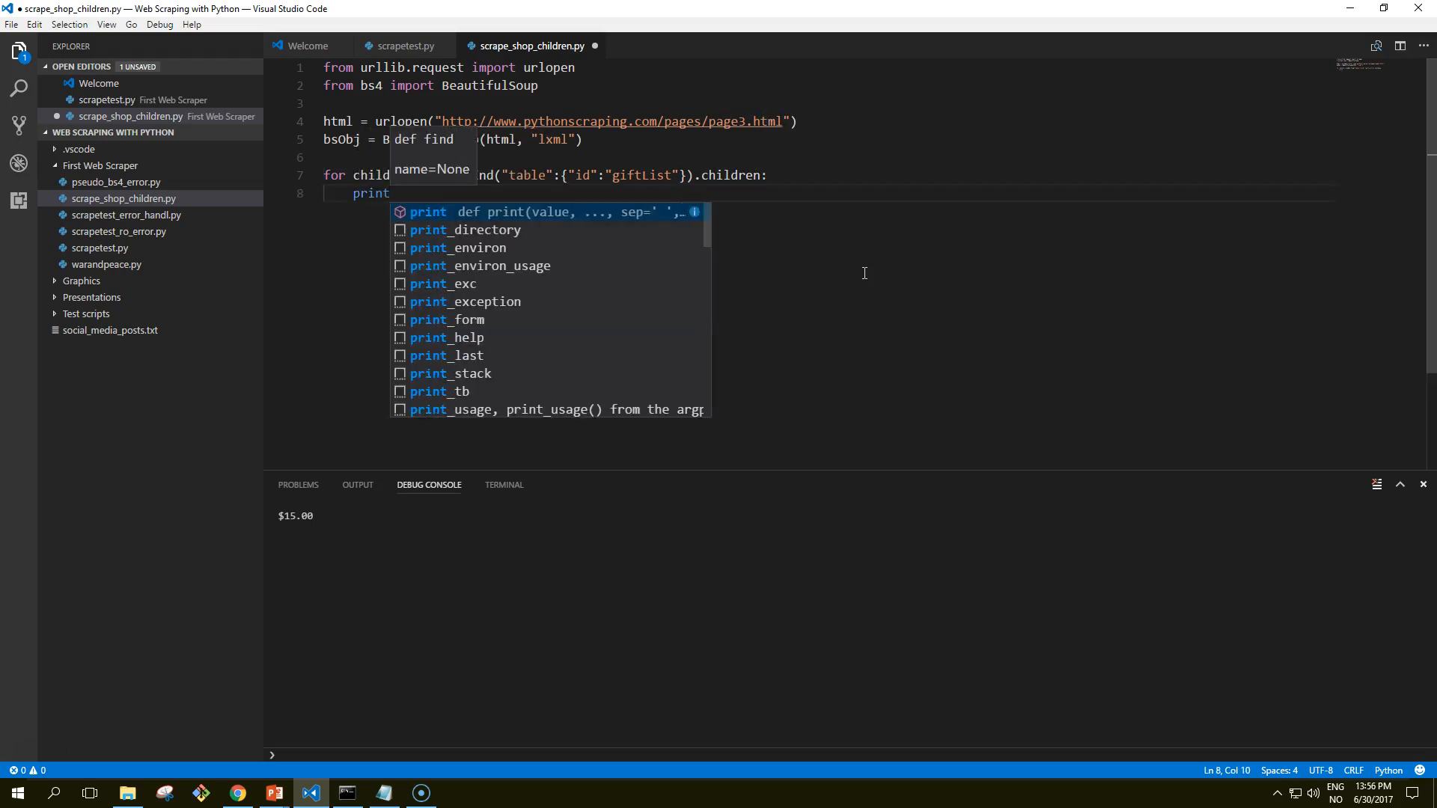
{"action": "type", "text": "(child)"}
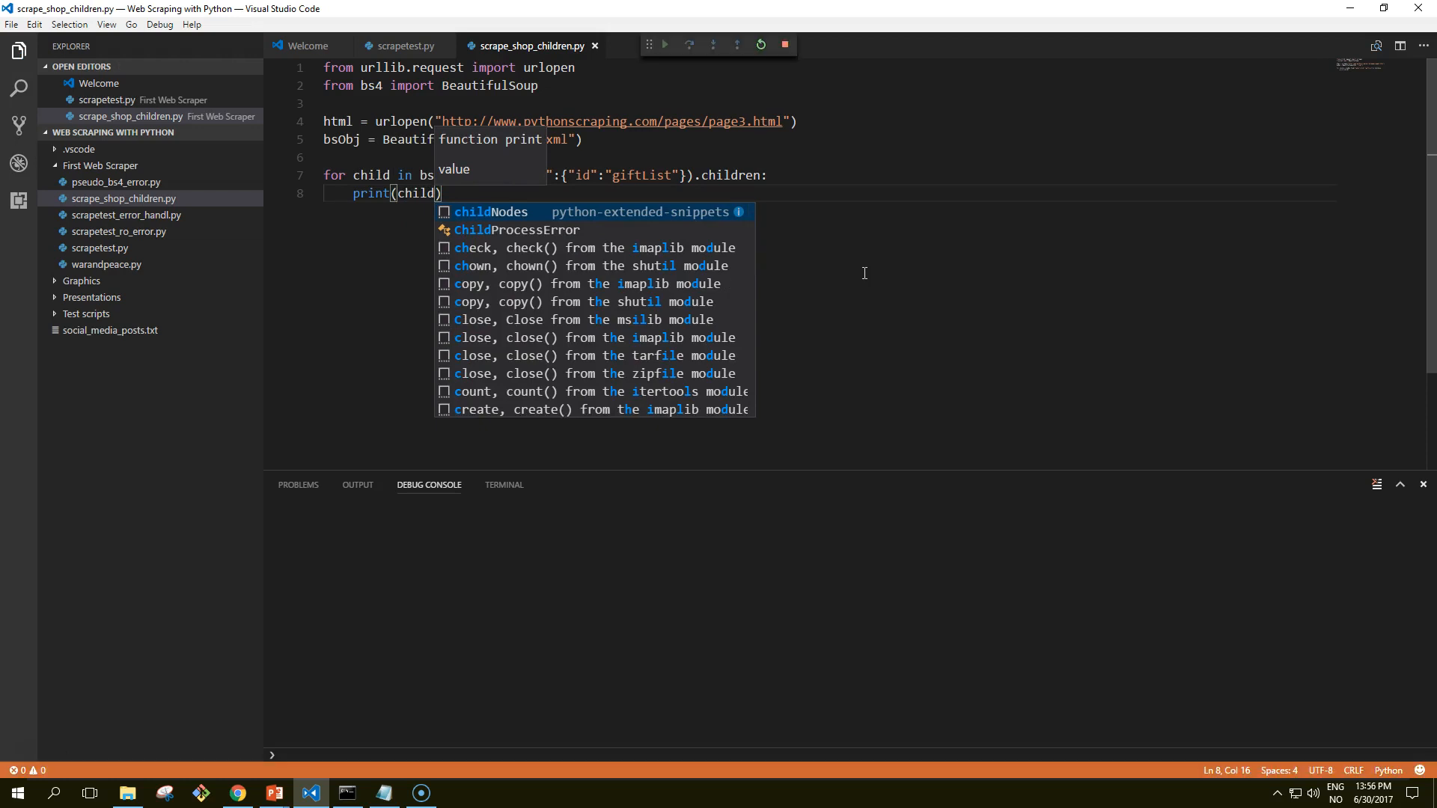
{"action": "left_click", "coordinate": [663, 43]}
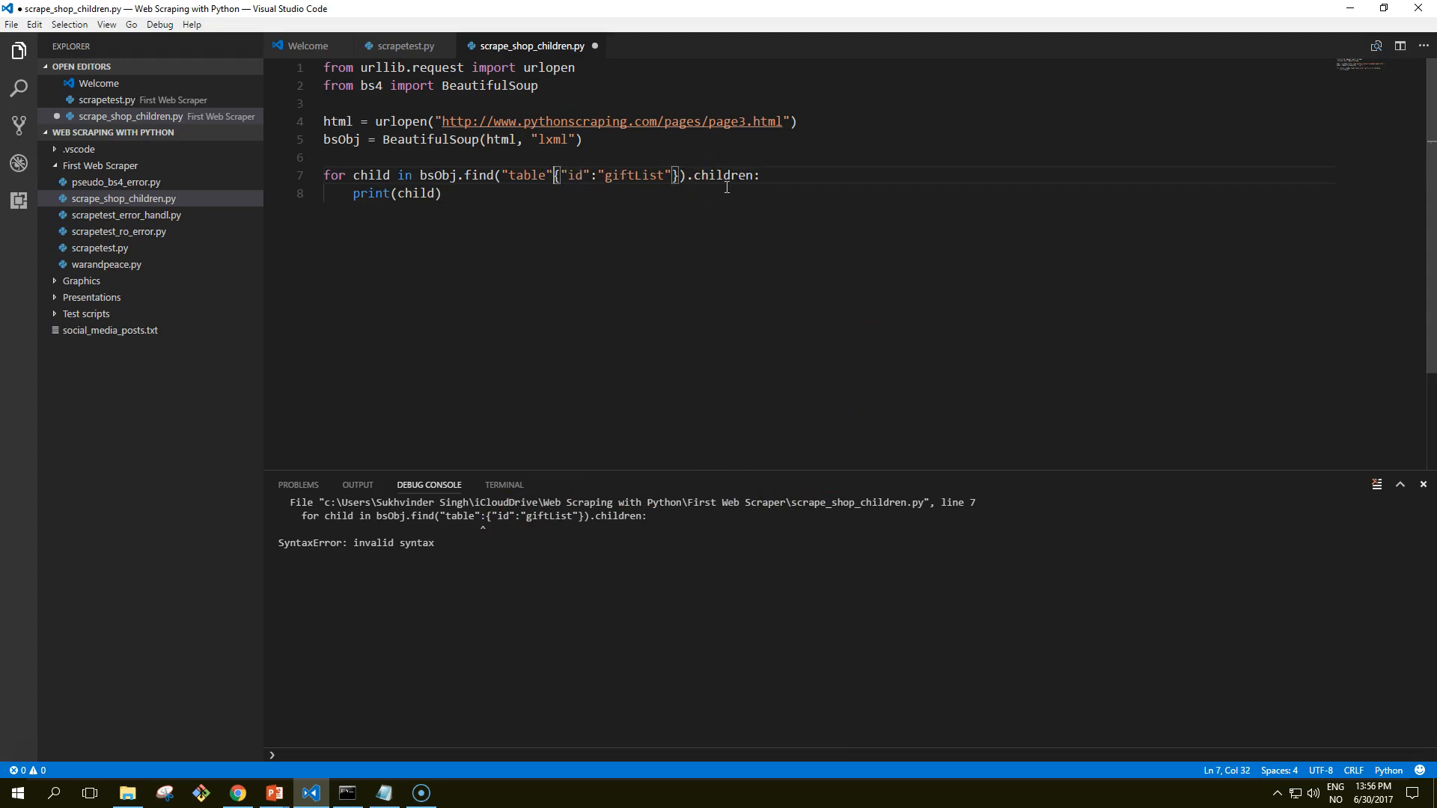
Step: Replace the colon after "table" with a comma and run, listing every giftList row
{"action": "type", "text": ","}
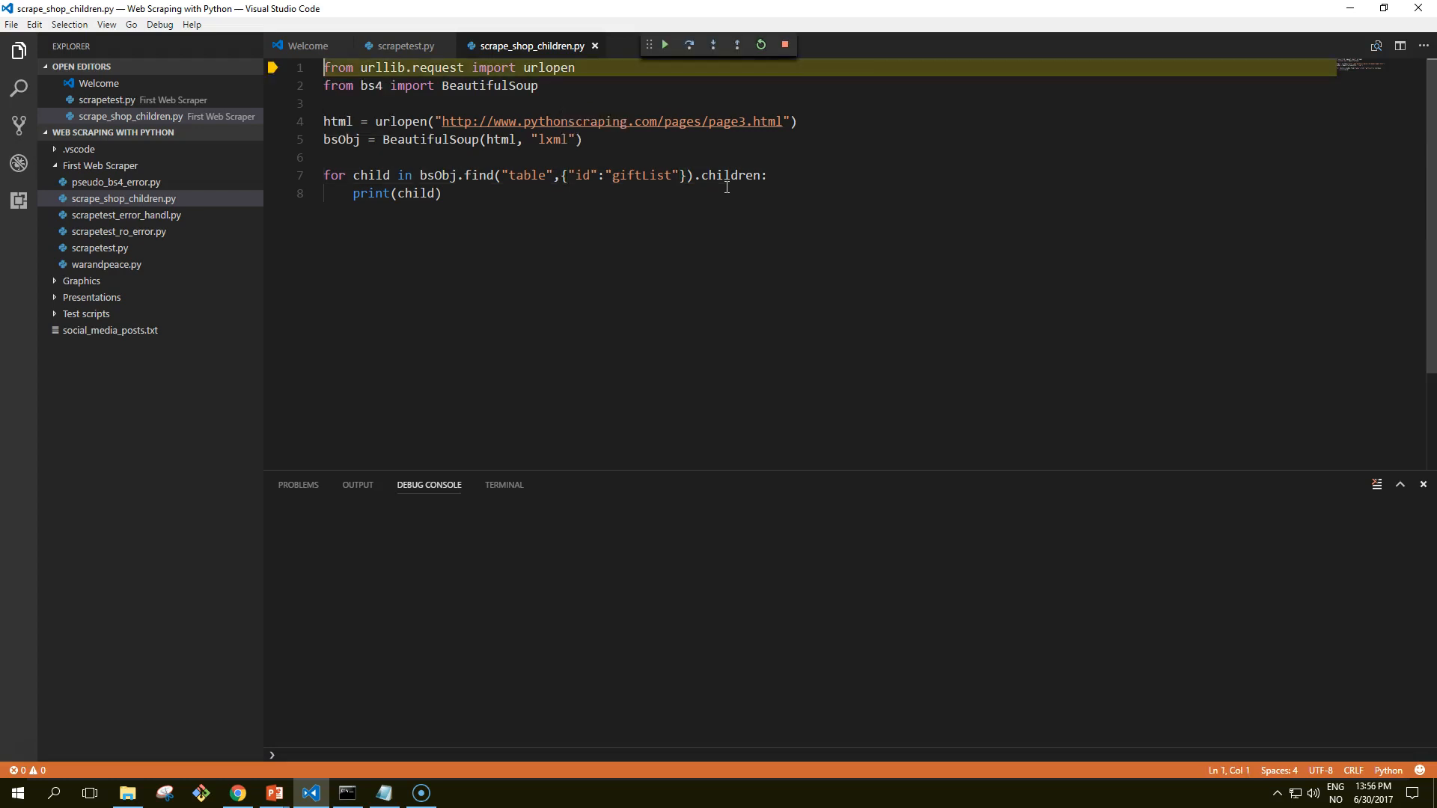
{"action": "left_click", "coordinate": [663, 44]}
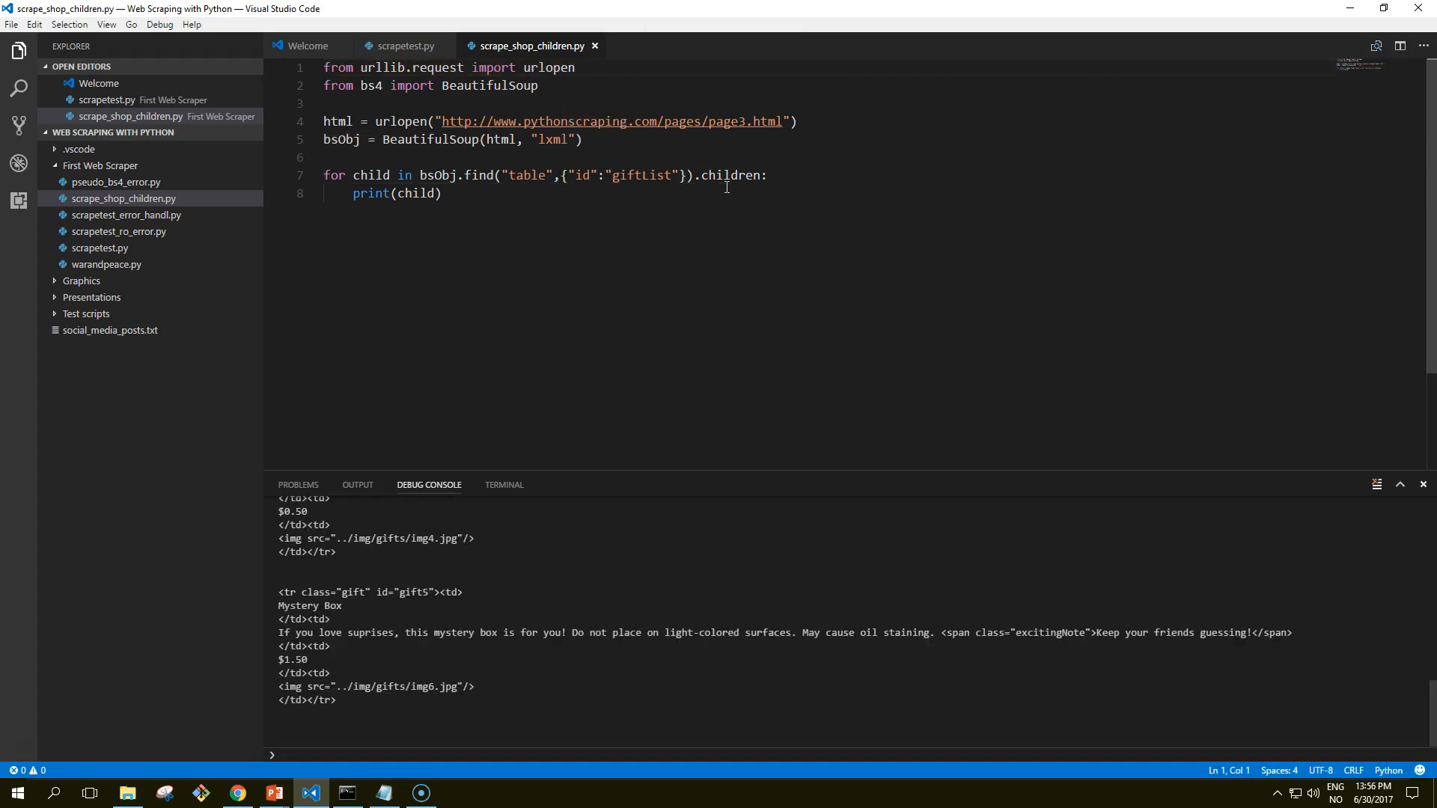
{"action": "mouse_move", "coordinate": [658, 484]}
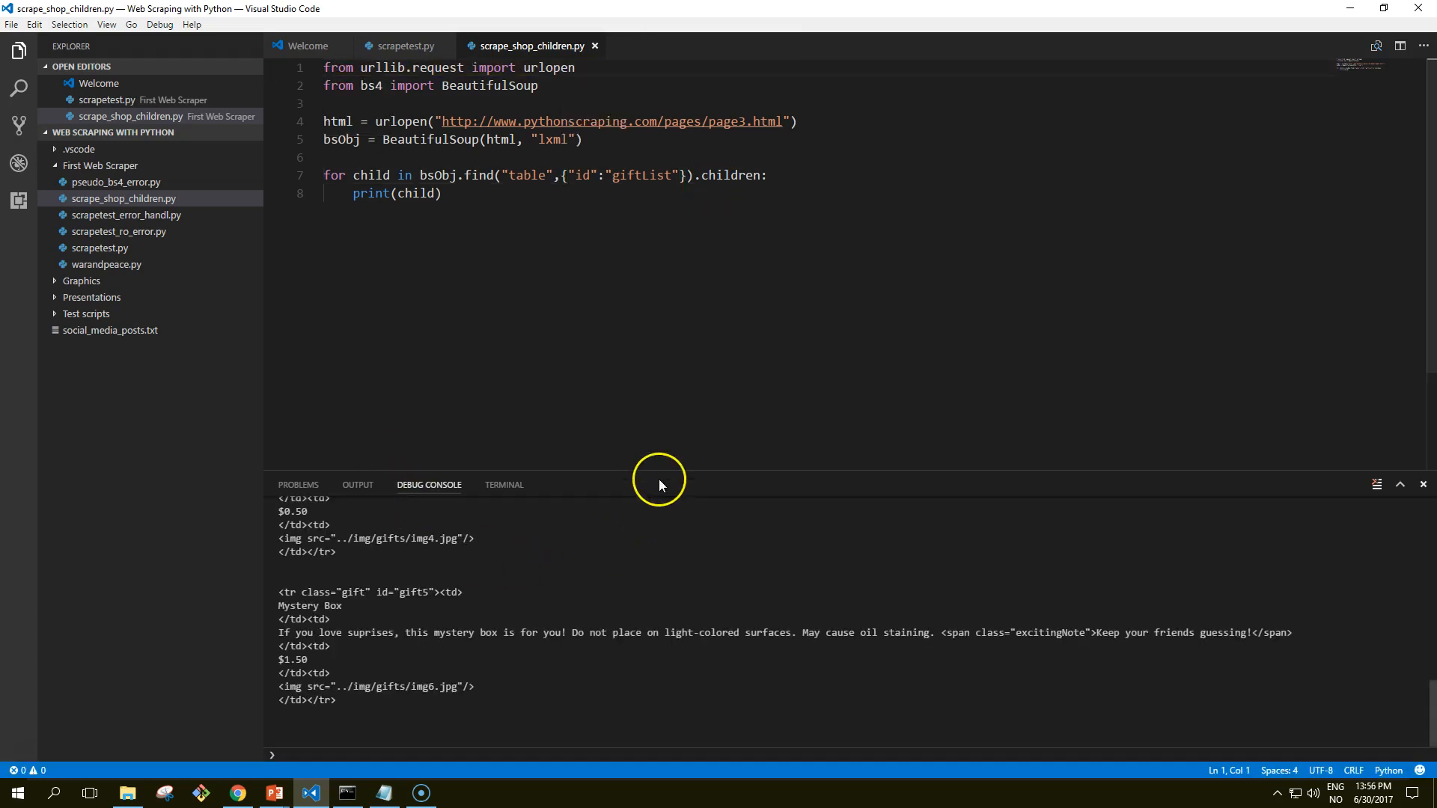
{"action": "mouse_move", "coordinate": [694, 559]}
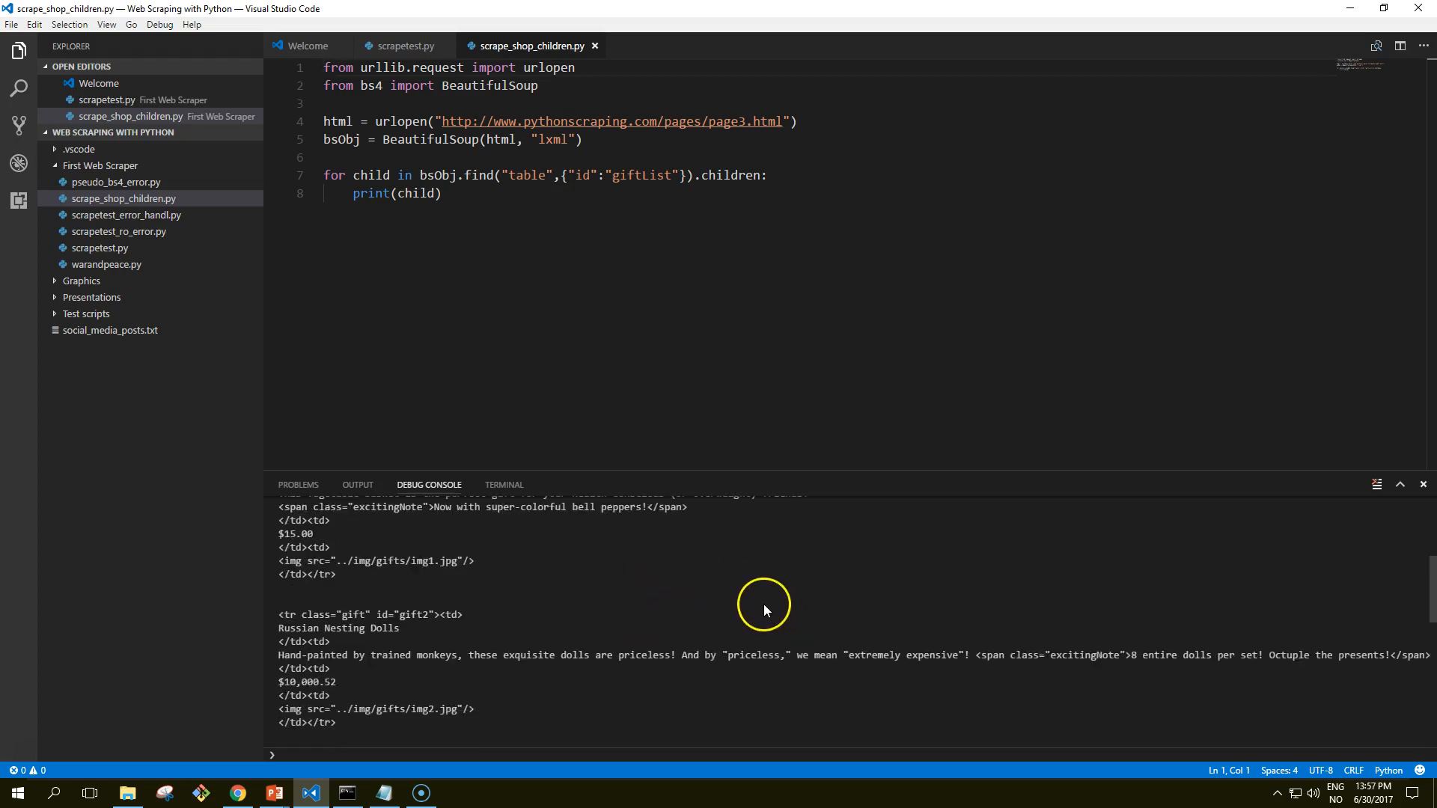
{"action": "scroll", "scroll_direction": "down", "scroll_amount": 3}
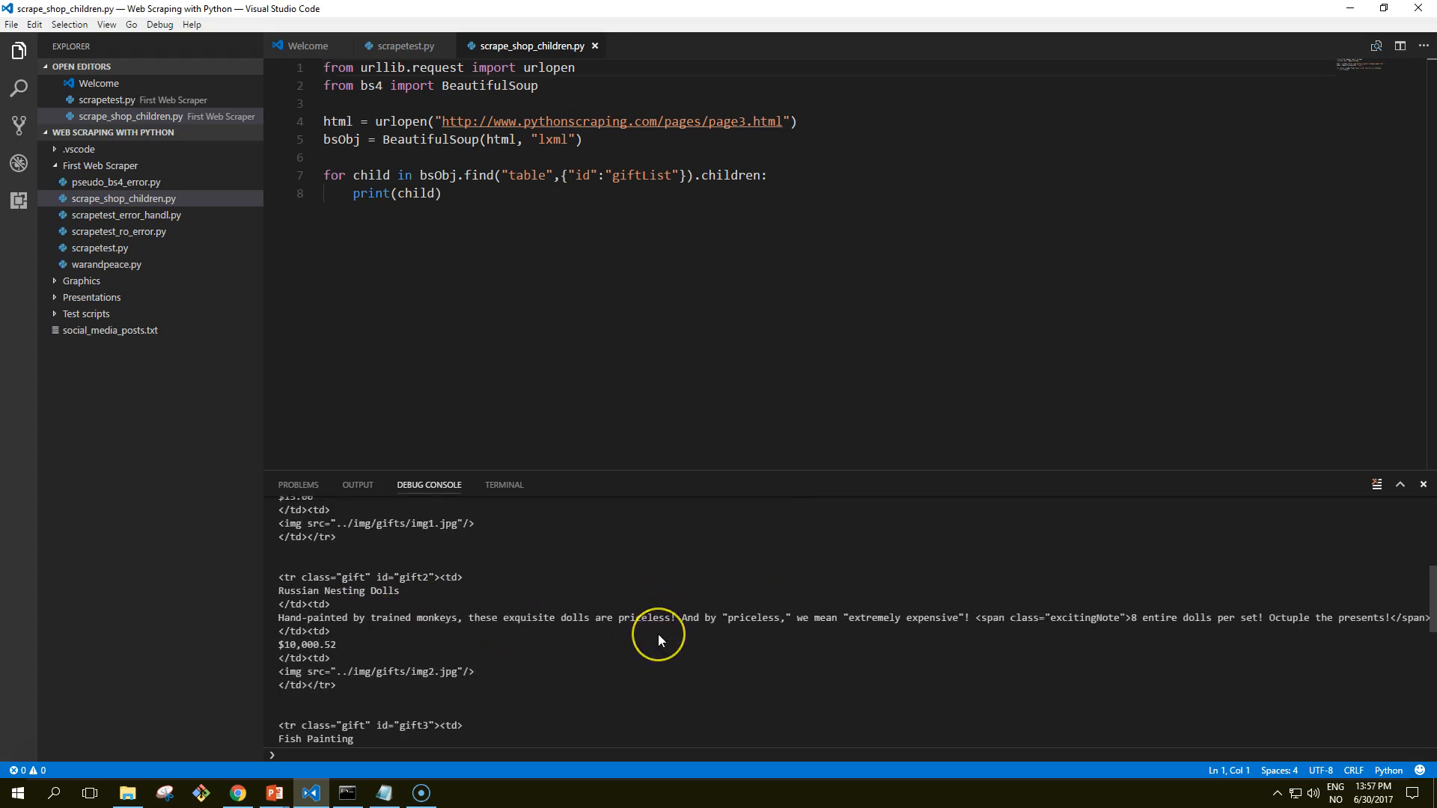
{"action": "scroll", "scroll_direction": "down", "scroll_amount": 3}
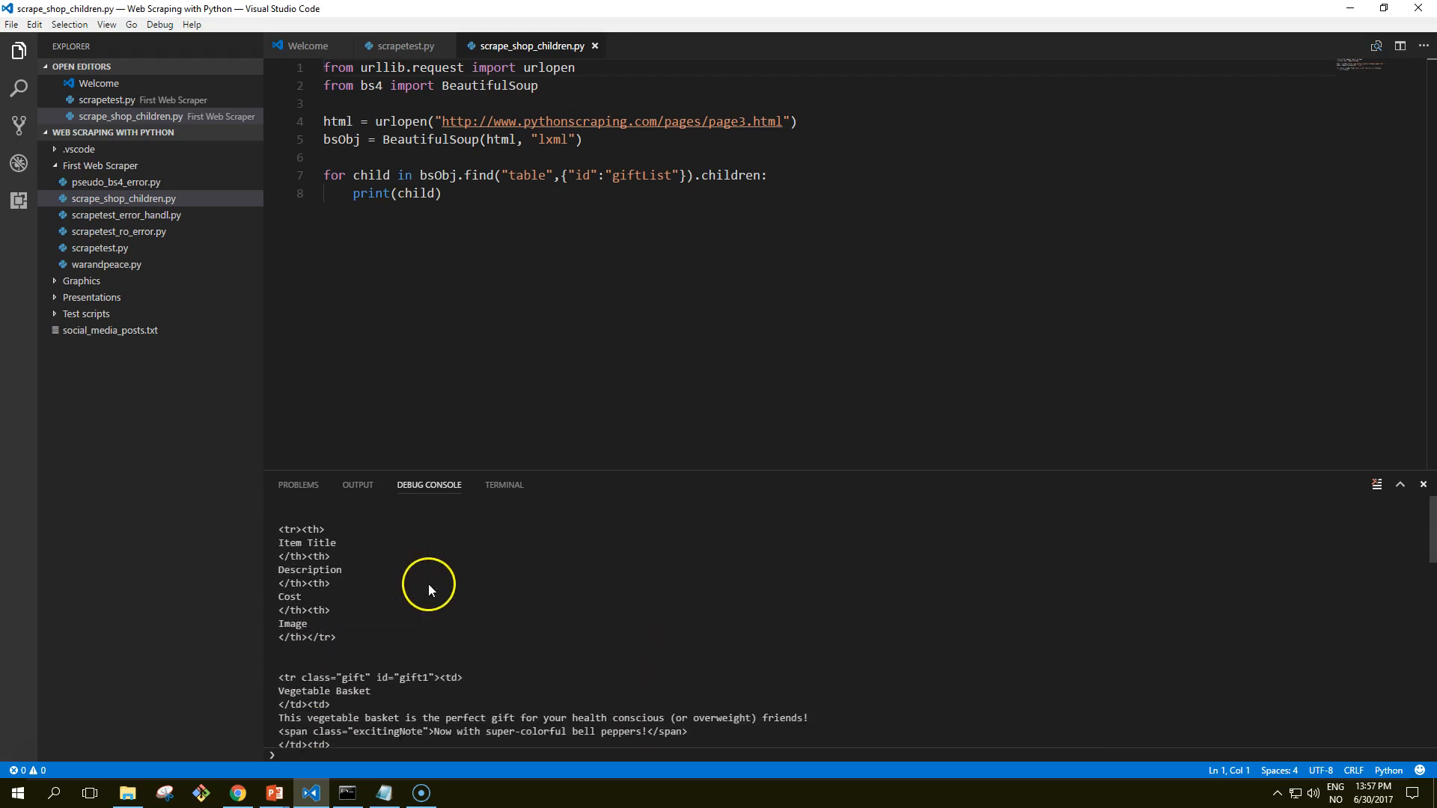
Step: Compare the console rows with the gift page in Chrome and return to the script
{"action": "left_click", "coordinate": [237, 793]}
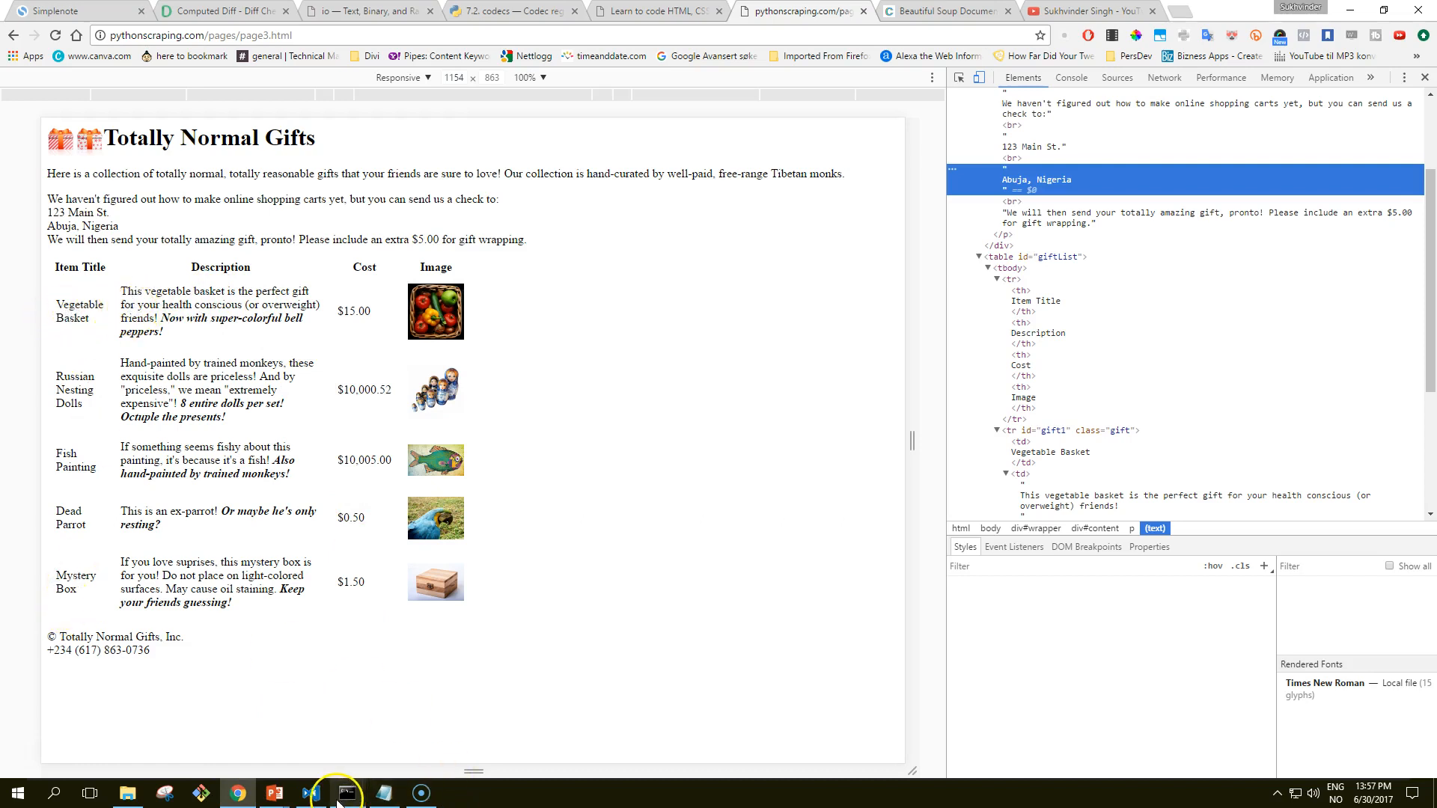
{"action": "left_click", "coordinate": [310, 794]}
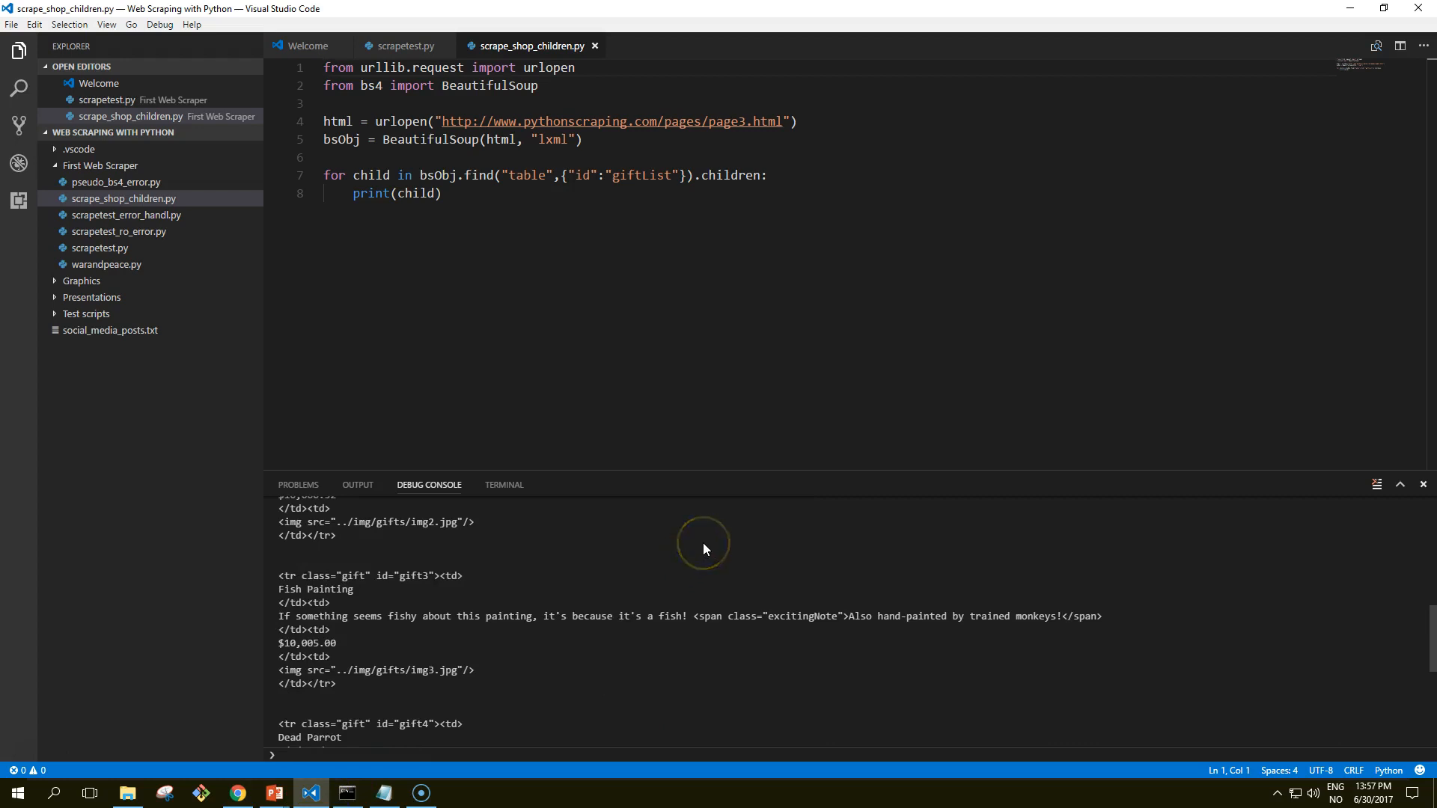
{"action": "mouse_move", "coordinate": [704, 548]}
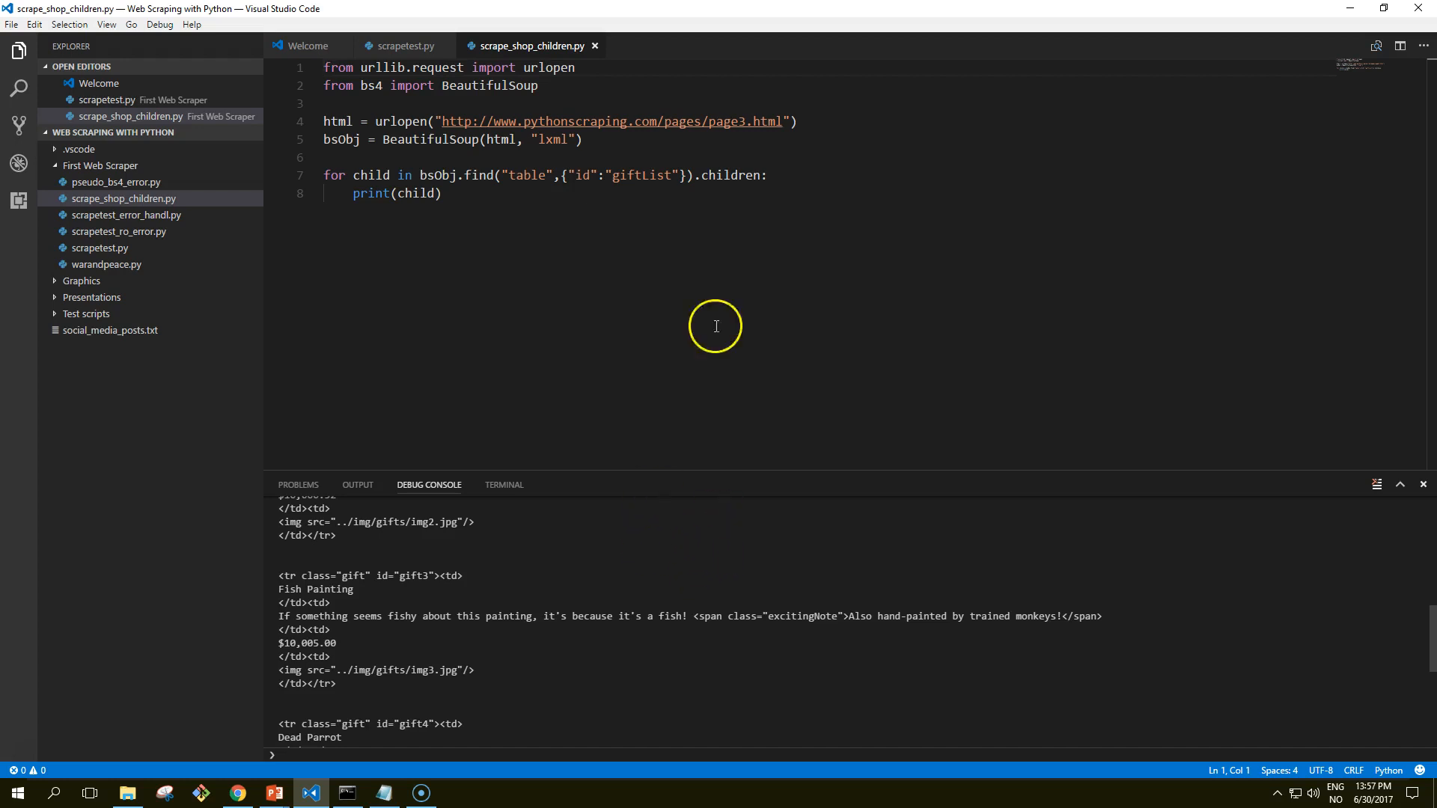
Step: Replace .children with .descendants on line 7 so the loop walks all nested elements
{"action": "double_click", "coordinate": [730, 175]}
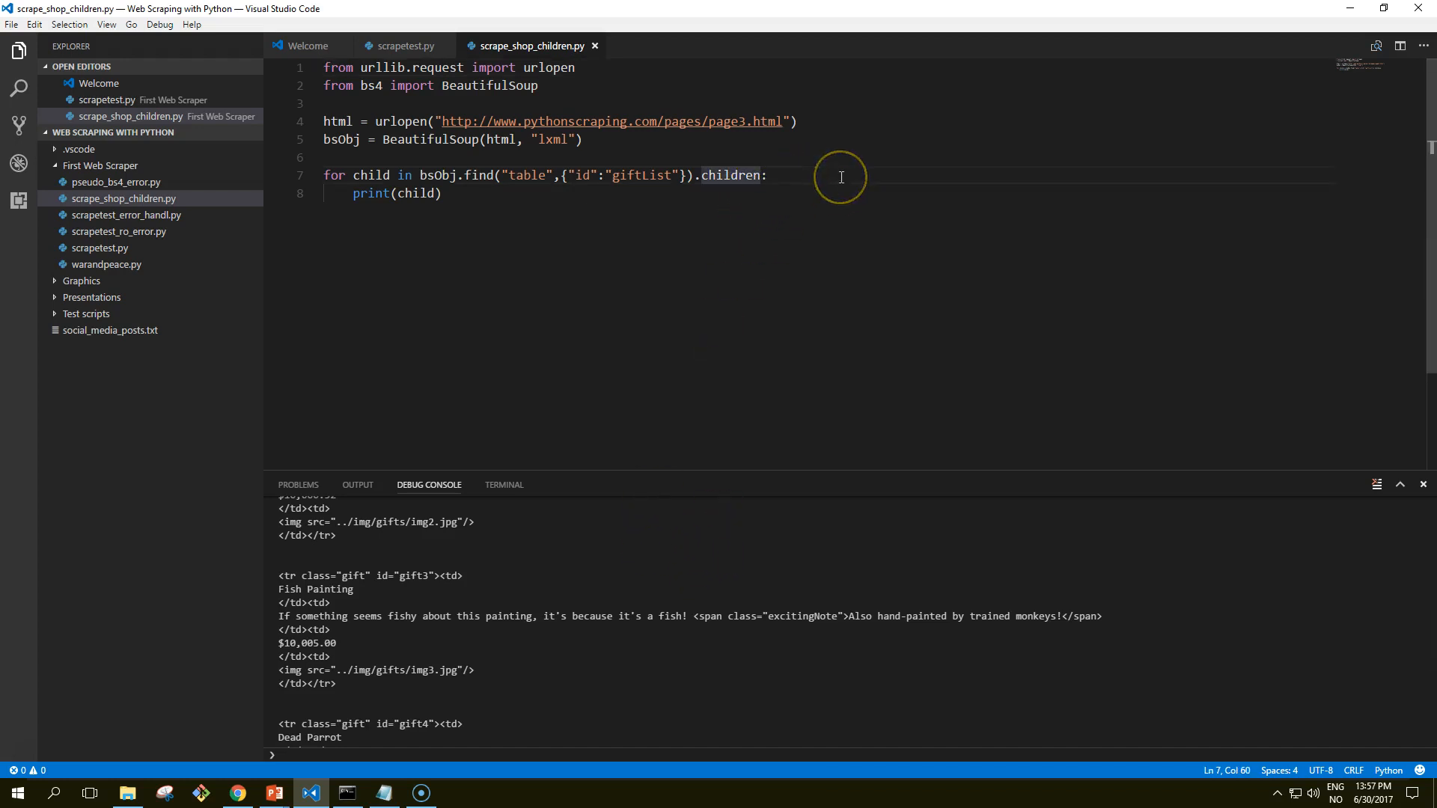
{"action": "double_click", "coordinate": [732, 175]}
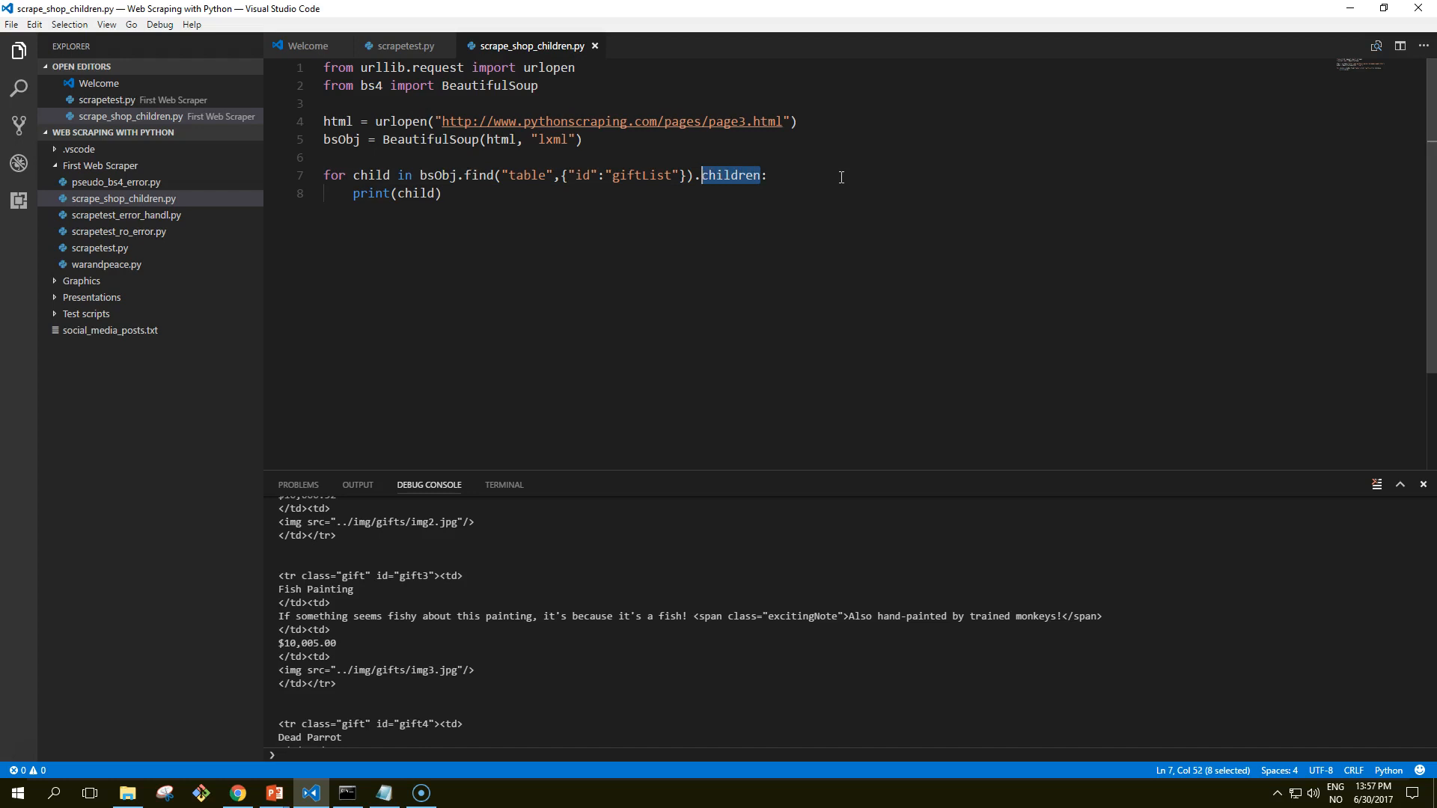
{"action": "type", "text": "descendants"}
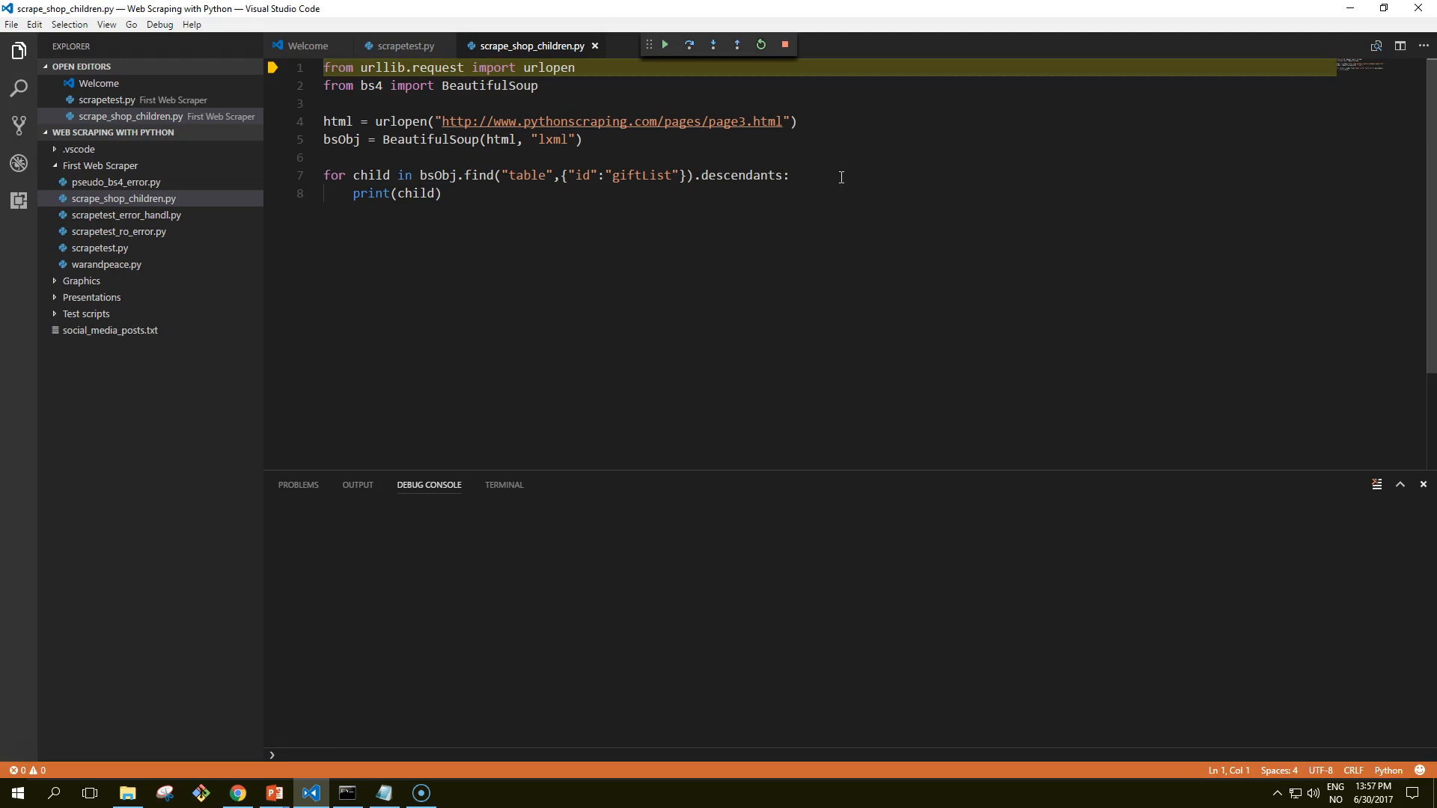
Step: Continue the descendants run and review the nested tags and text output through Dead Parrot
{"action": "left_click", "coordinate": [783, 43]}
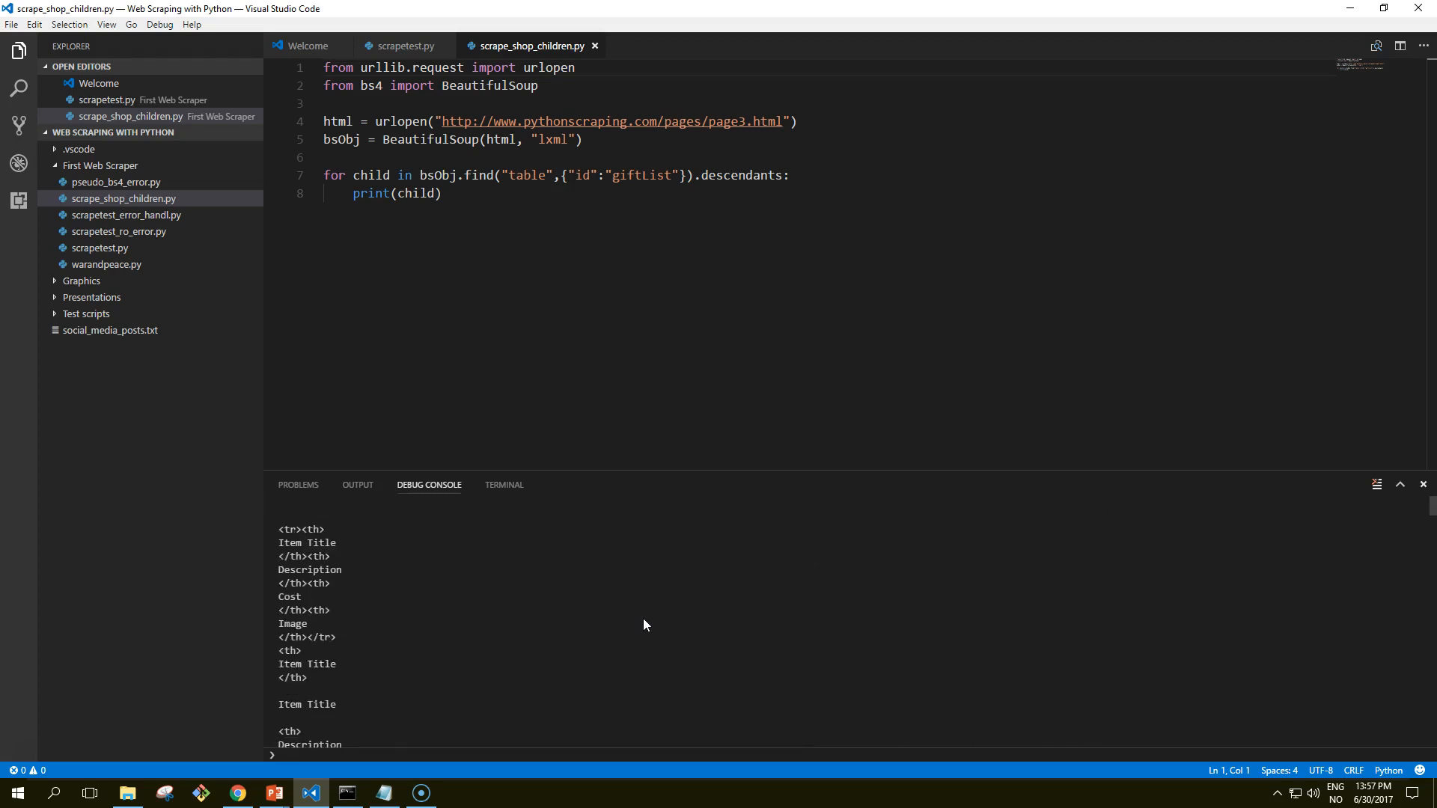
{"action": "scroll", "scroll_direction": "down", "scroll_amount": 3}
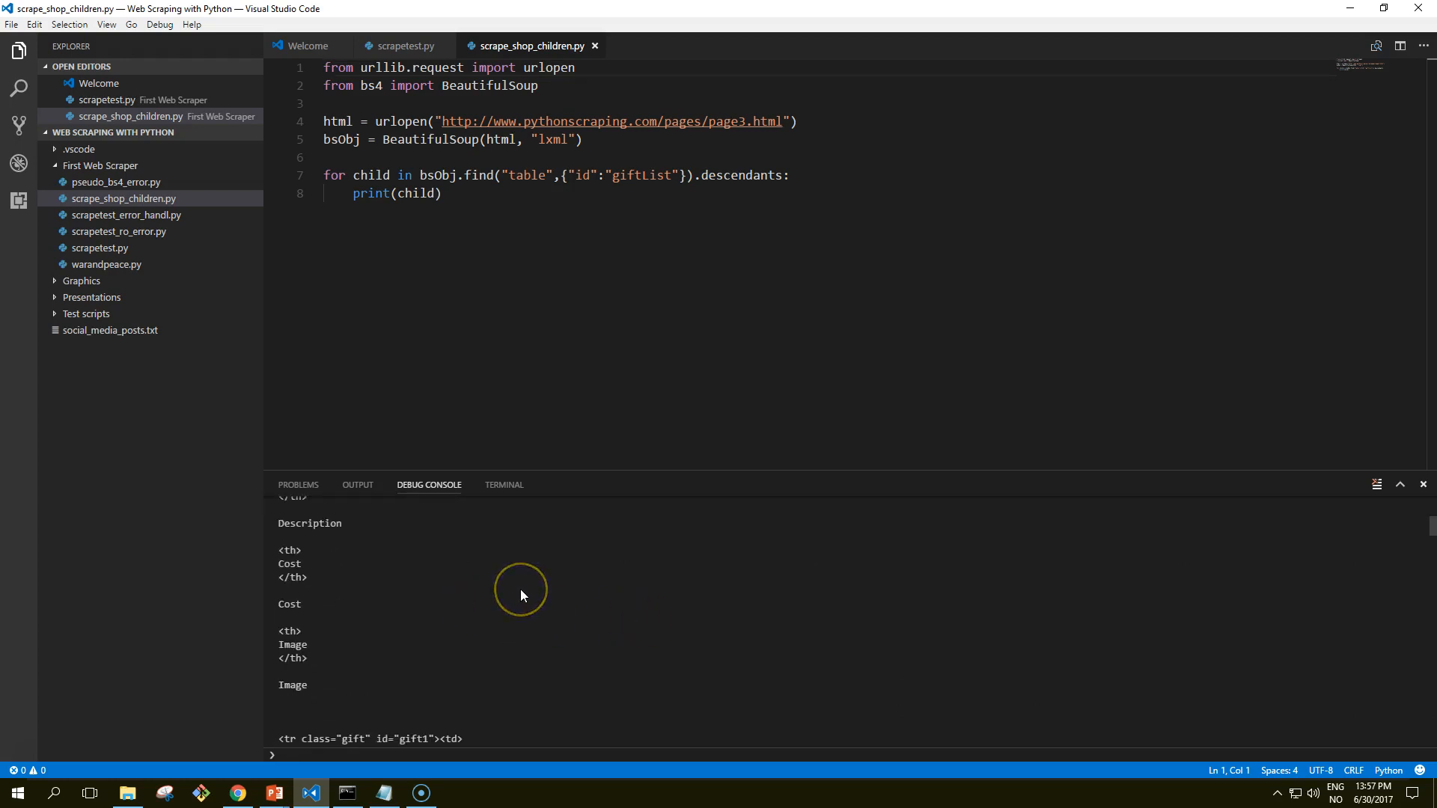
{"action": "scroll", "scroll_direction": "down", "scroll_amount": 3}
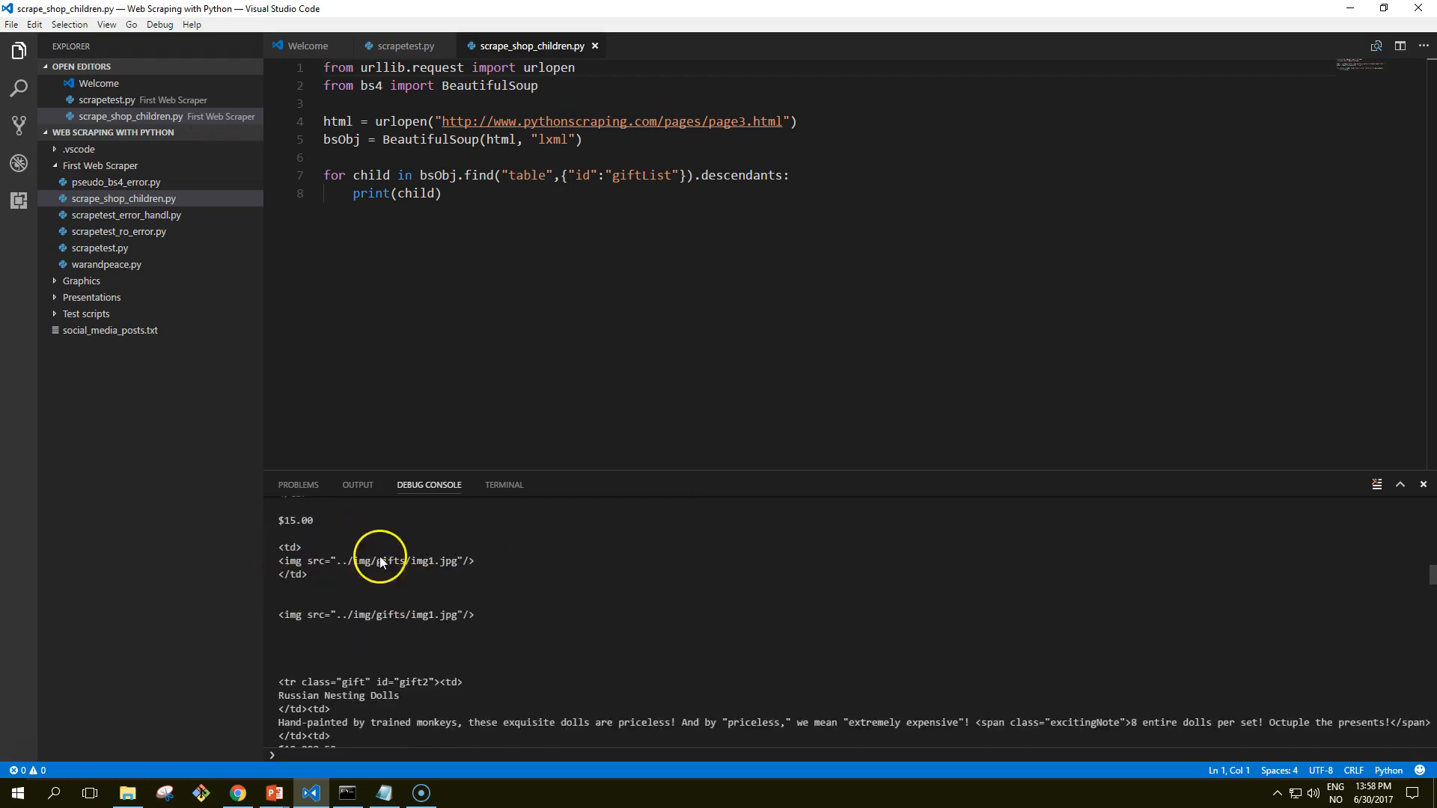
{"action": "scroll", "scroll_direction": "down", "scroll_amount": 3}
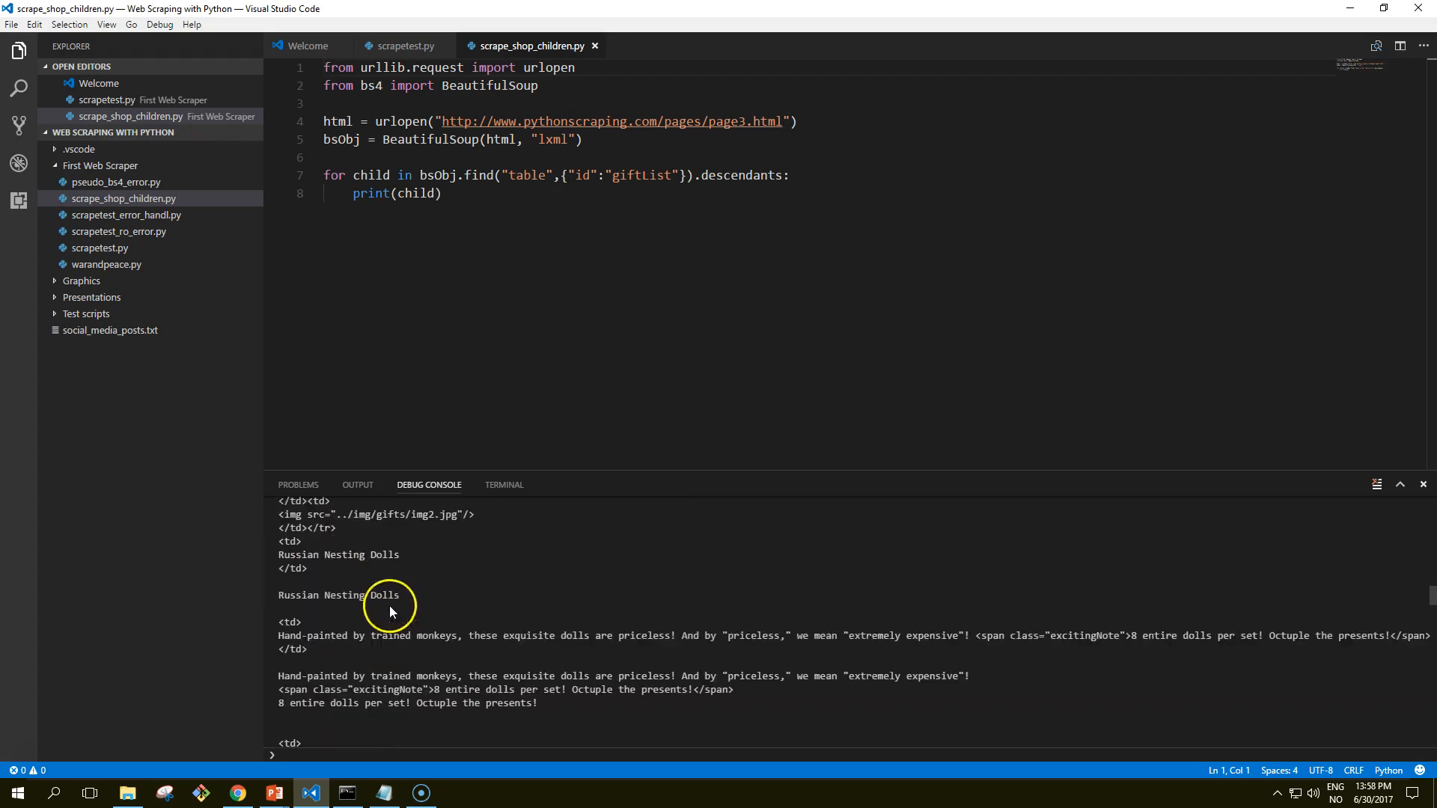
{"action": "scroll", "scroll_direction": "down", "scroll_amount": 3}
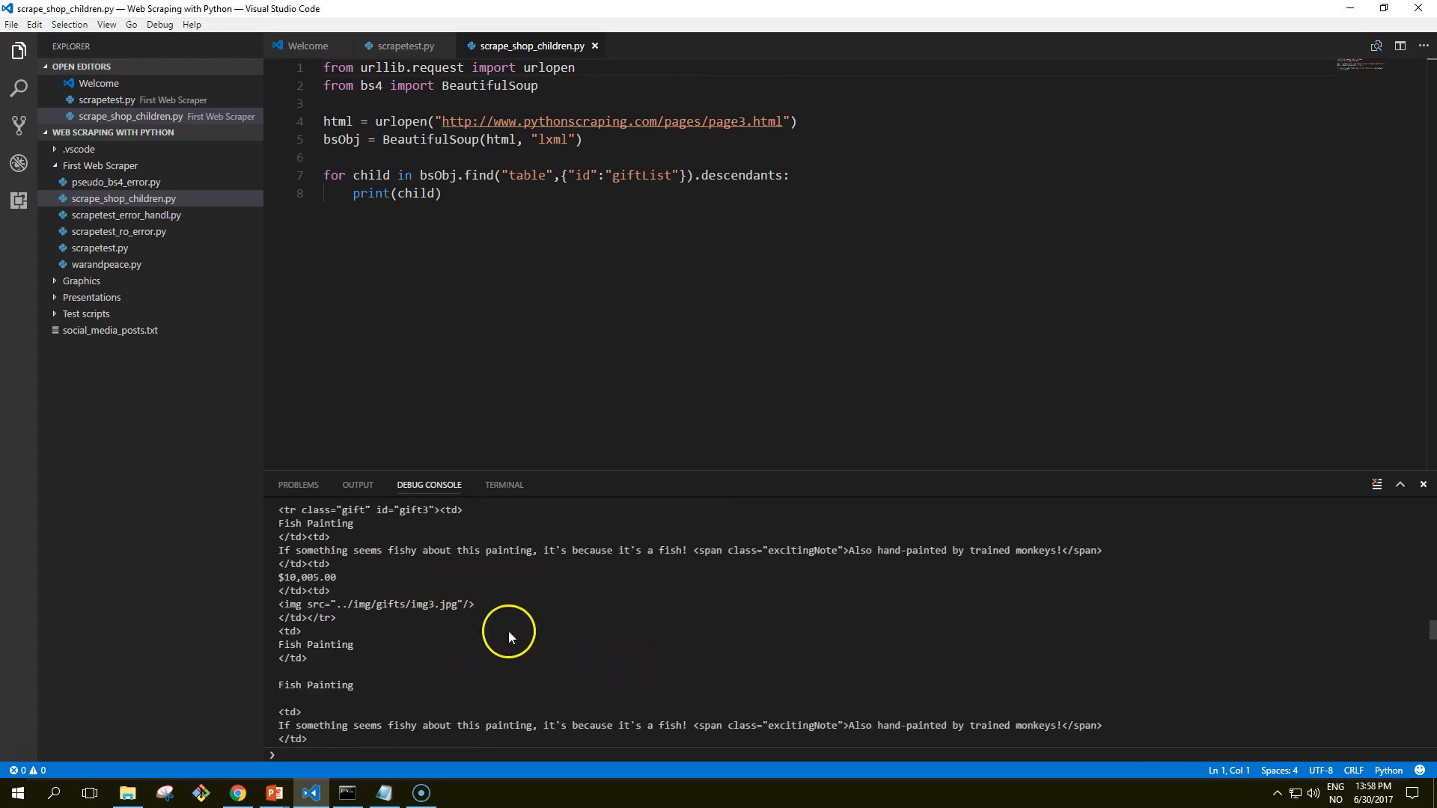
{"action": "scroll", "scroll_direction": "down", "scroll_amount": 3}
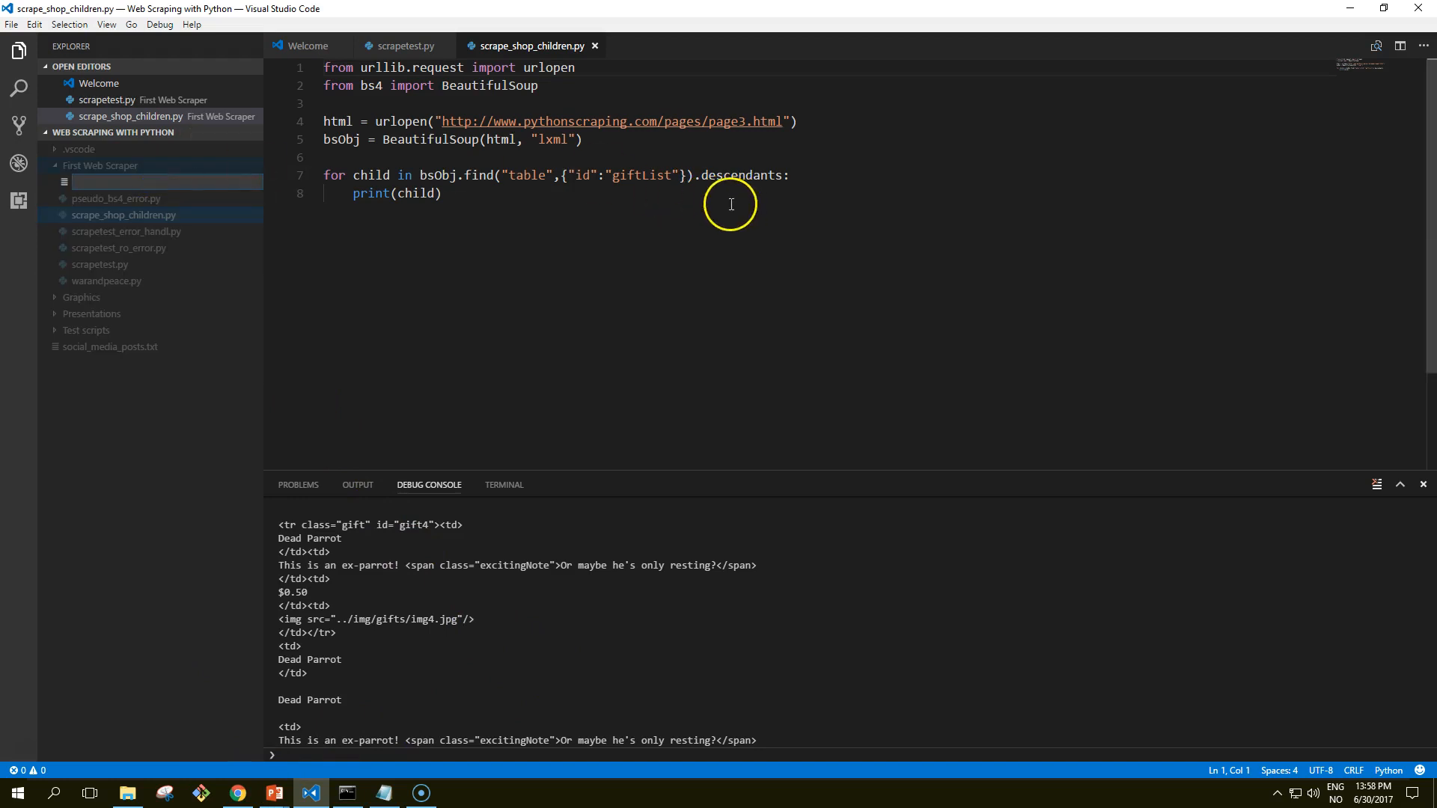
{"action": "mouse_move", "coordinate": [638, 214]}
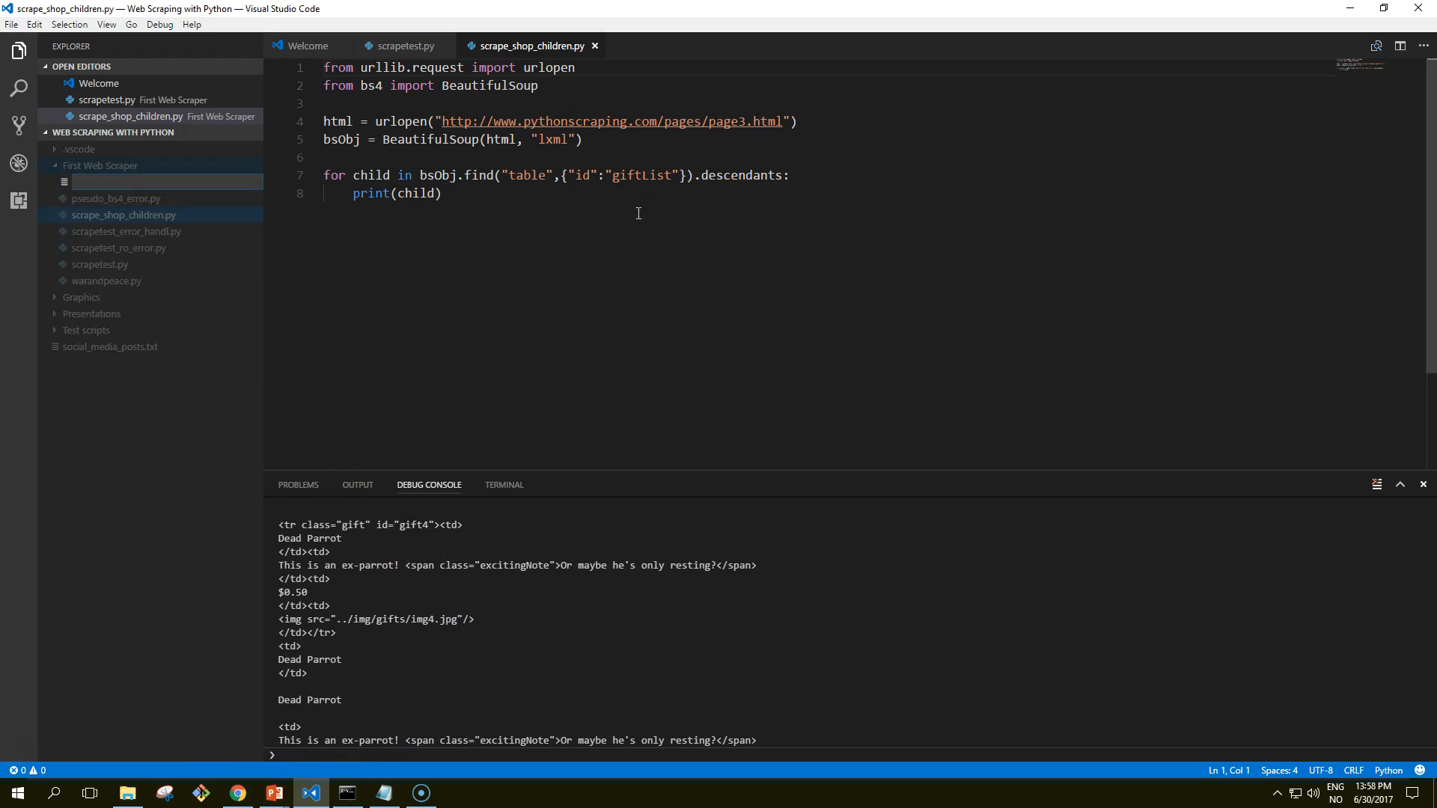
Step: Name the new file scrape_shop_siblings.py in the First Web Scraper folder
{"action": "type", "text": "scrape_shop"}
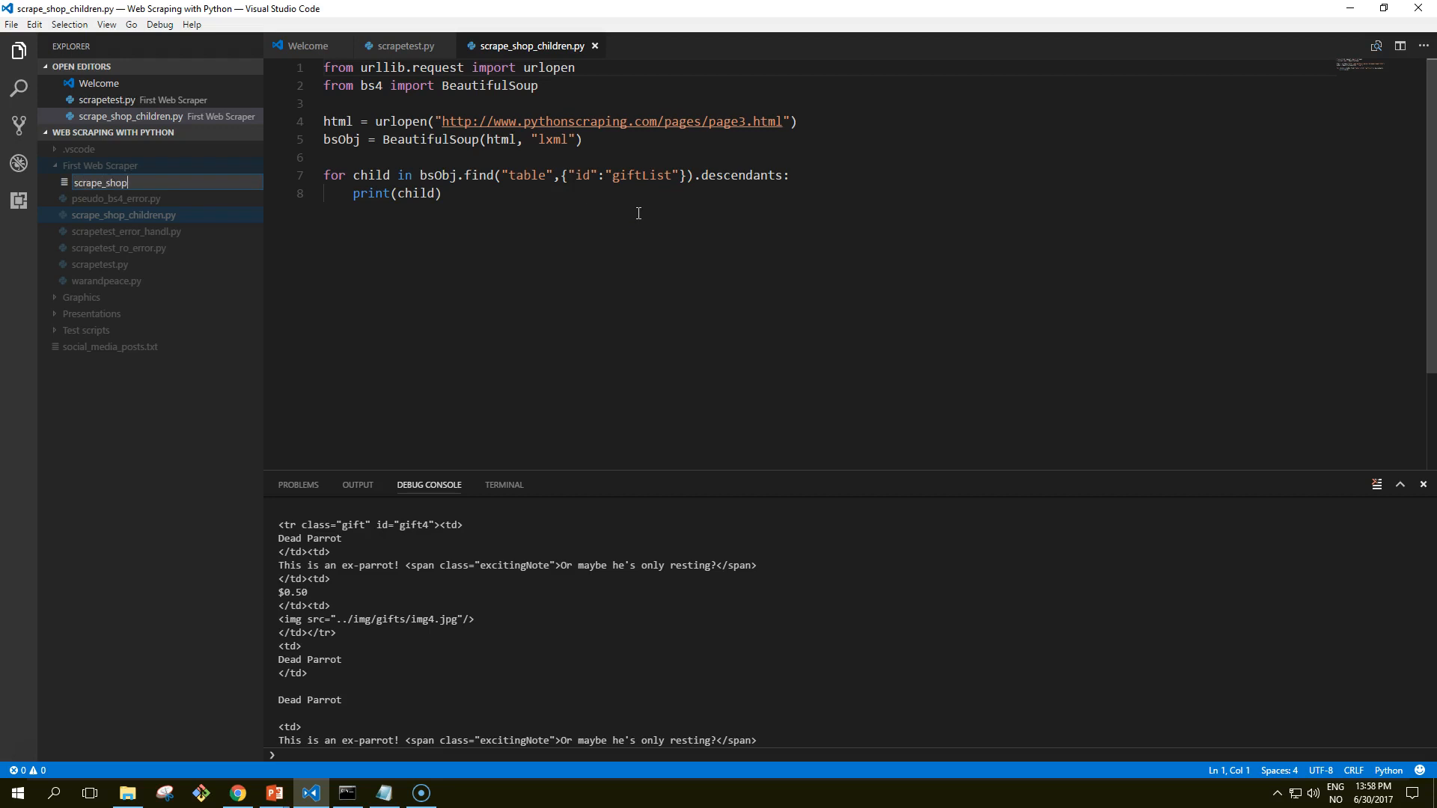
{"action": "type", "text": "_sib"}
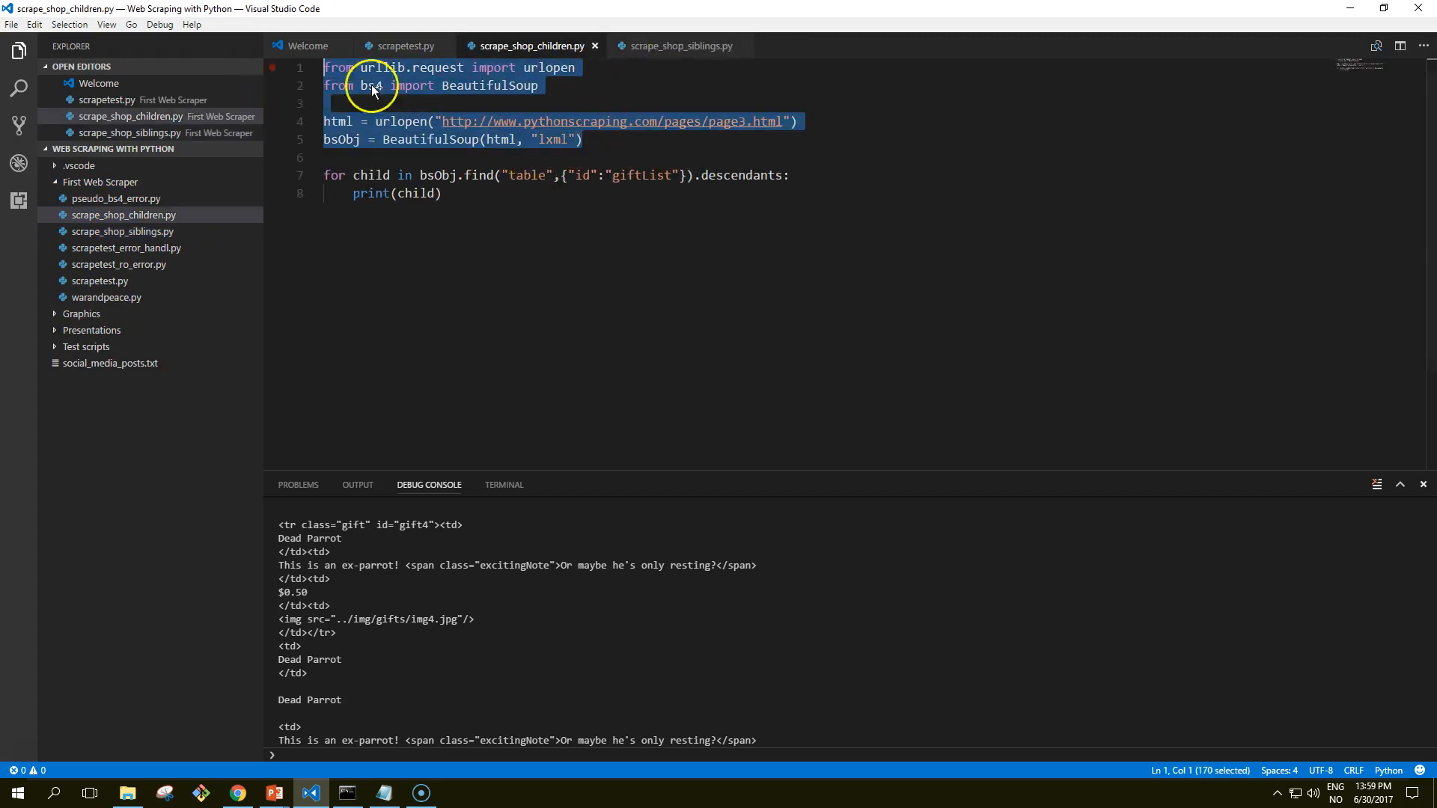
Step: In scrape_shop_siblings.py, start a for sibling loop over bsObj.find of the giftList table
{"action": "left_click", "coordinate": [680, 47]}
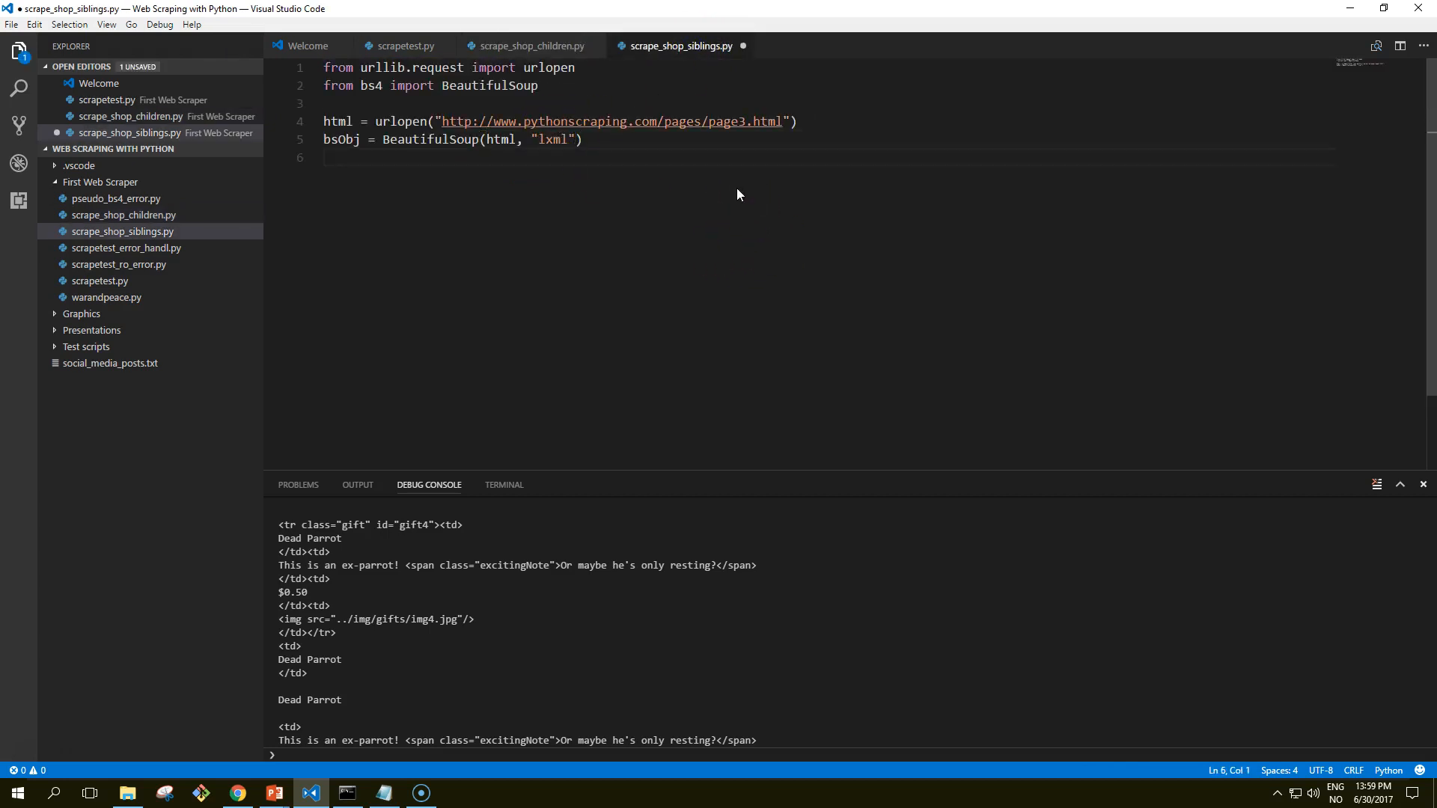
{"action": "type", "text": "for sib"}
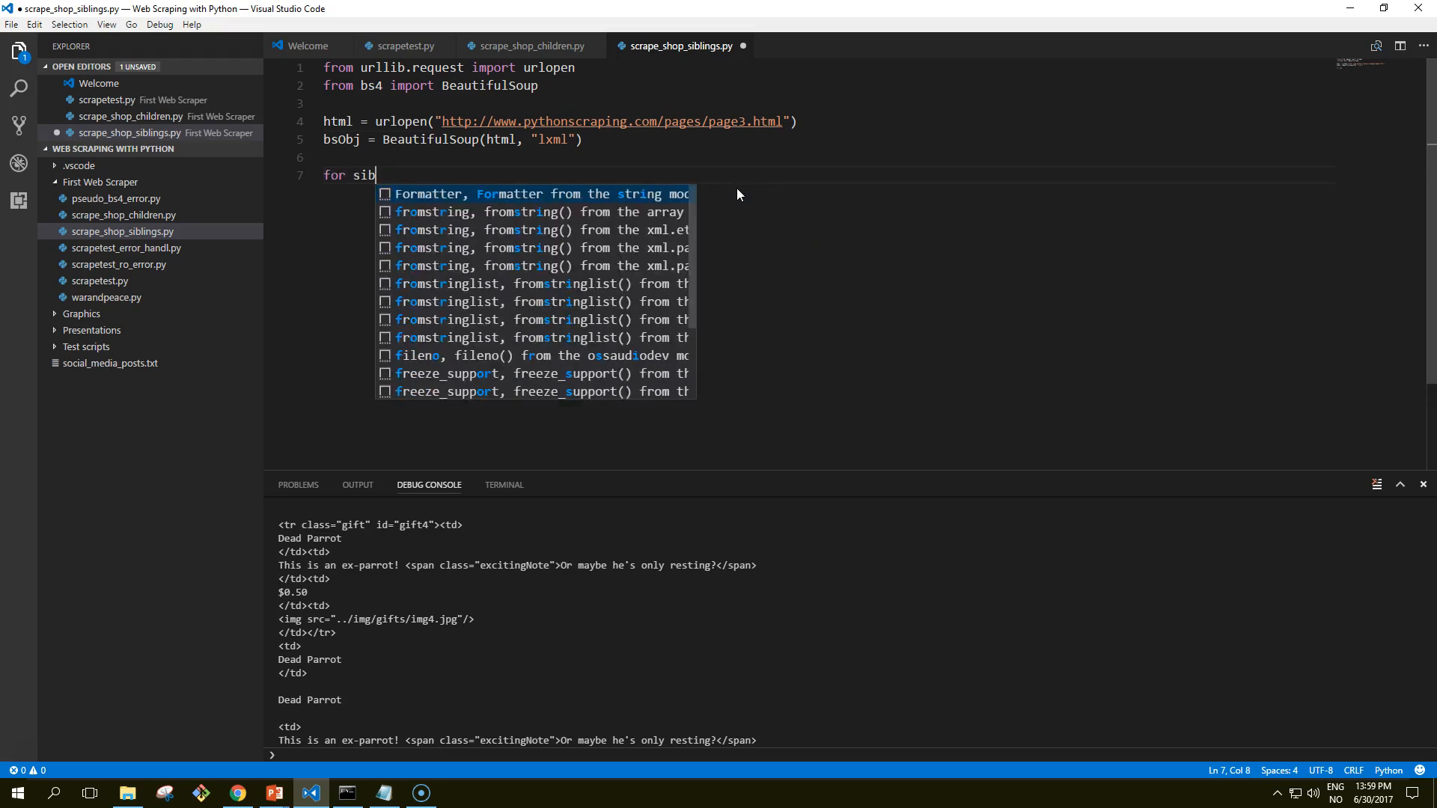
{"action": "type", "text": "ling"}
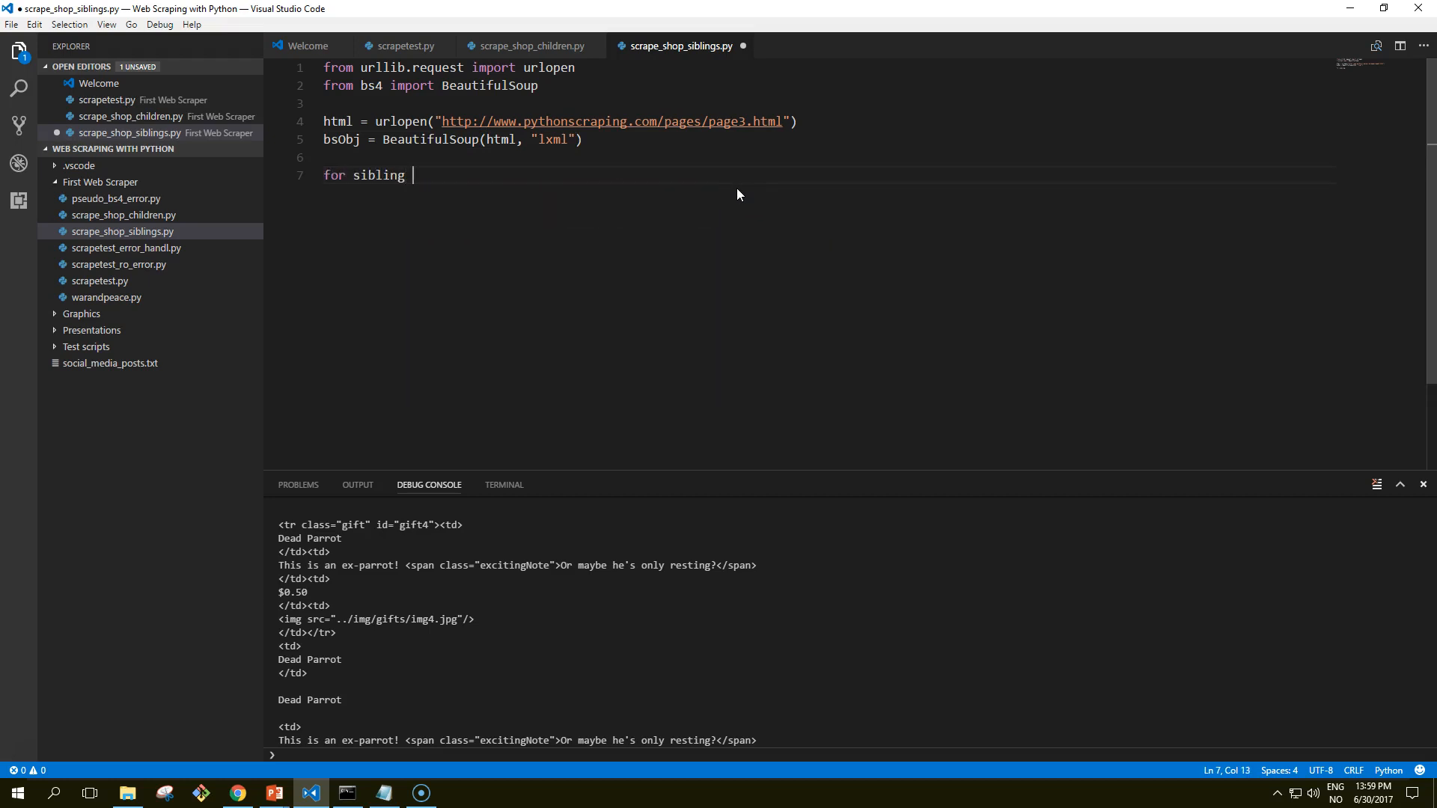
{"action": "type", "text": "in"}
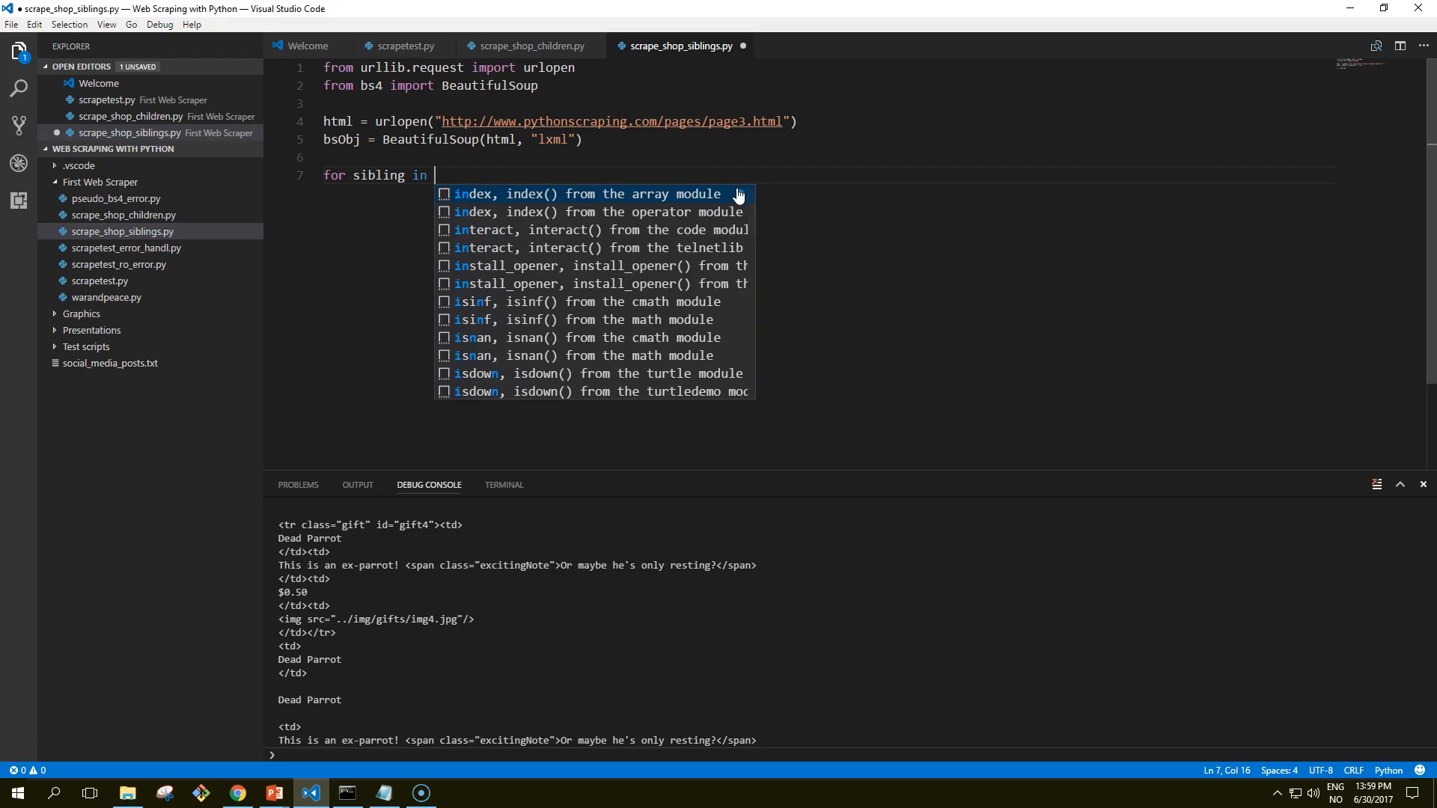
{"action": "type", "text": "bsOb"}
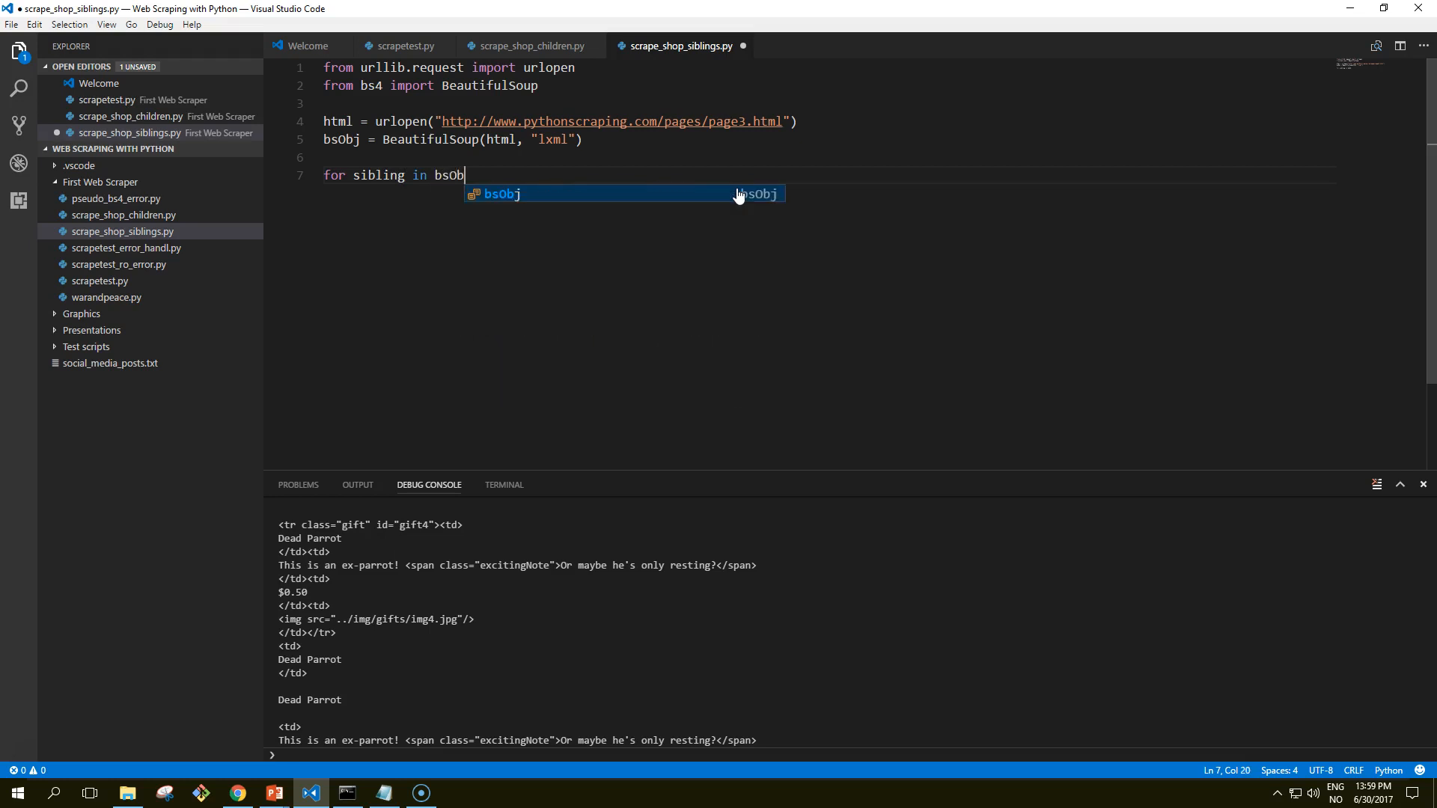
{"action": "type", "text": ".find(\"t"}
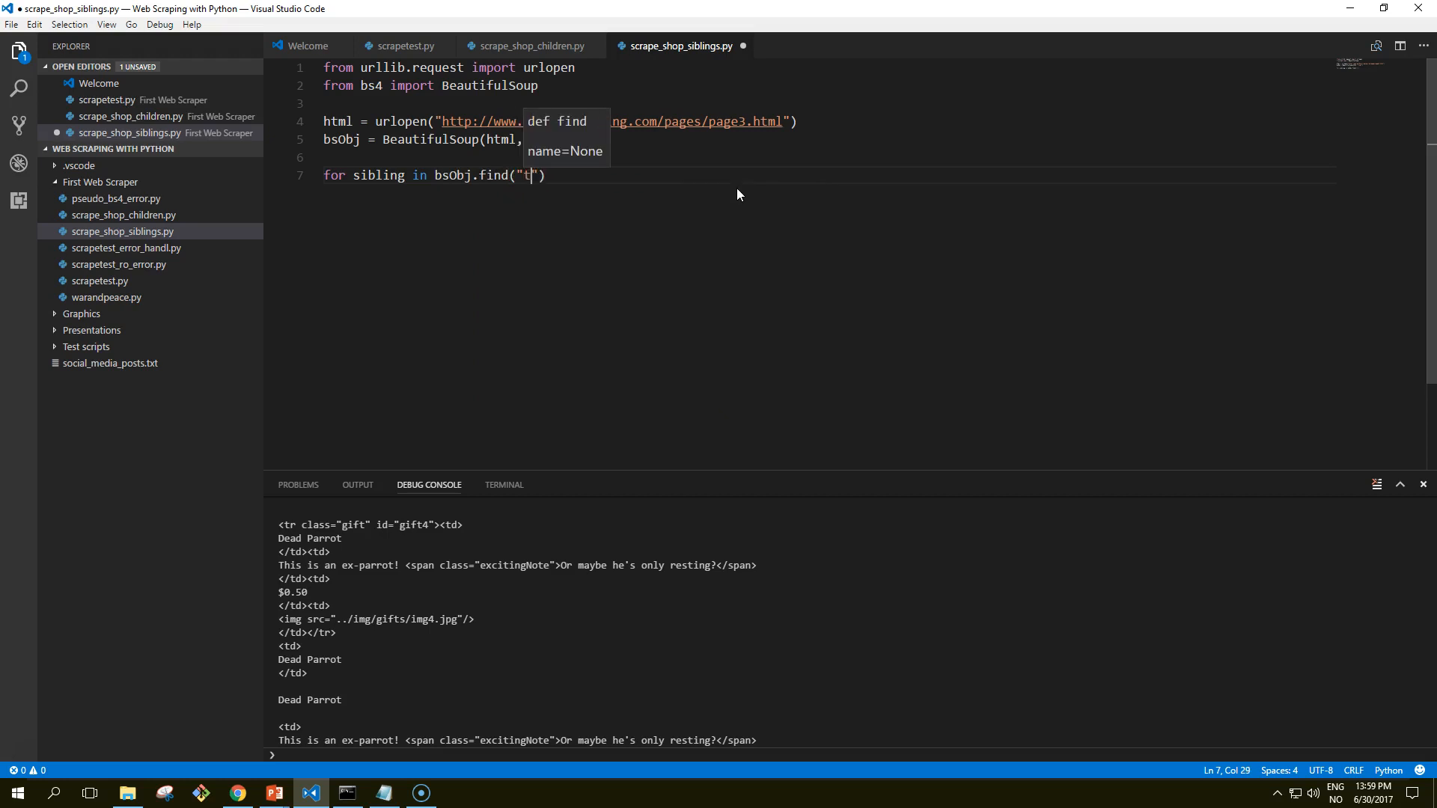
{"action": "type", "text": "able"}
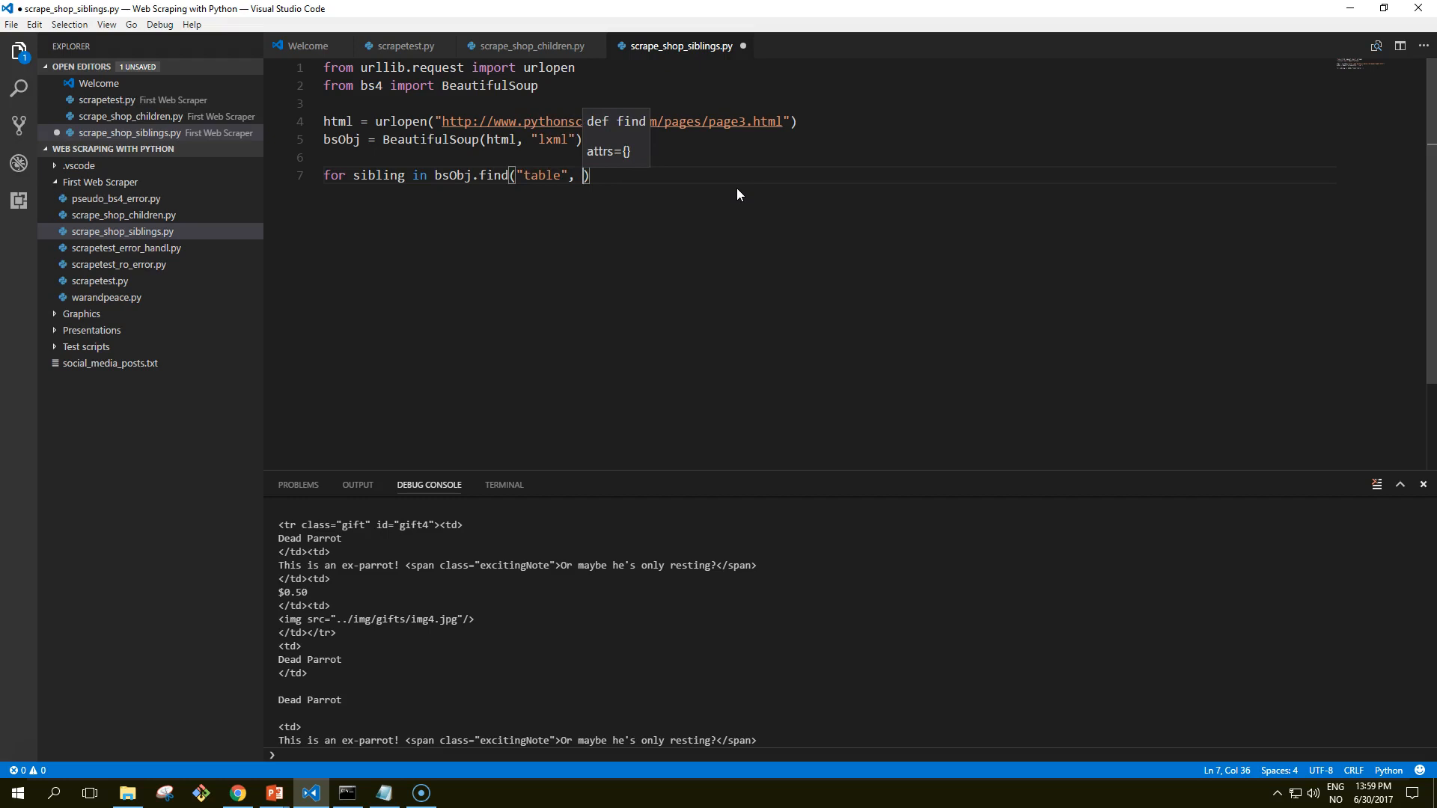
{"action": "type", "text": "{\"\""}
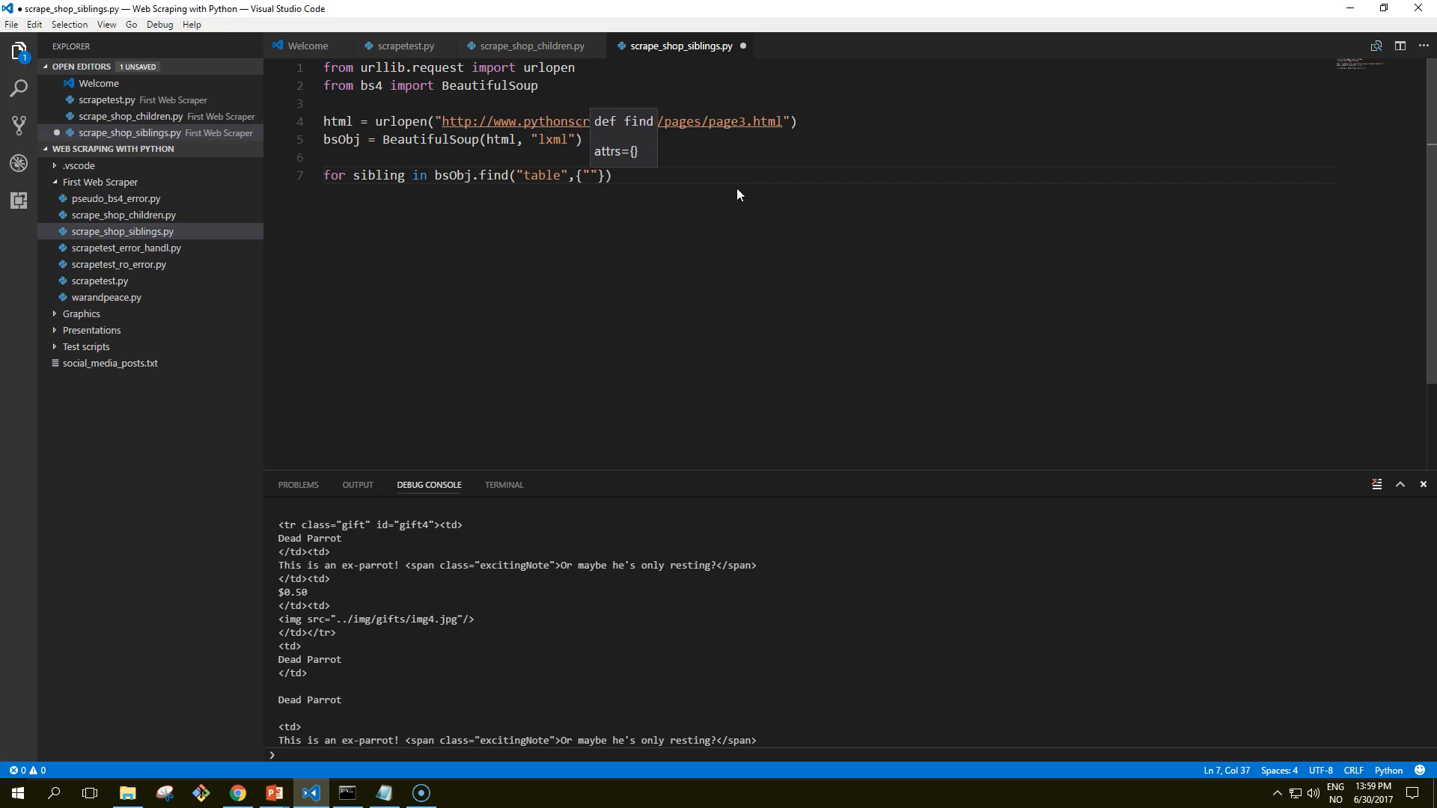
{"action": "type", "text": "\"id\":"}
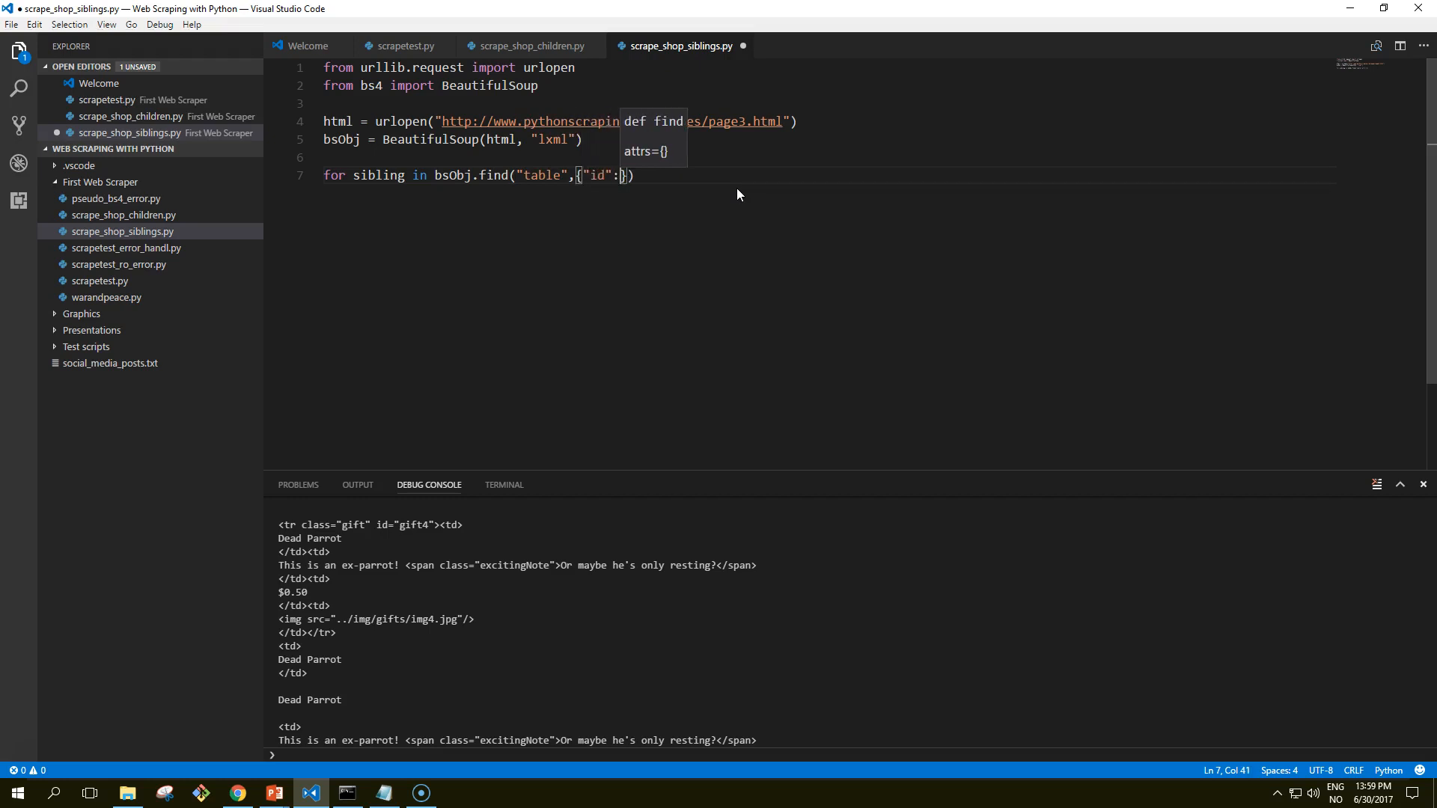
{"action": "type", "text": "\""}
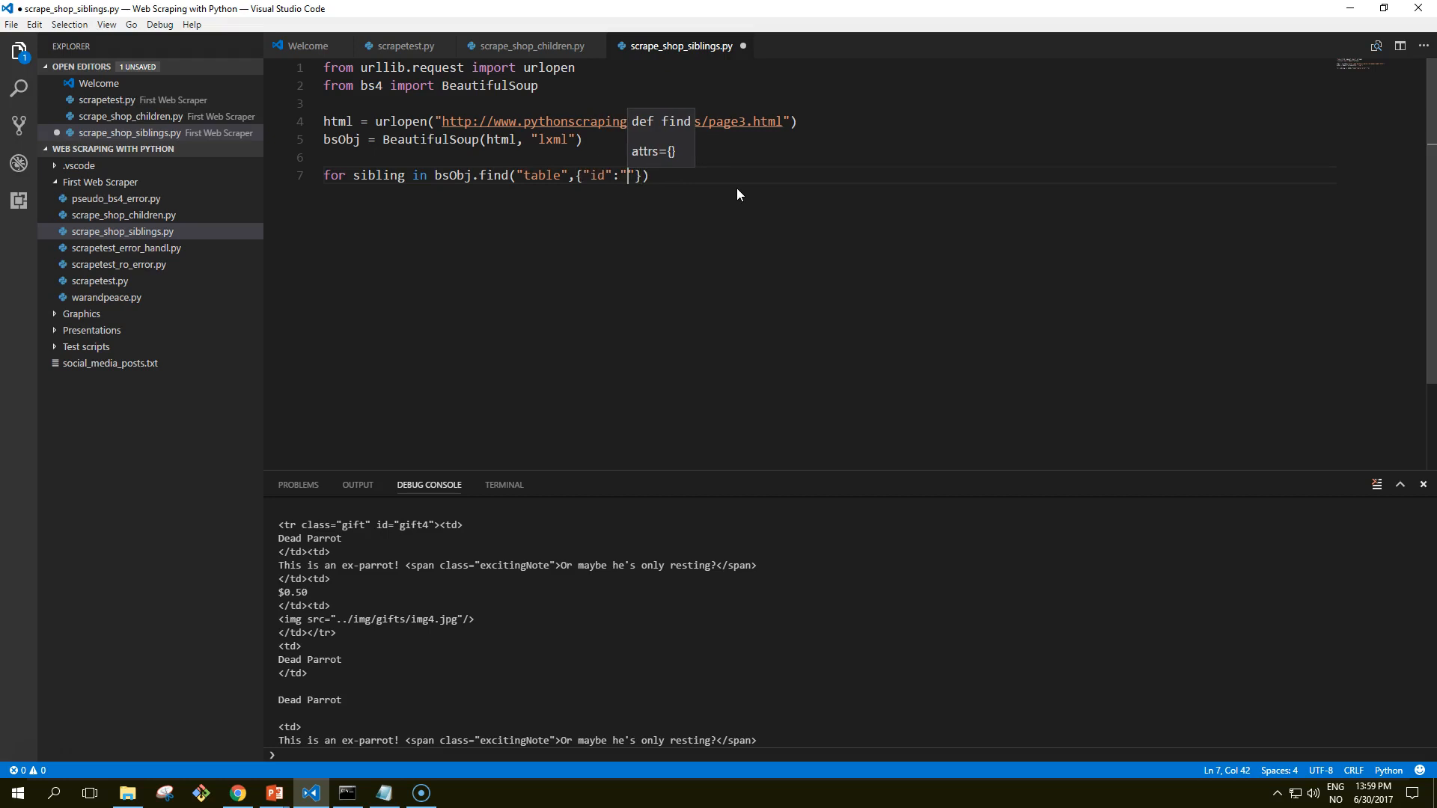
{"action": "type", "text": "gif"}
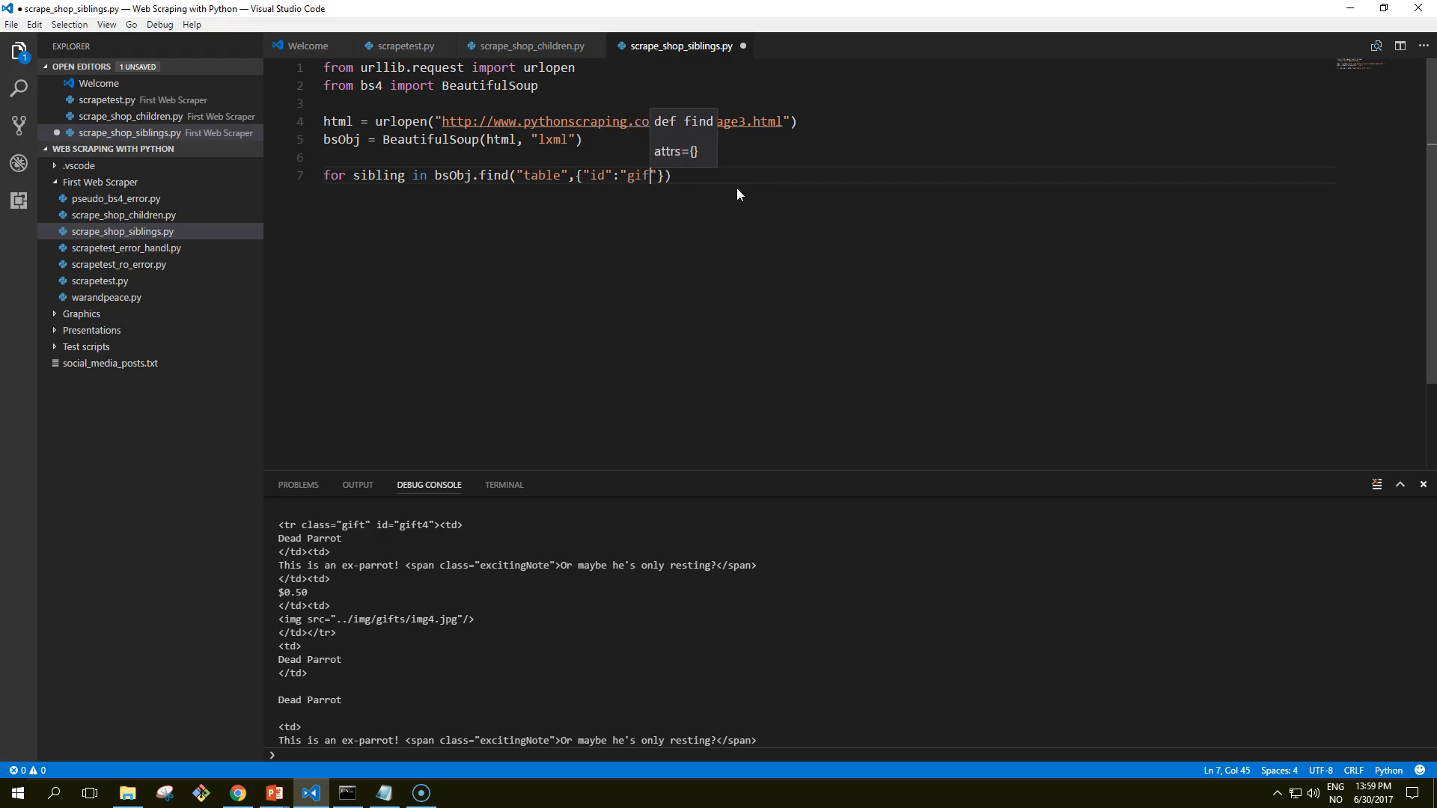
{"action": "type", "text": "tList"}
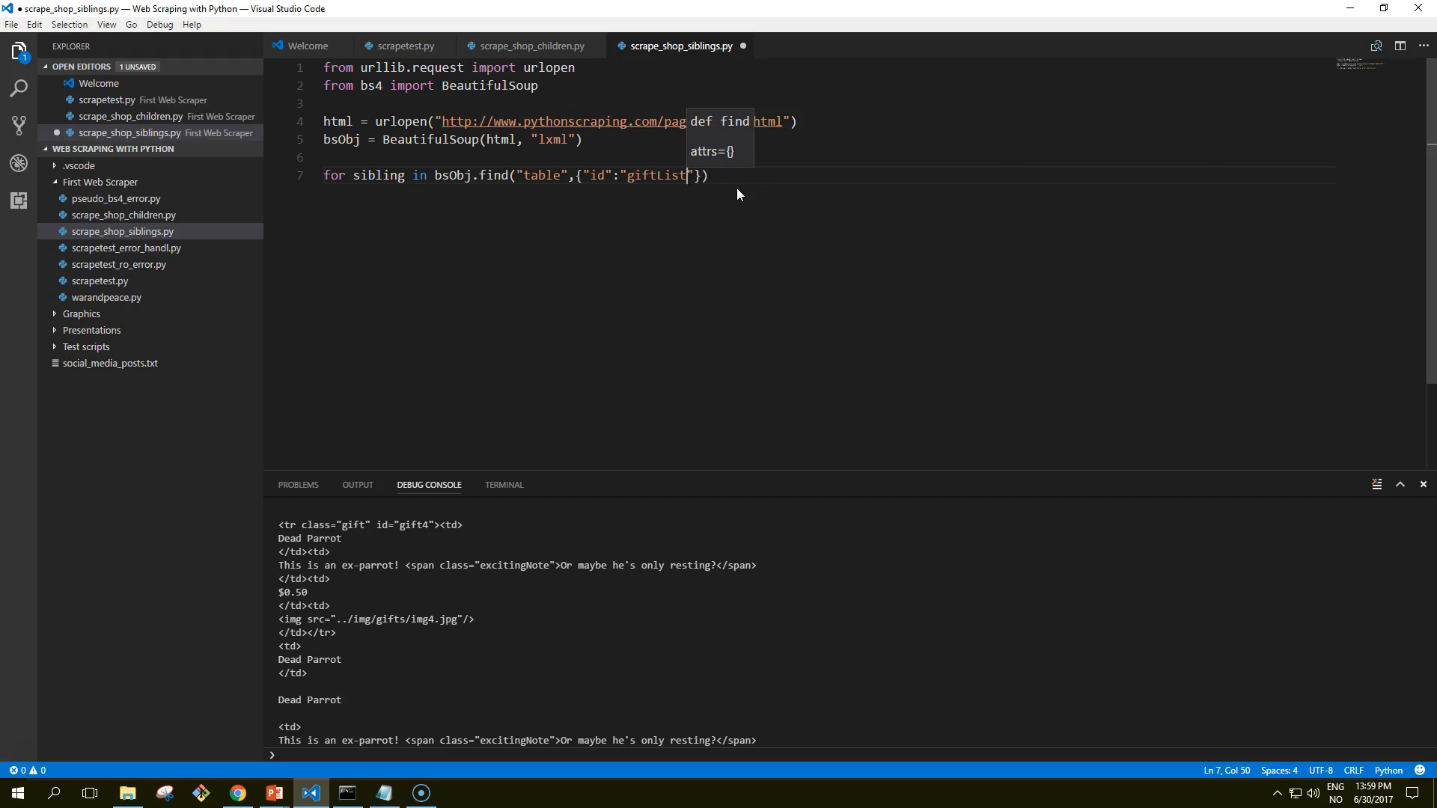
Step: Iterate the first row's .tr.next_siblings and print each sibling
{"action": "type", "text": ".tr.next"}
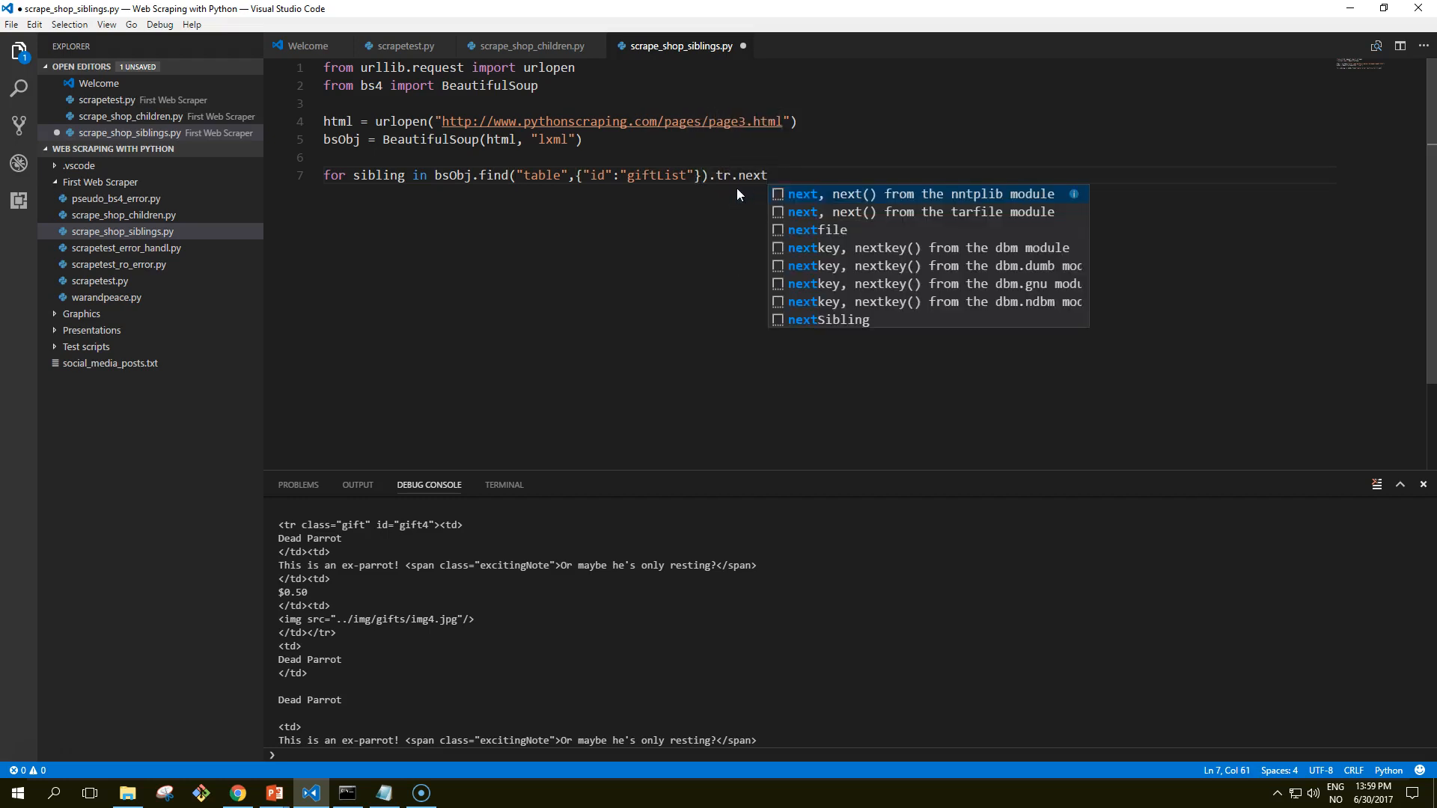
{"action": "type", "text": "_"}
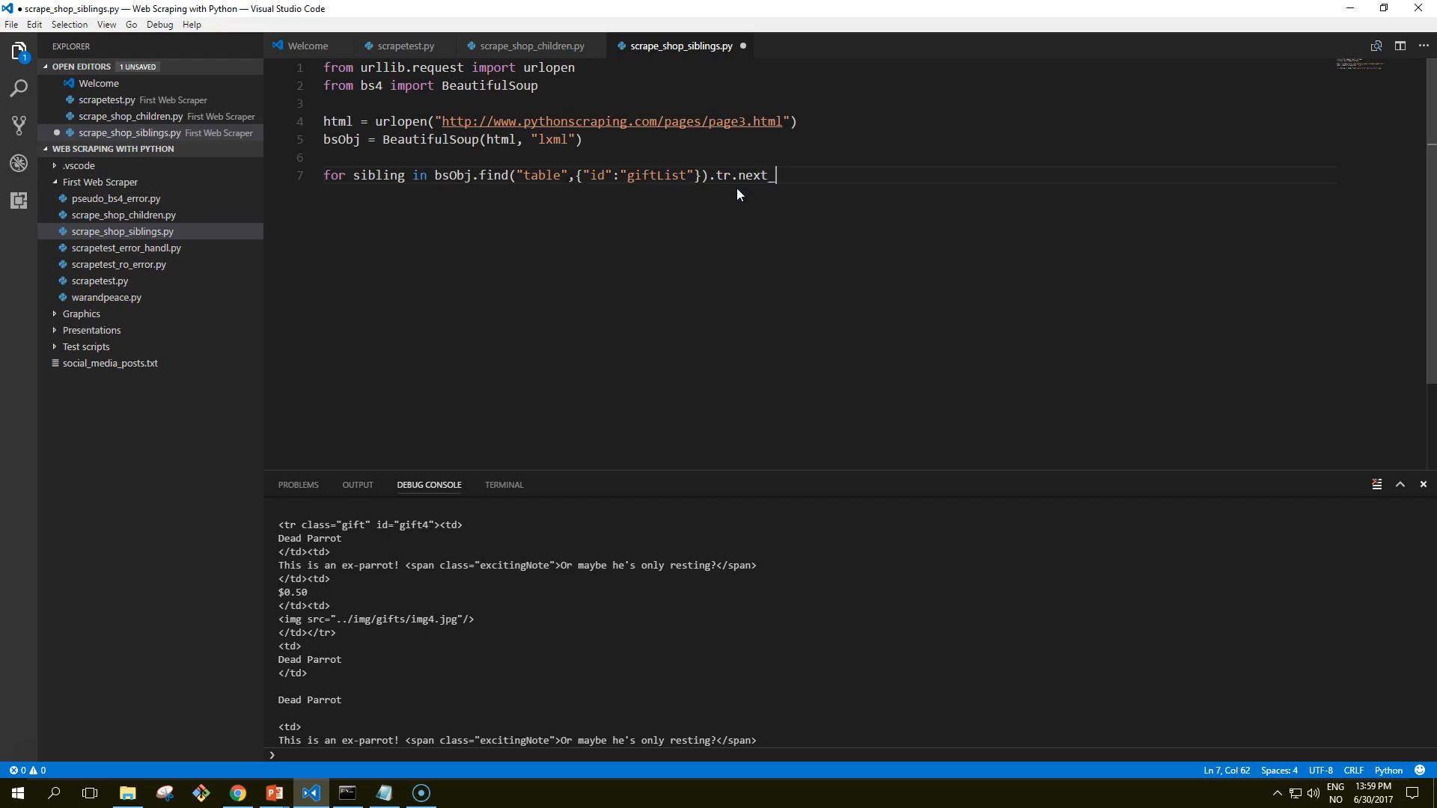
{"action": "type", "text": "s"}
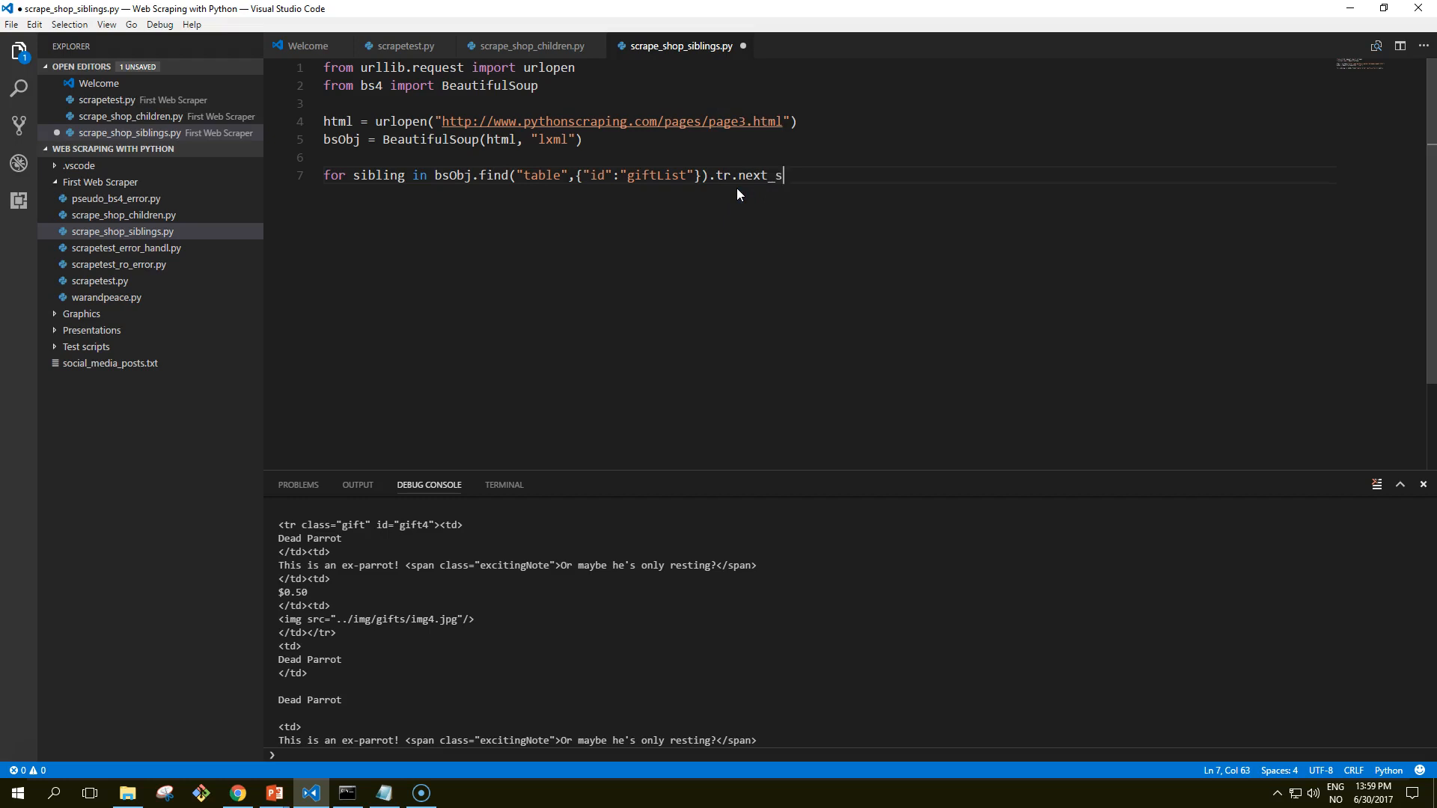
{"action": "type", "text": "iblings:"}
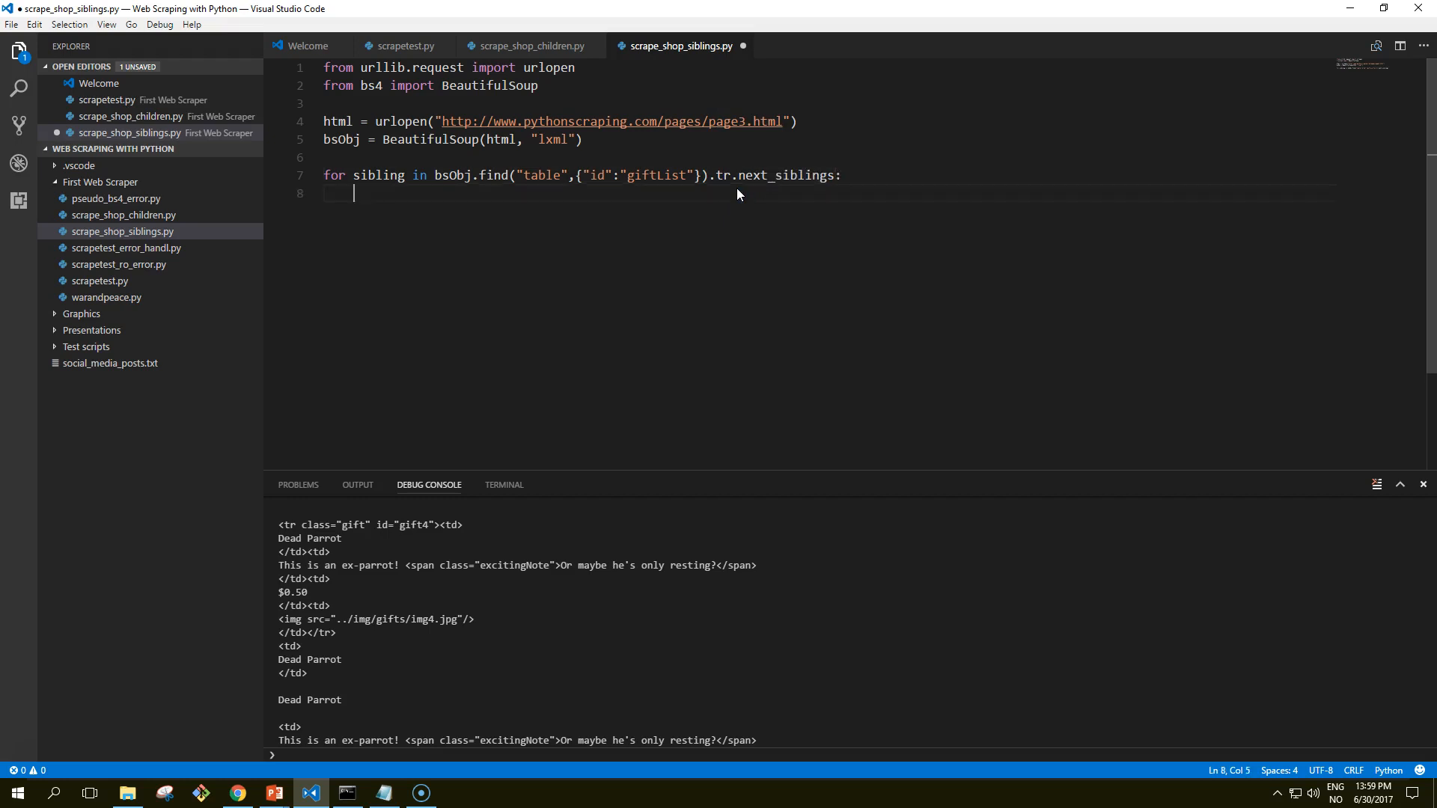
{"action": "type", "text": "print("}
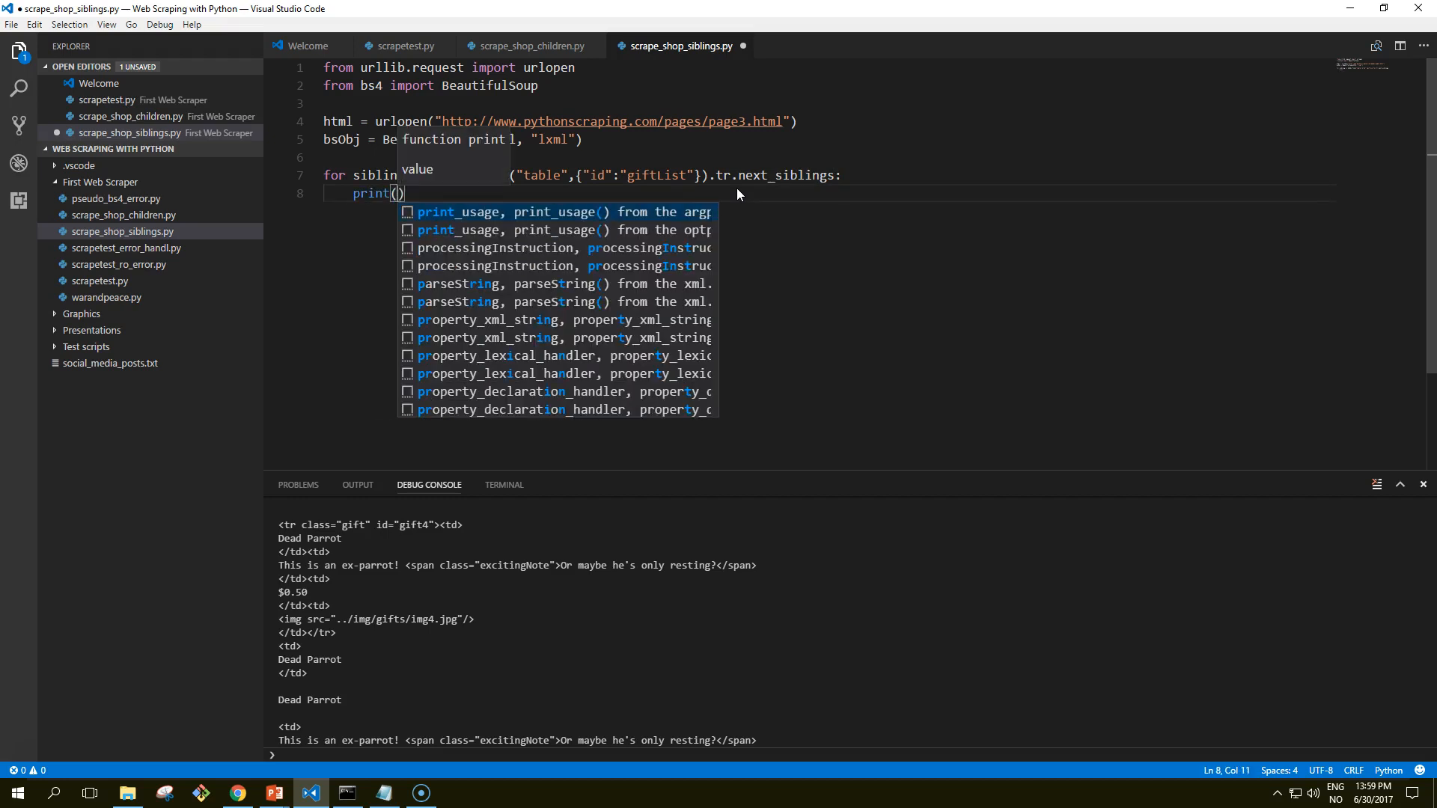
{"action": "type", "text": "sibling"}
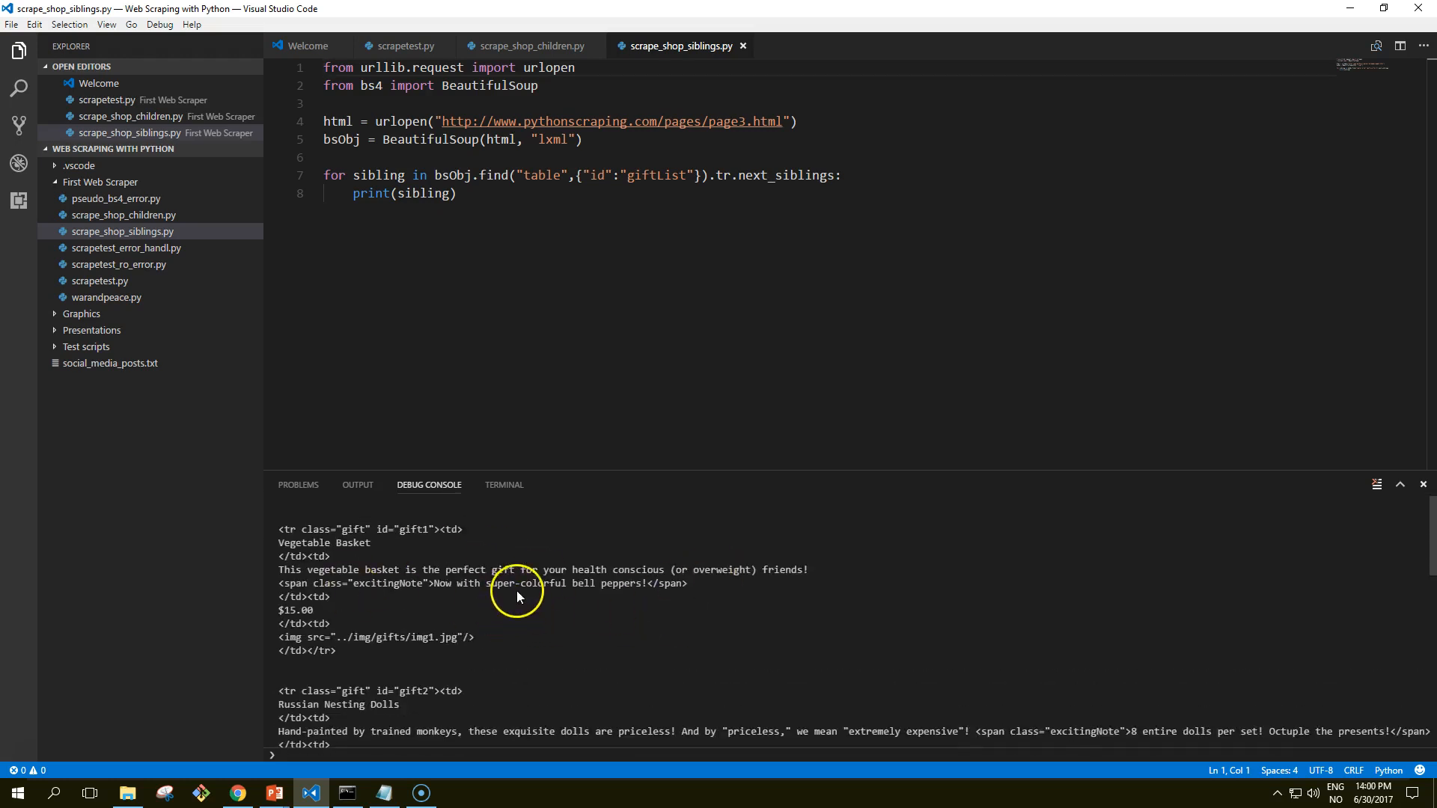
{"action": "mouse_move", "coordinate": [527, 585]}
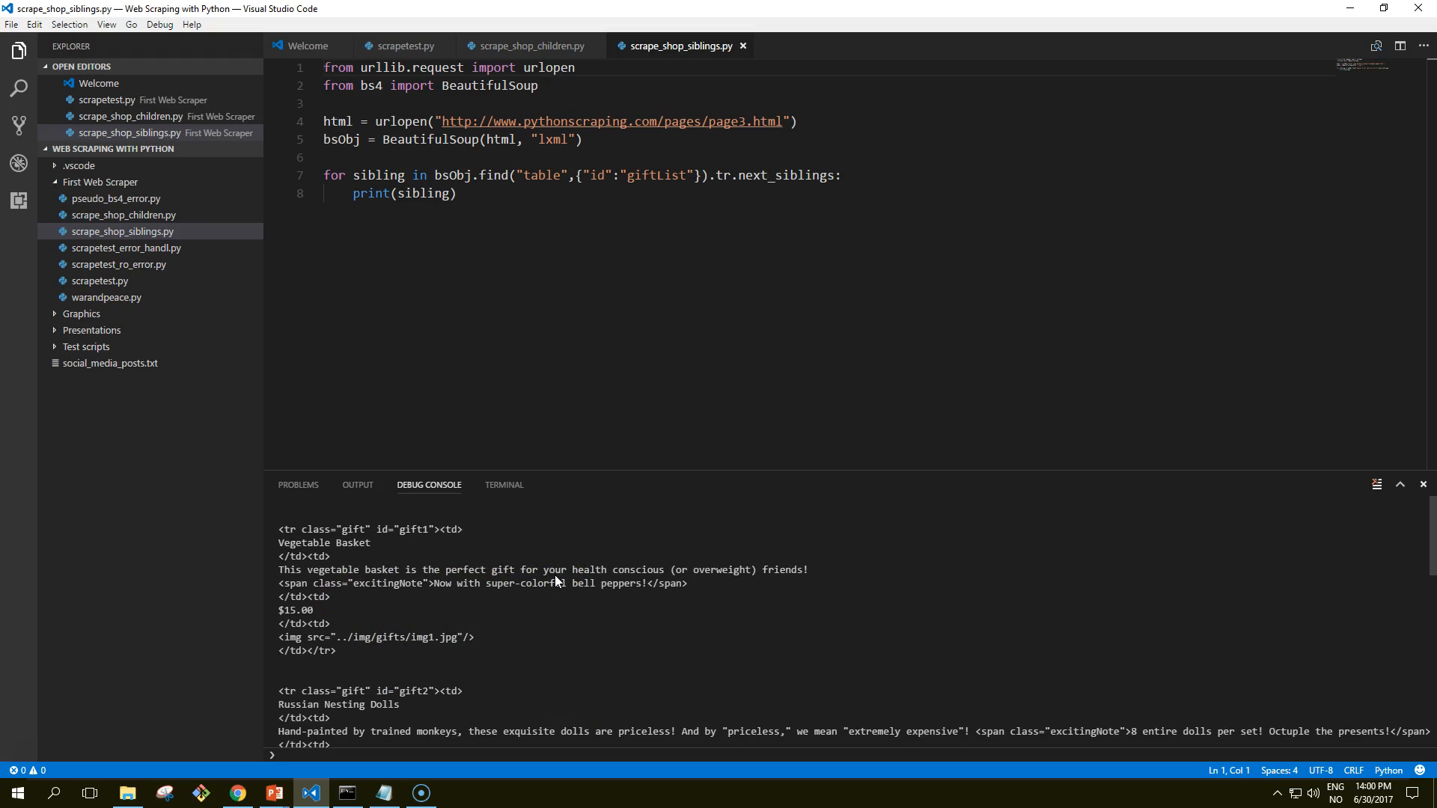
{"action": "key", "text": "alt+tab"}
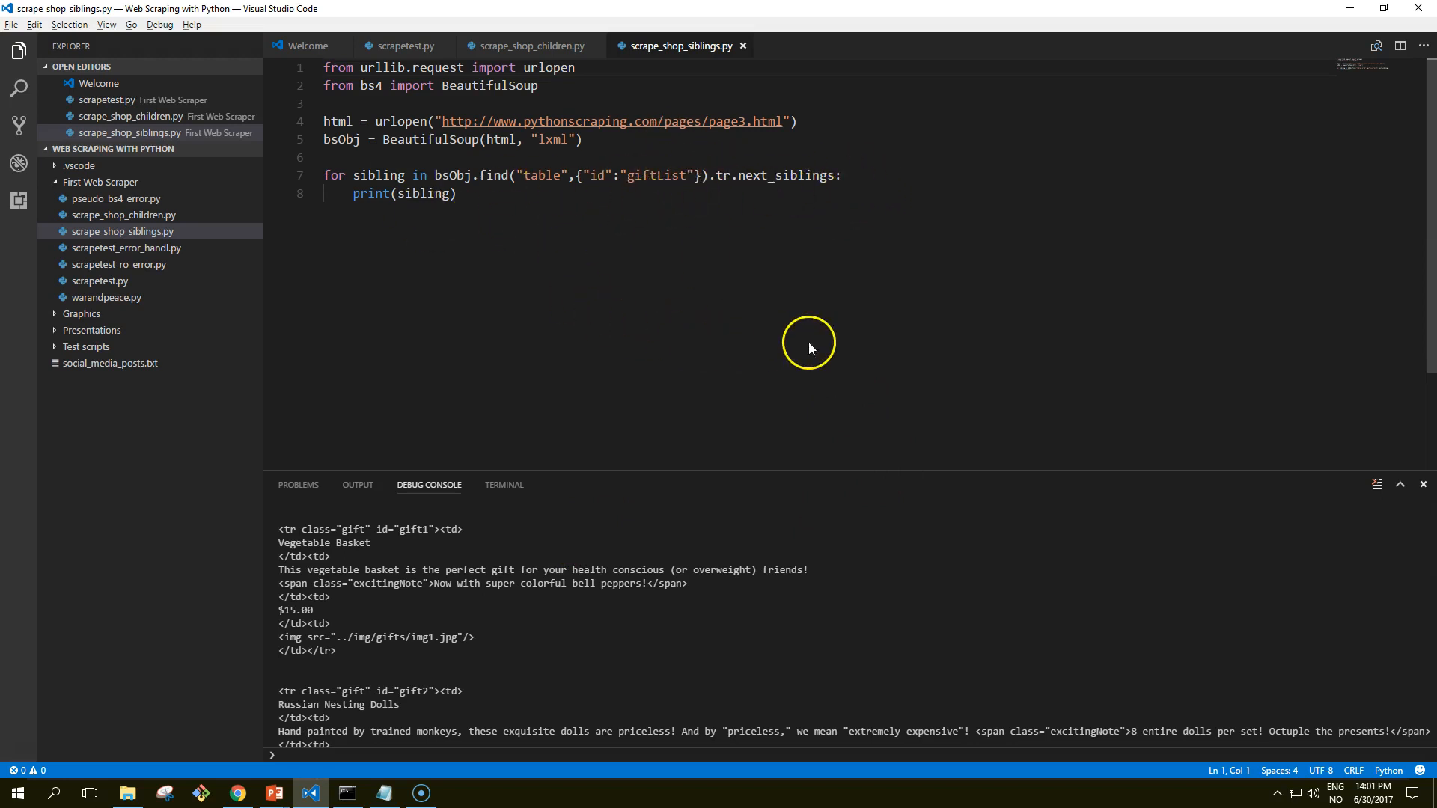
Step: Switch to the PowerPoint slide show showing the Siblings & parents slide
{"action": "key", "text": "alt+tab"}
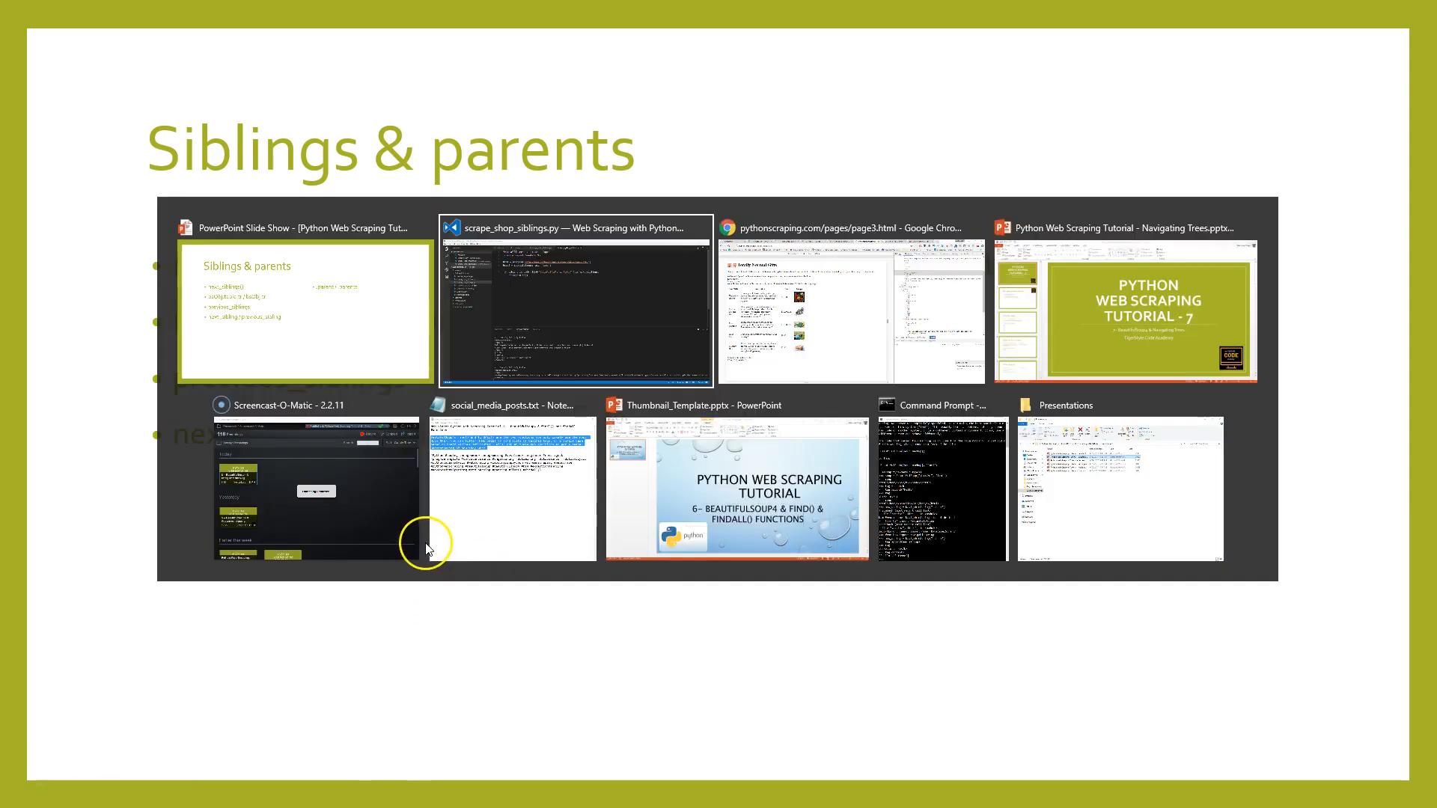
Step: Create scrape_shop_parents.py in VS Code with the copied urlopen and BeautifulSoup setup lines
{"action": "left_click", "coordinate": [574, 302]}
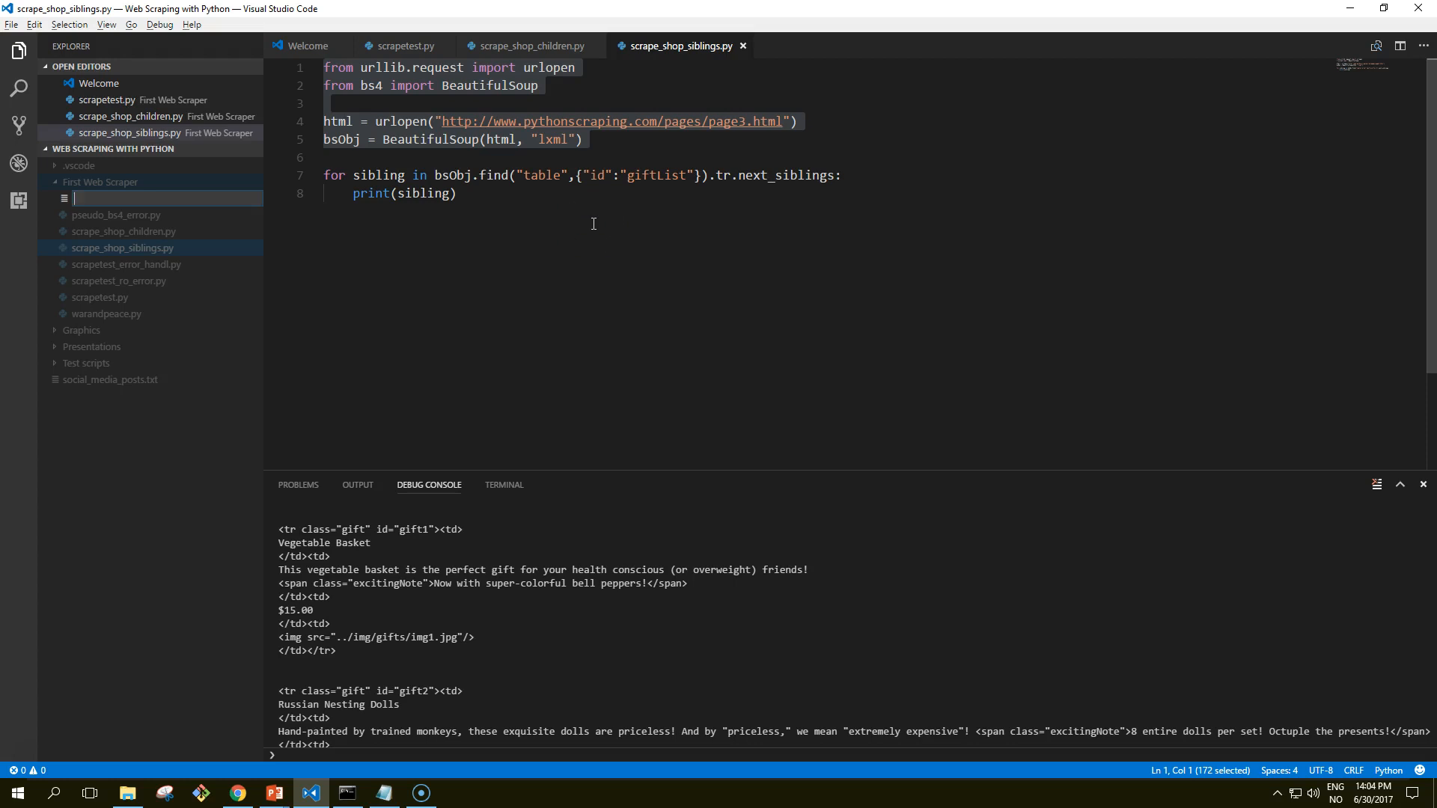
{"action": "type", "text": "scrape_shop"}
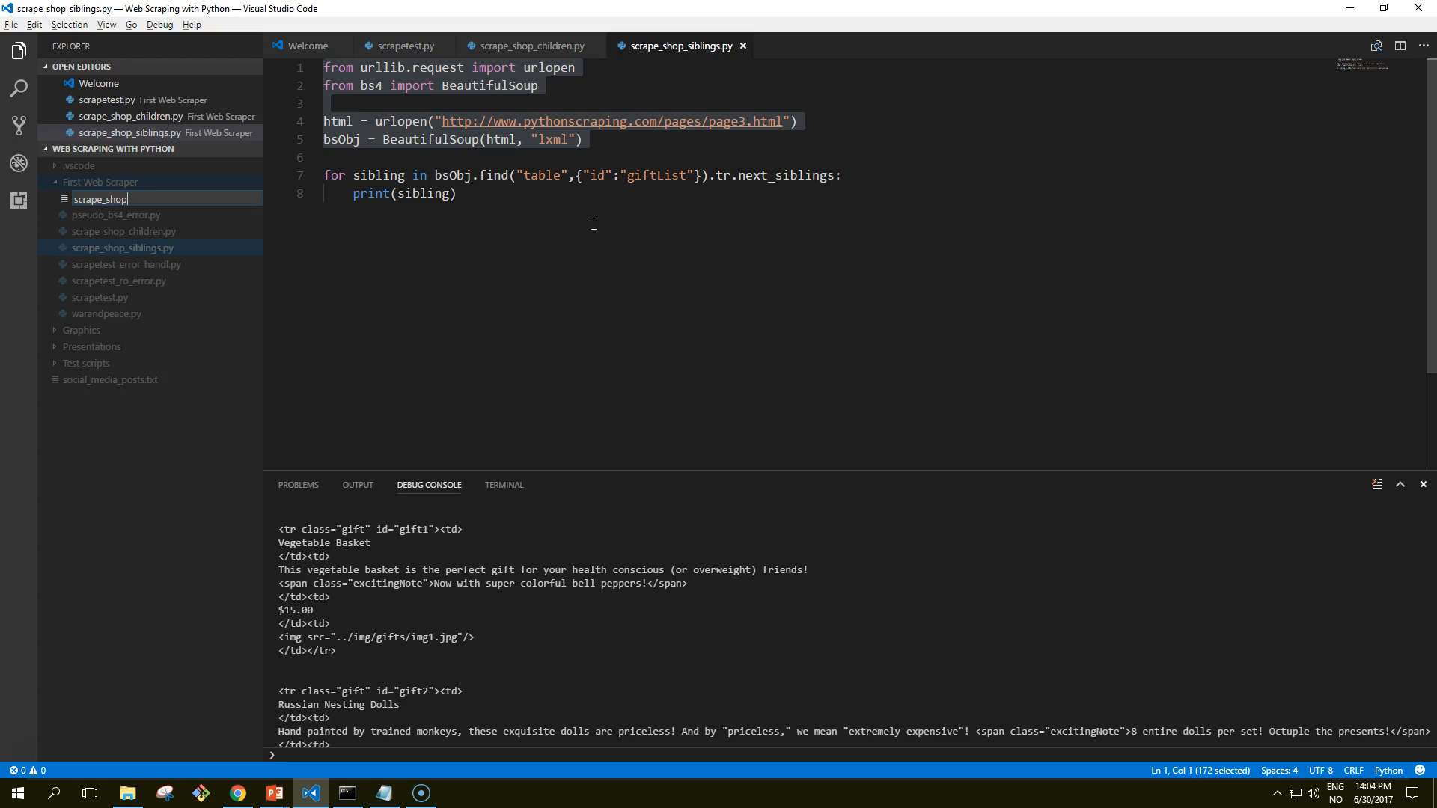
{"action": "type", "text": "_parents.py"}
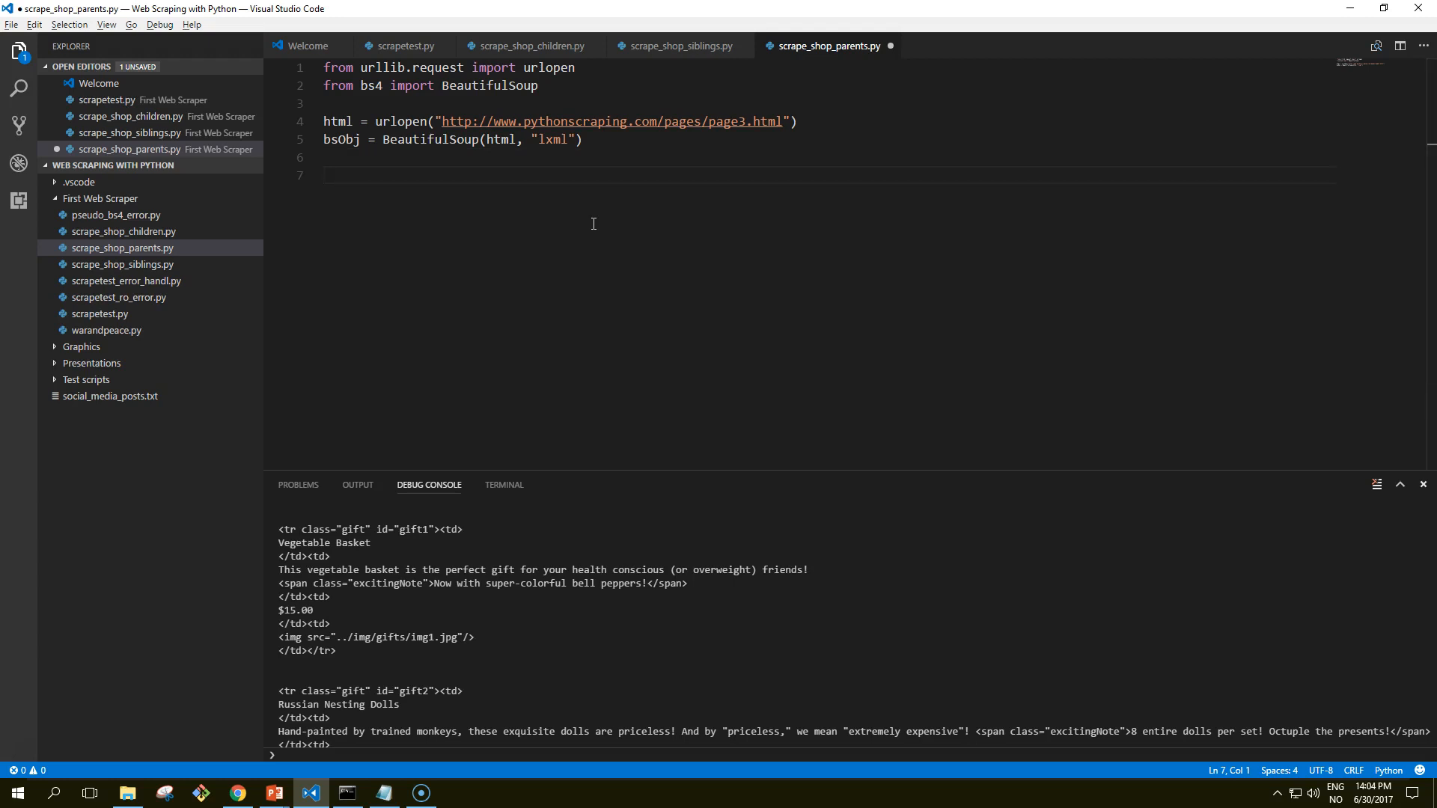
Step: Write print(bsObj.find("img",{"src":"../img/gifts/img1.jpg"}) to locate the img1.jpg image
{"action": "type", "text": "print"}
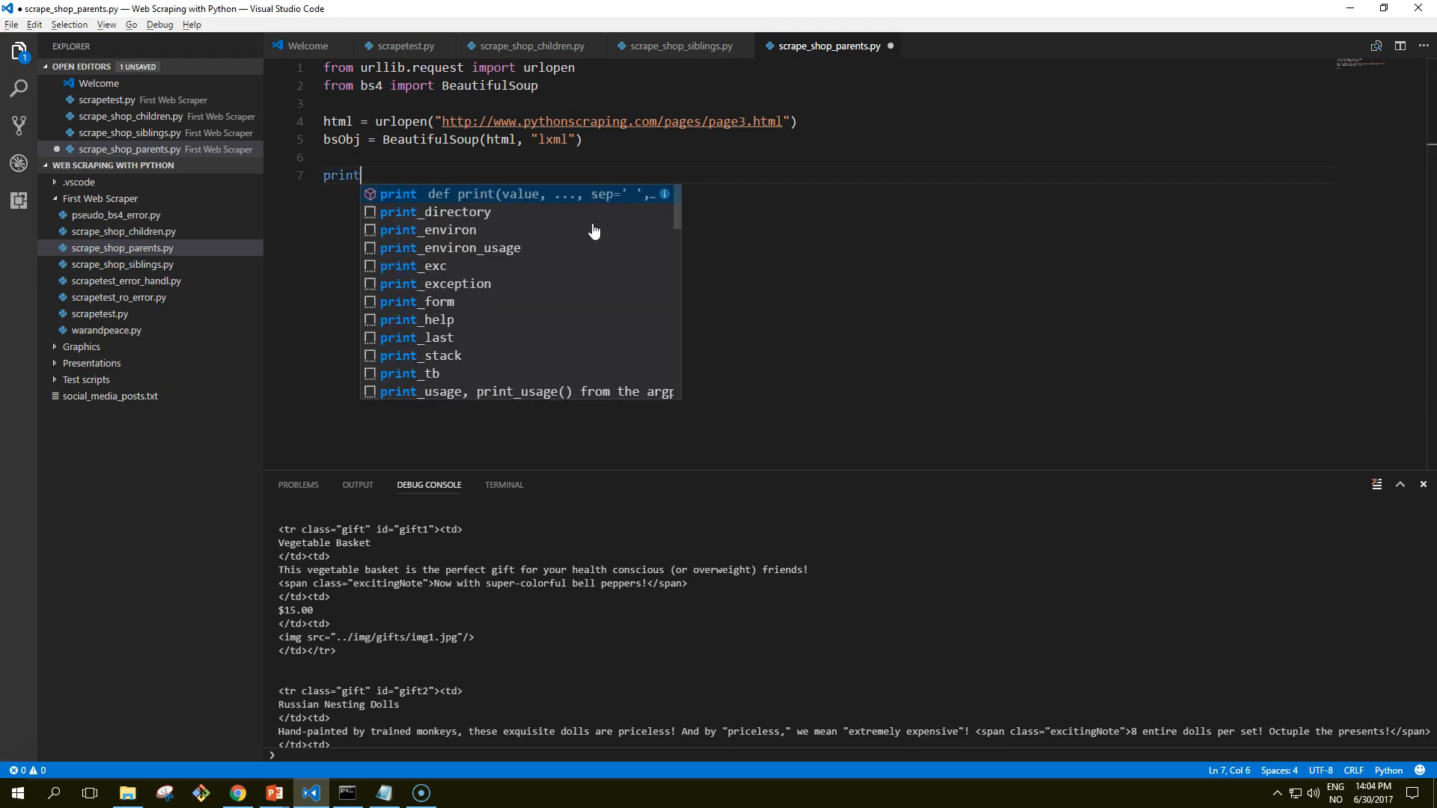
{"action": "type", "text": "(bsObj.find(\""}
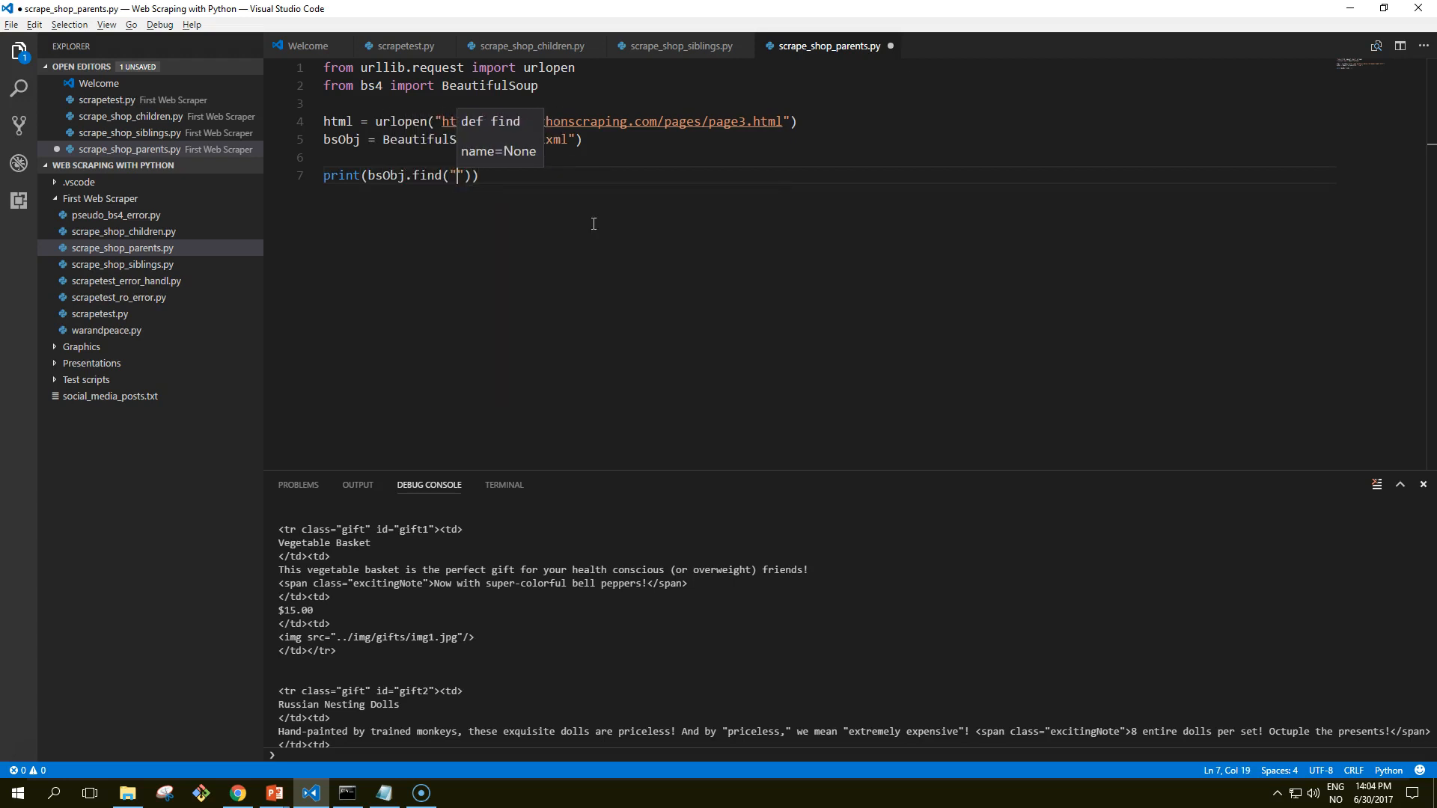
{"action": "type", "text": "img"}
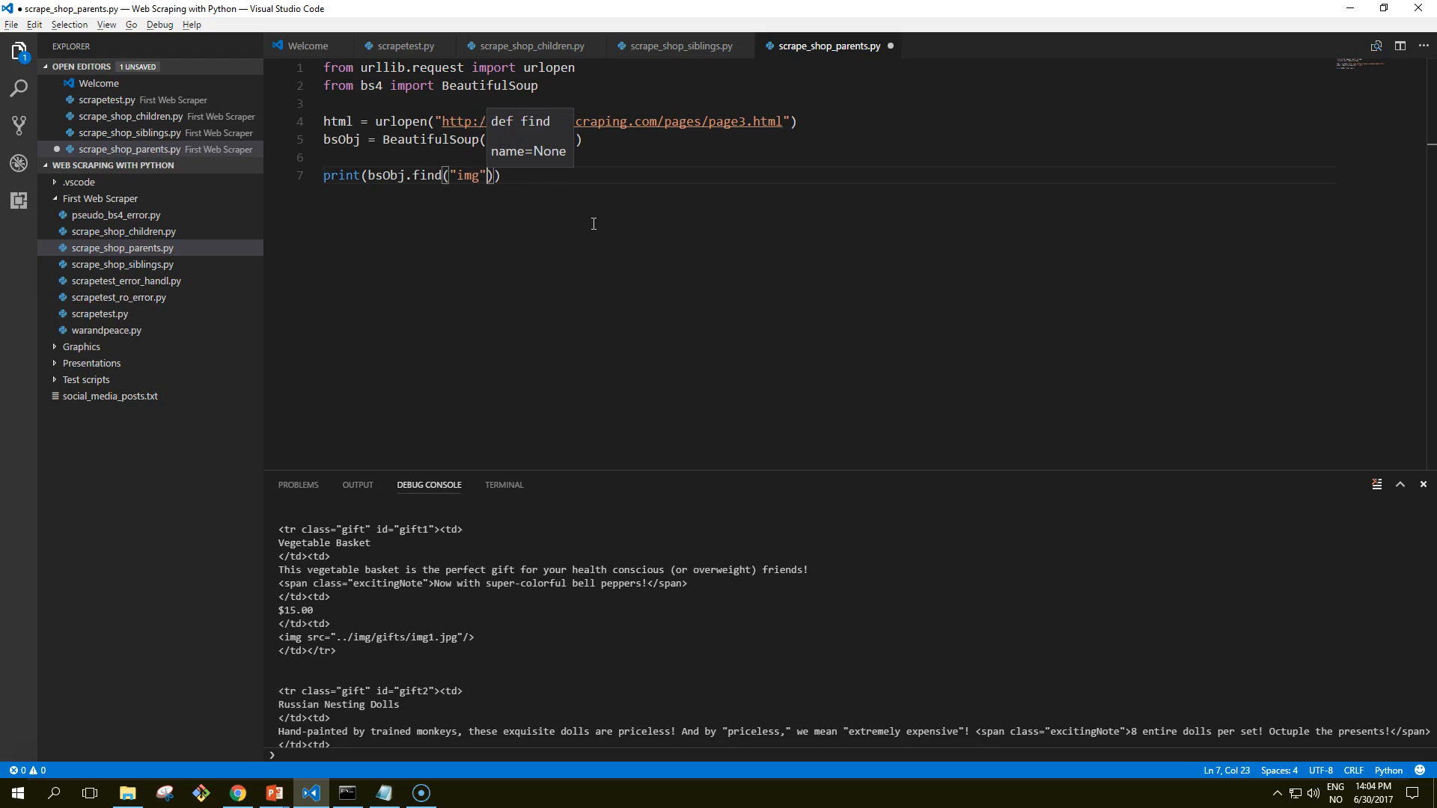
{"action": "type", "text": ","}
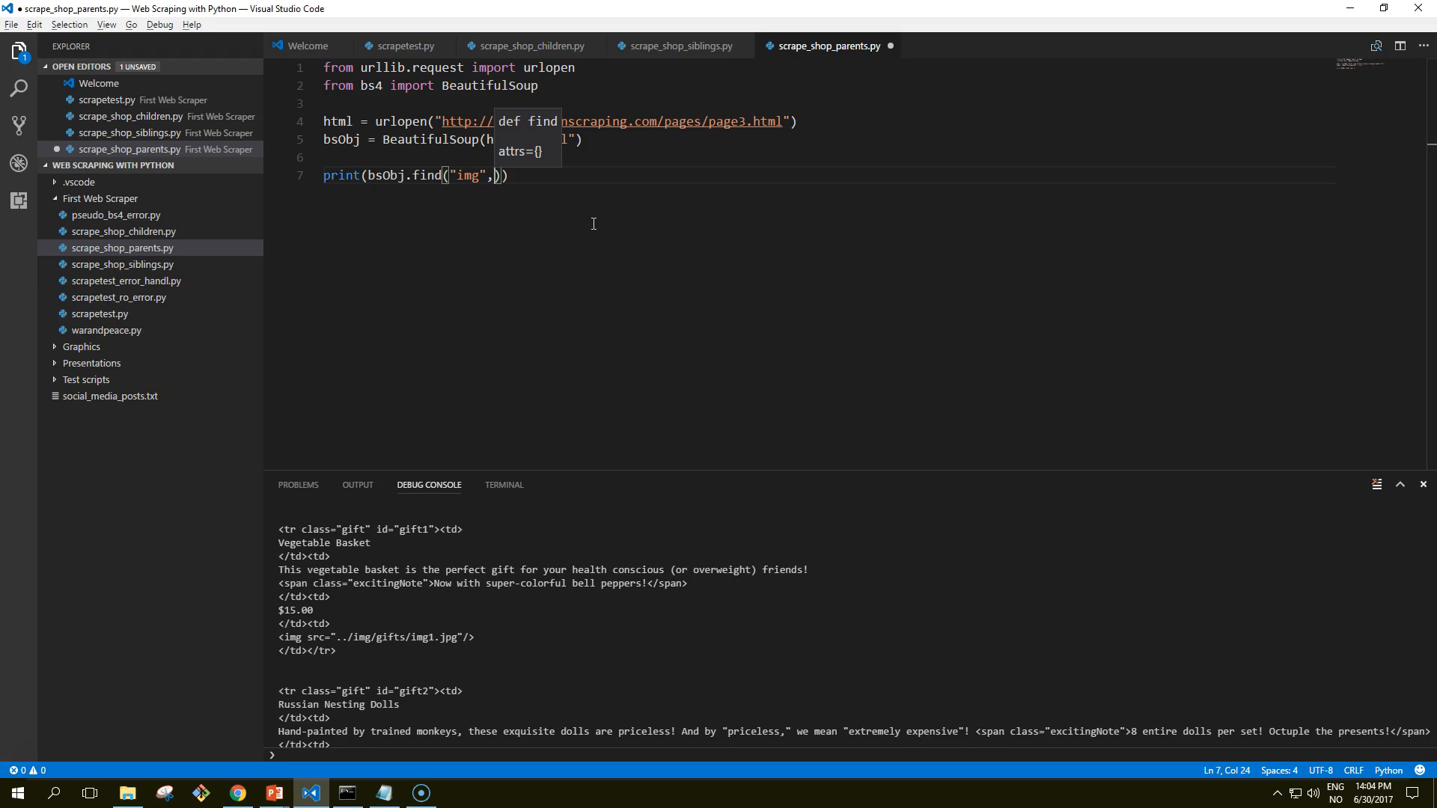
{"action": "type", "text": "{}"}
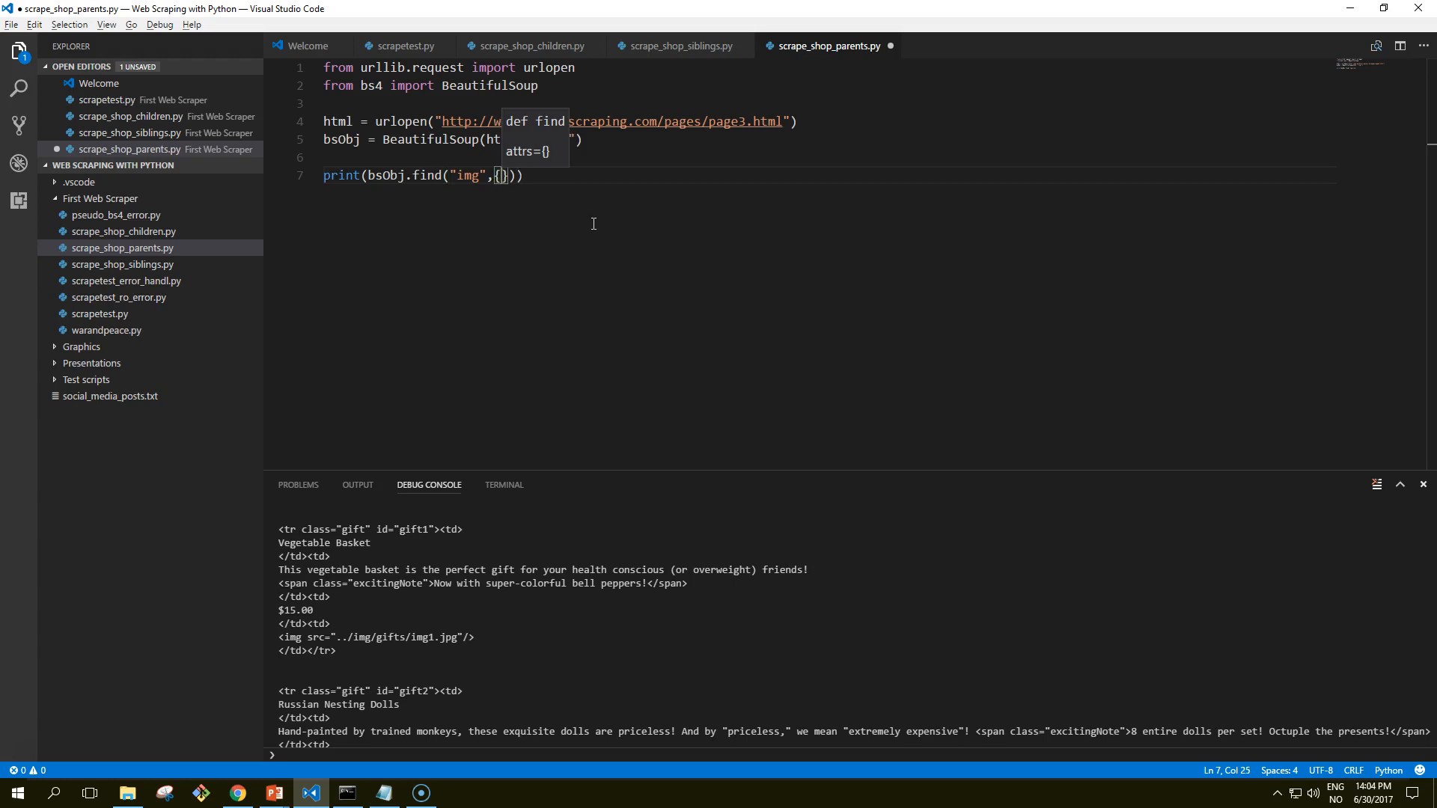
{"action": "type", "text": "\""}
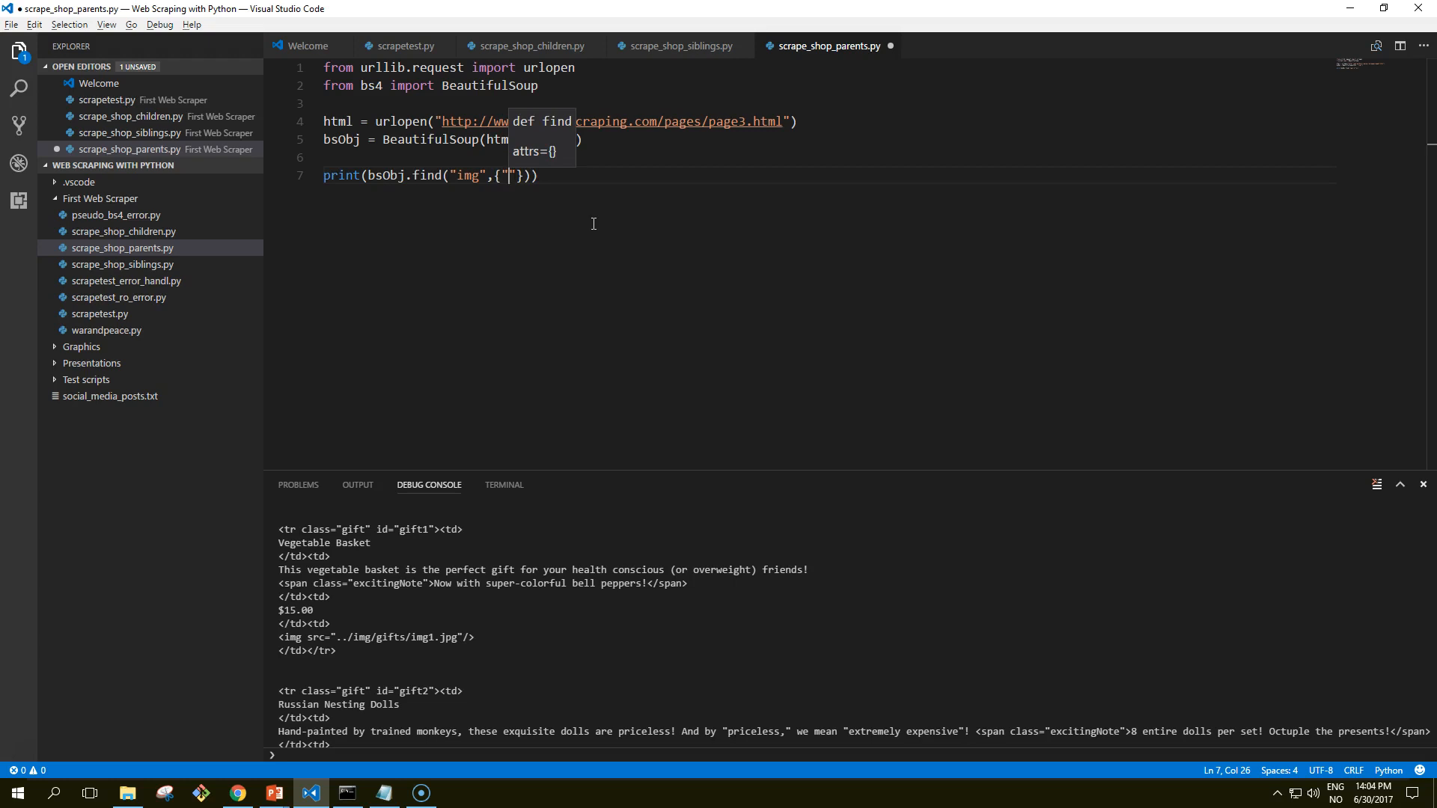
{"action": "type", "text": "src\":\""}
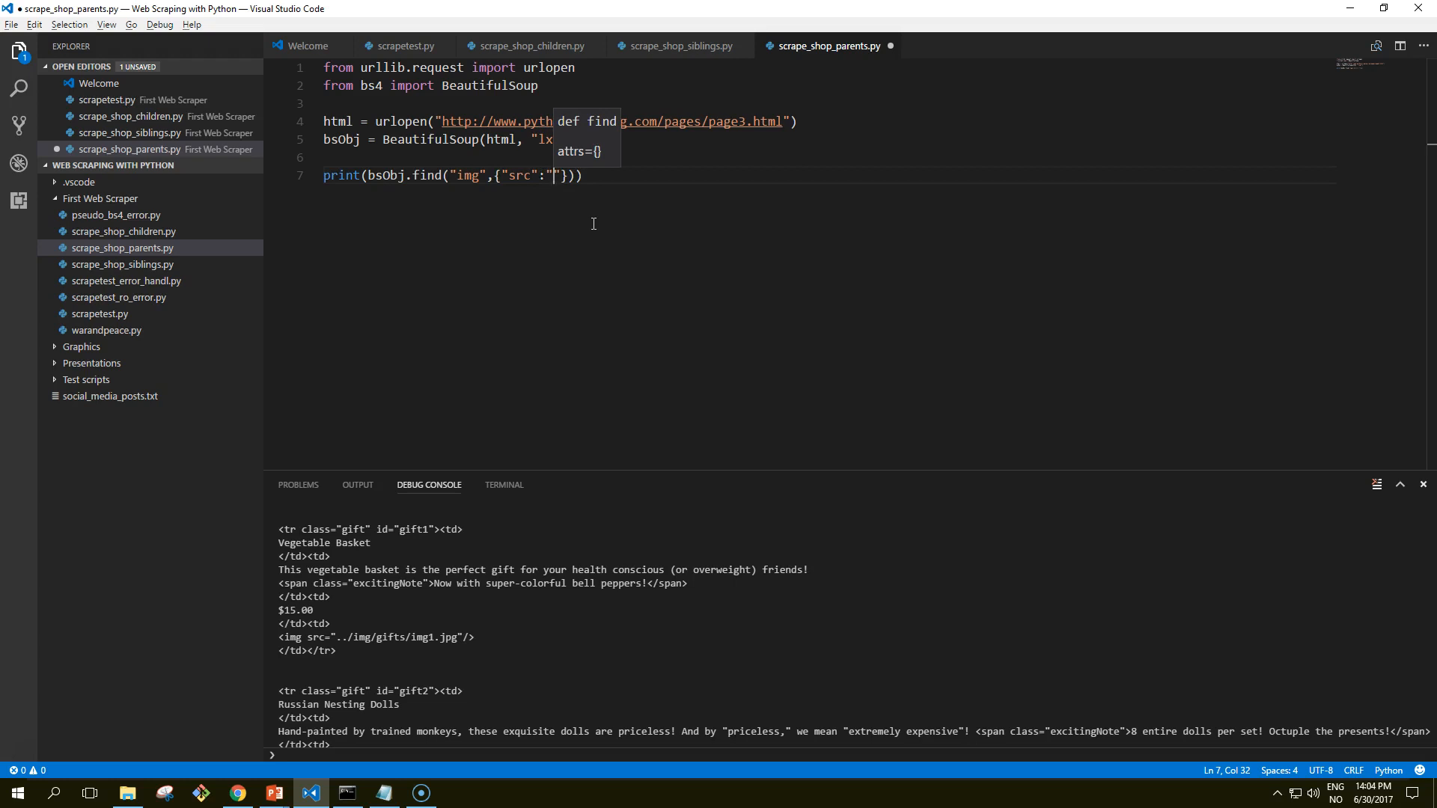
{"action": "type", "text": "../"}
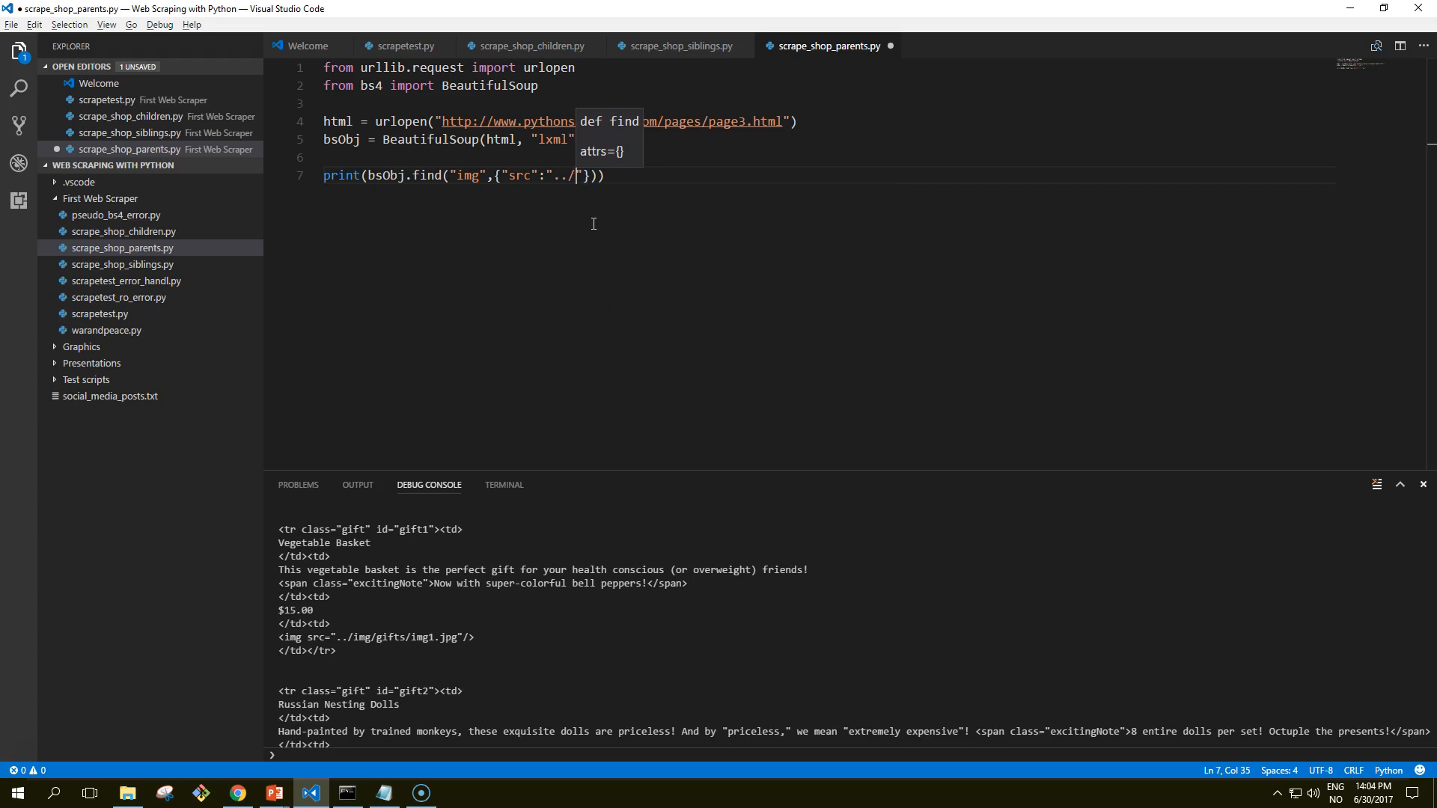
{"action": "type", "text": "img/gifts"}
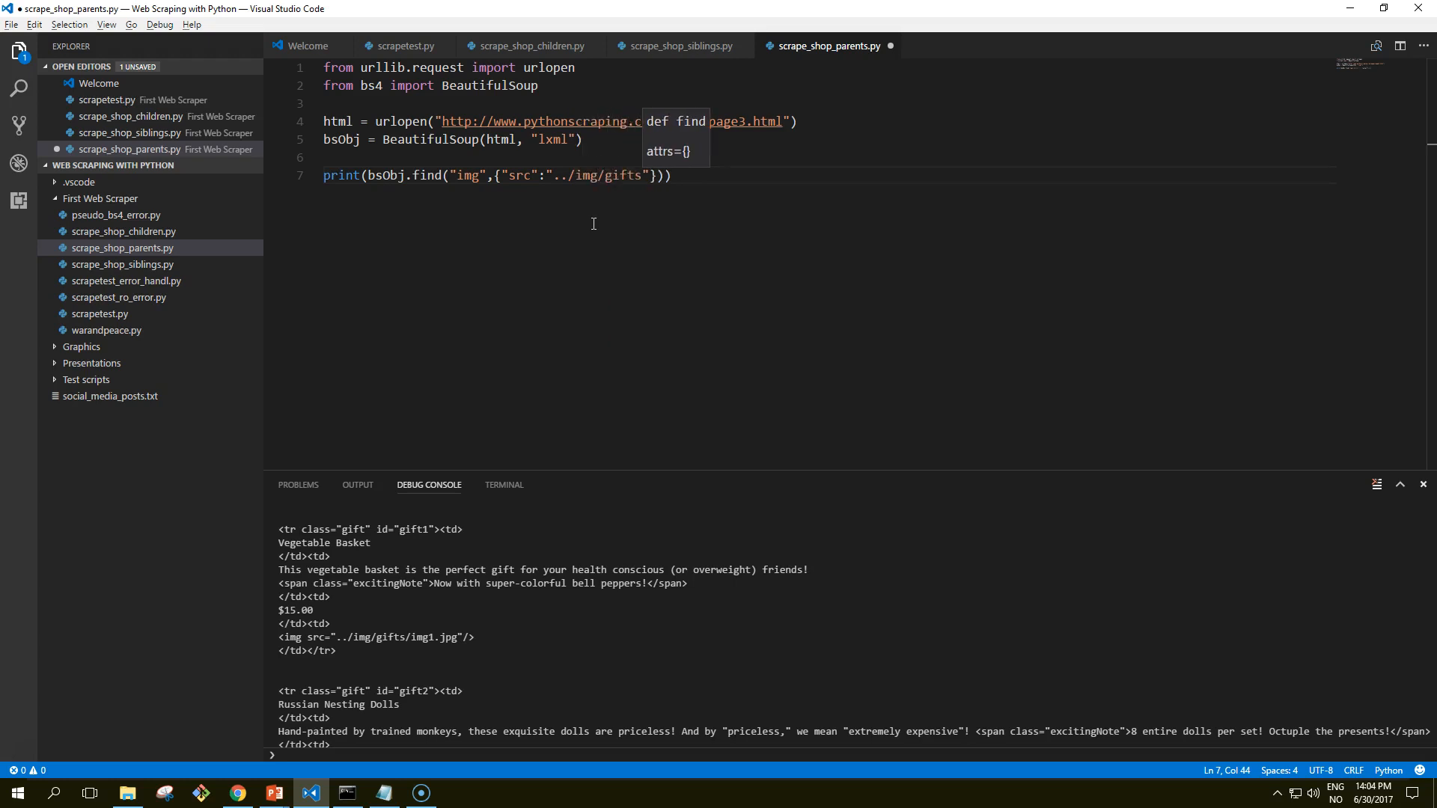
{"action": "type", "text": "/img1.jpg"}
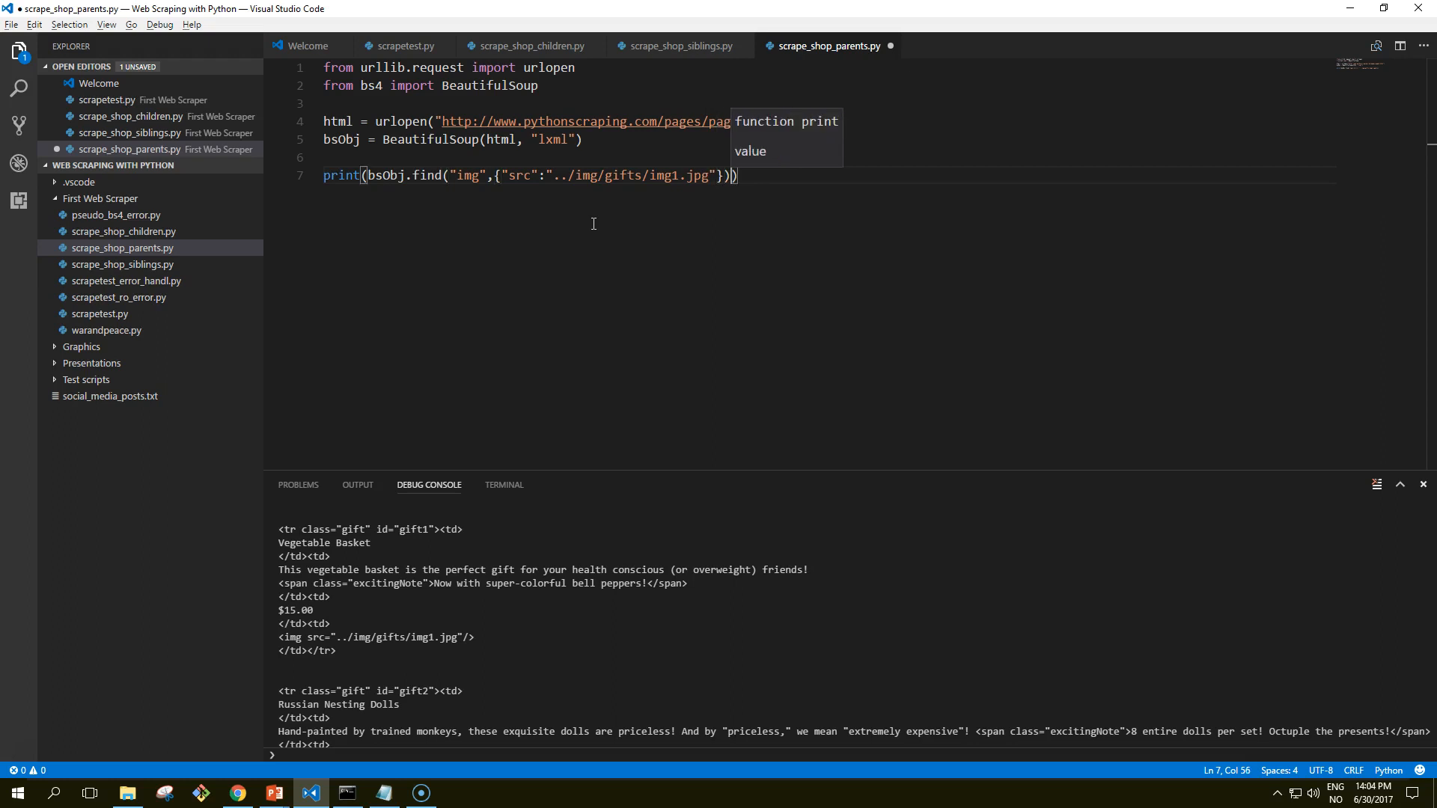
Step: Chain .parent.previous_sibling.get_text() so the script prints the $15.00 price
{"action": "type", "text": ".parent"}
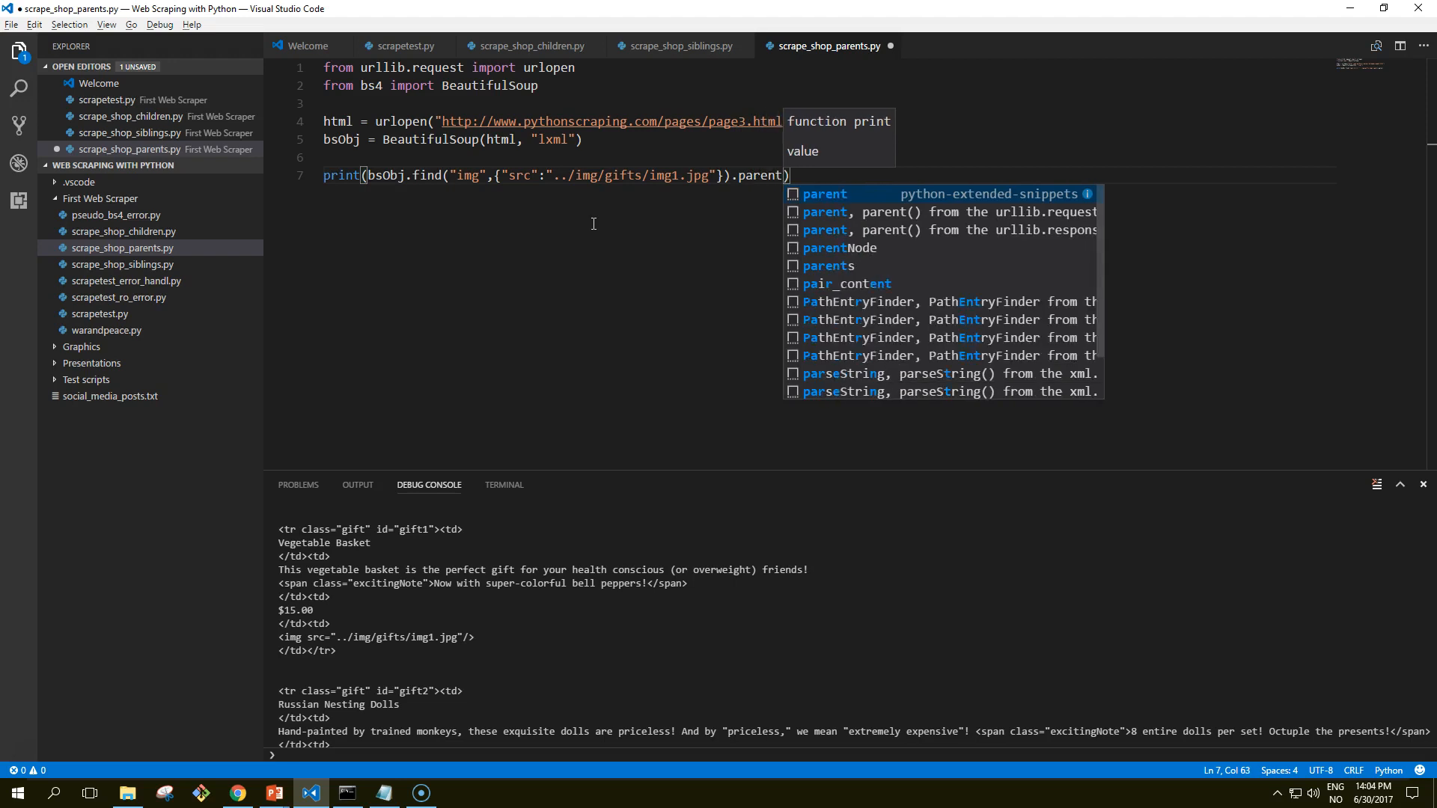
{"action": "type", "text": ".previous_sibling"}
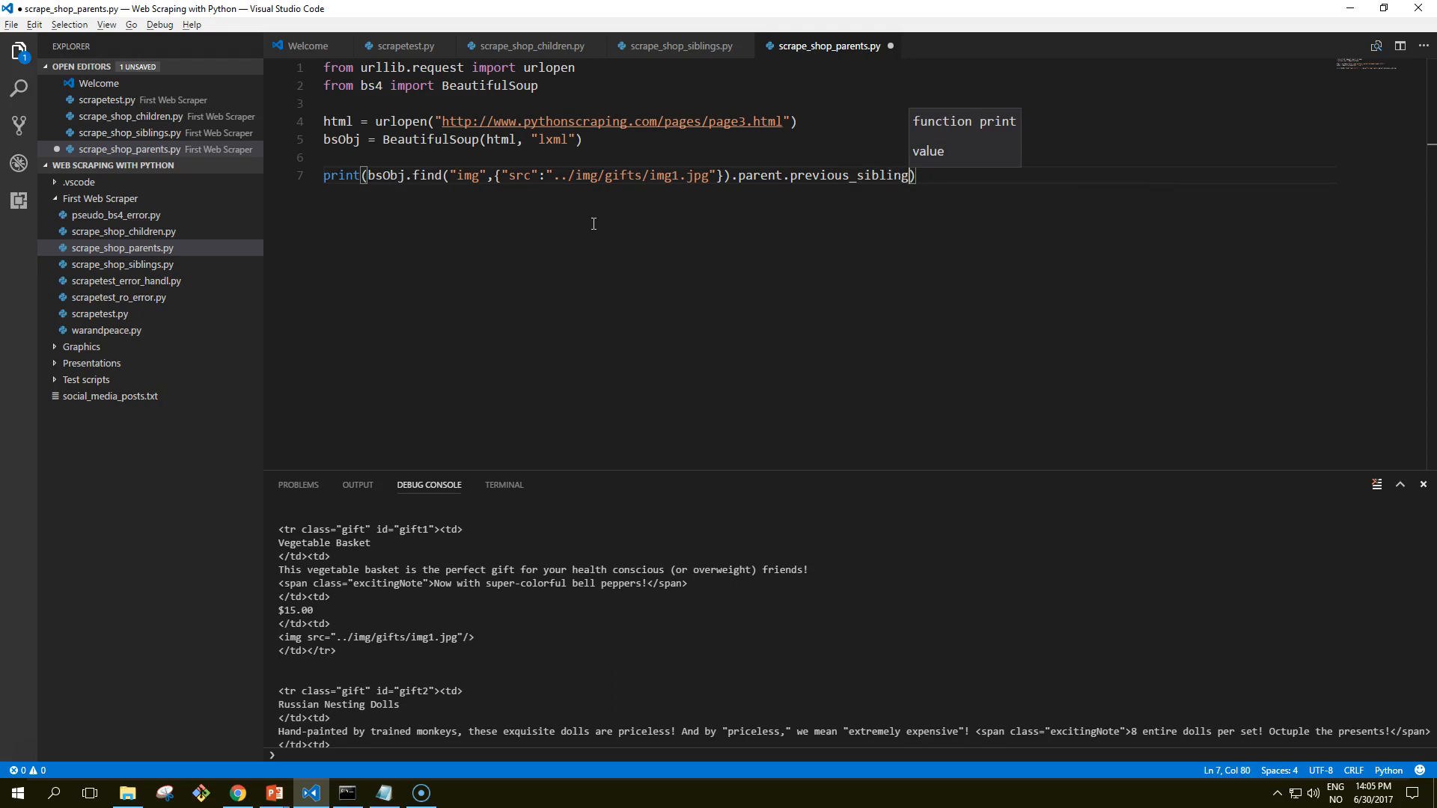
{"action": "type", "text": ".get_text("}
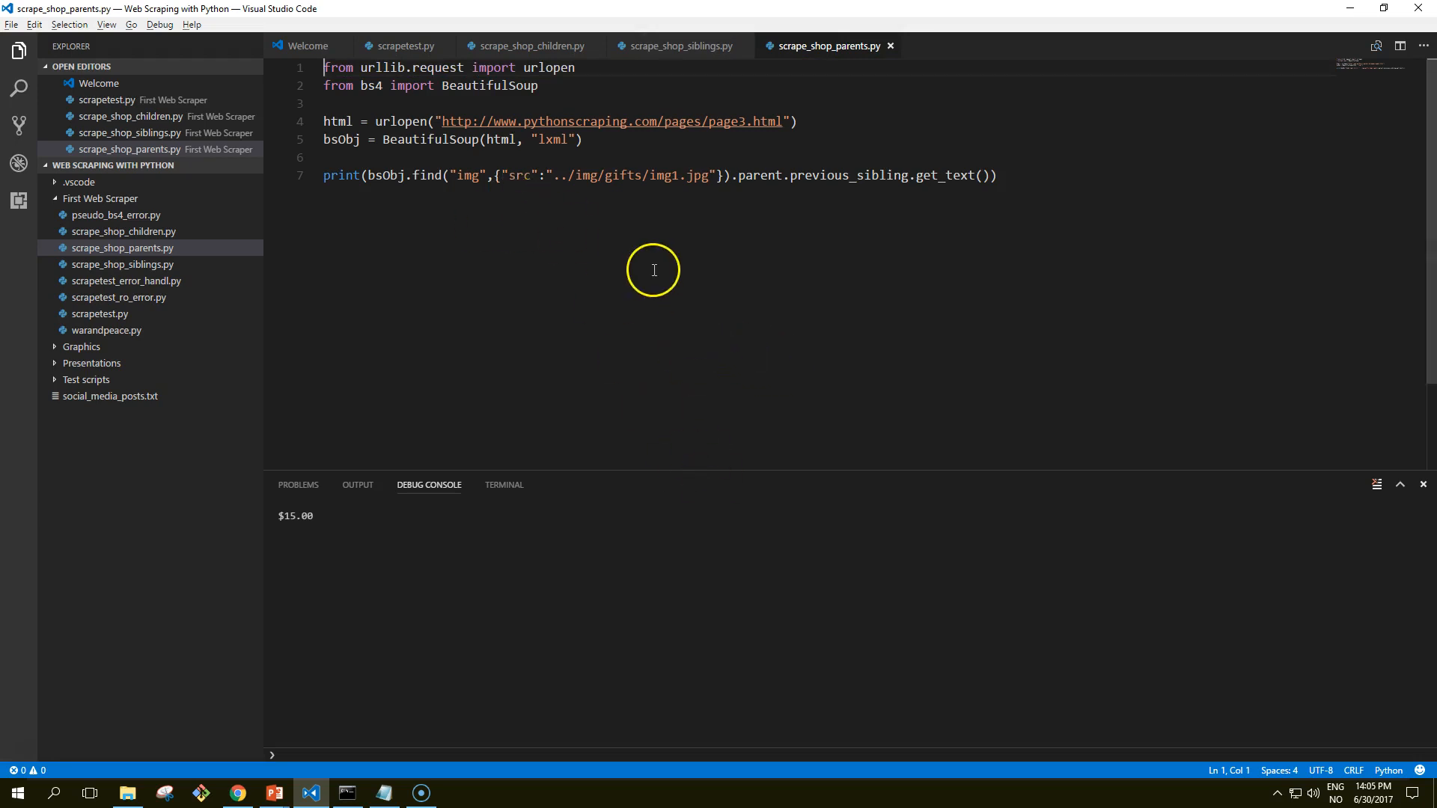
{"action": "mouse_move", "coordinate": [665, 265]}
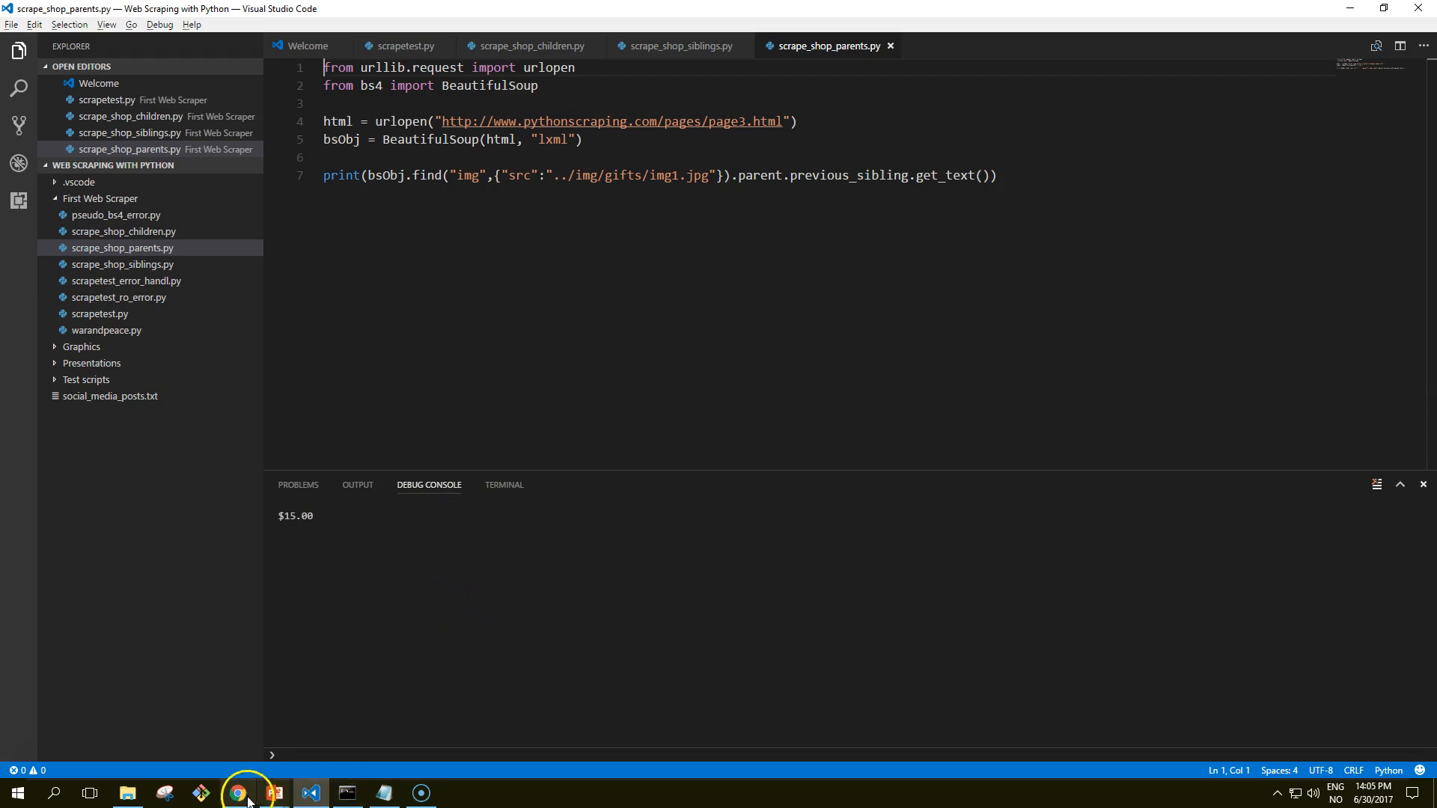
Step: Switch to Chrome to inspect the Vegetable Basket row's cells and img1.jpg in DevTools
{"action": "left_click", "coordinate": [238, 794]}
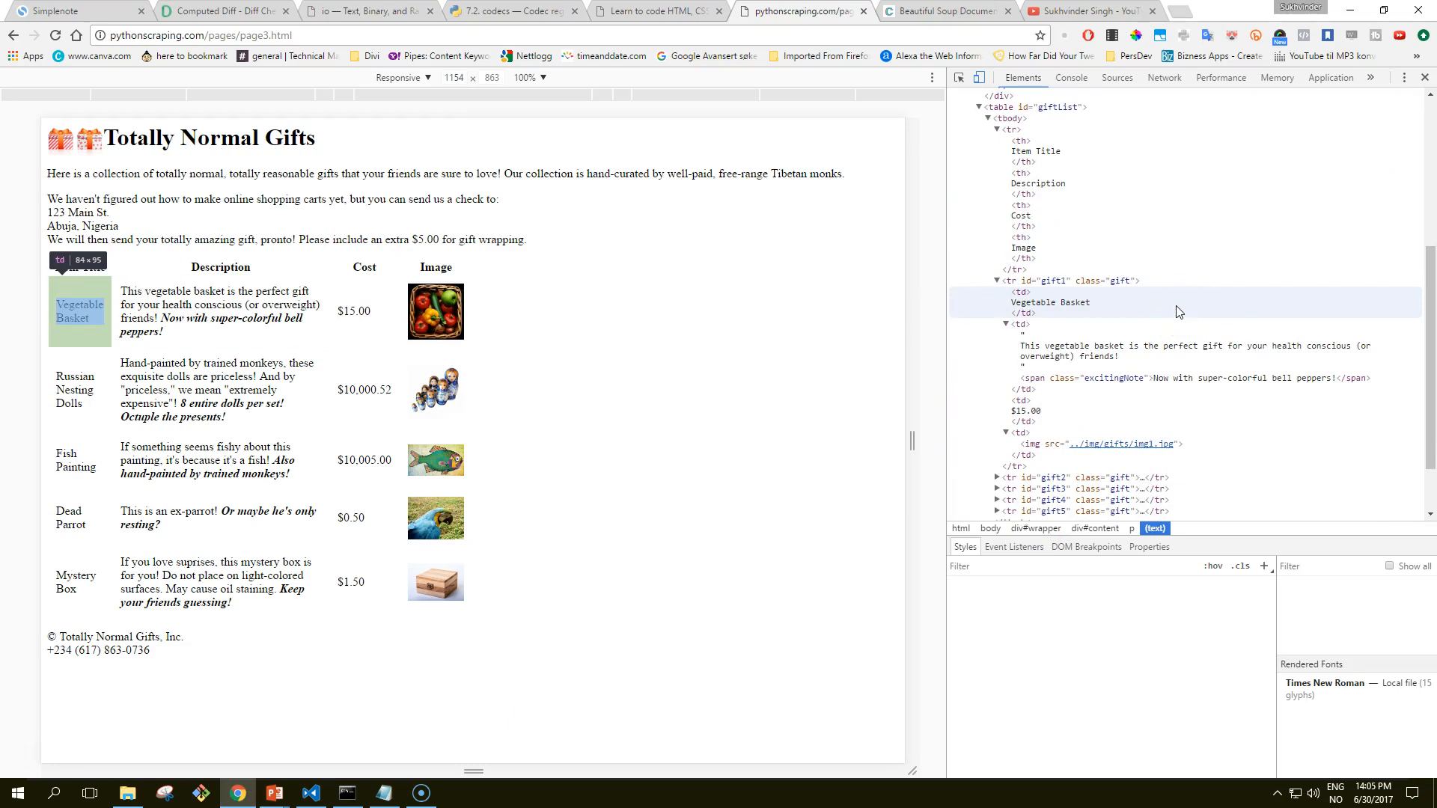
{"action": "mouse_move", "coordinate": [1141, 368]}
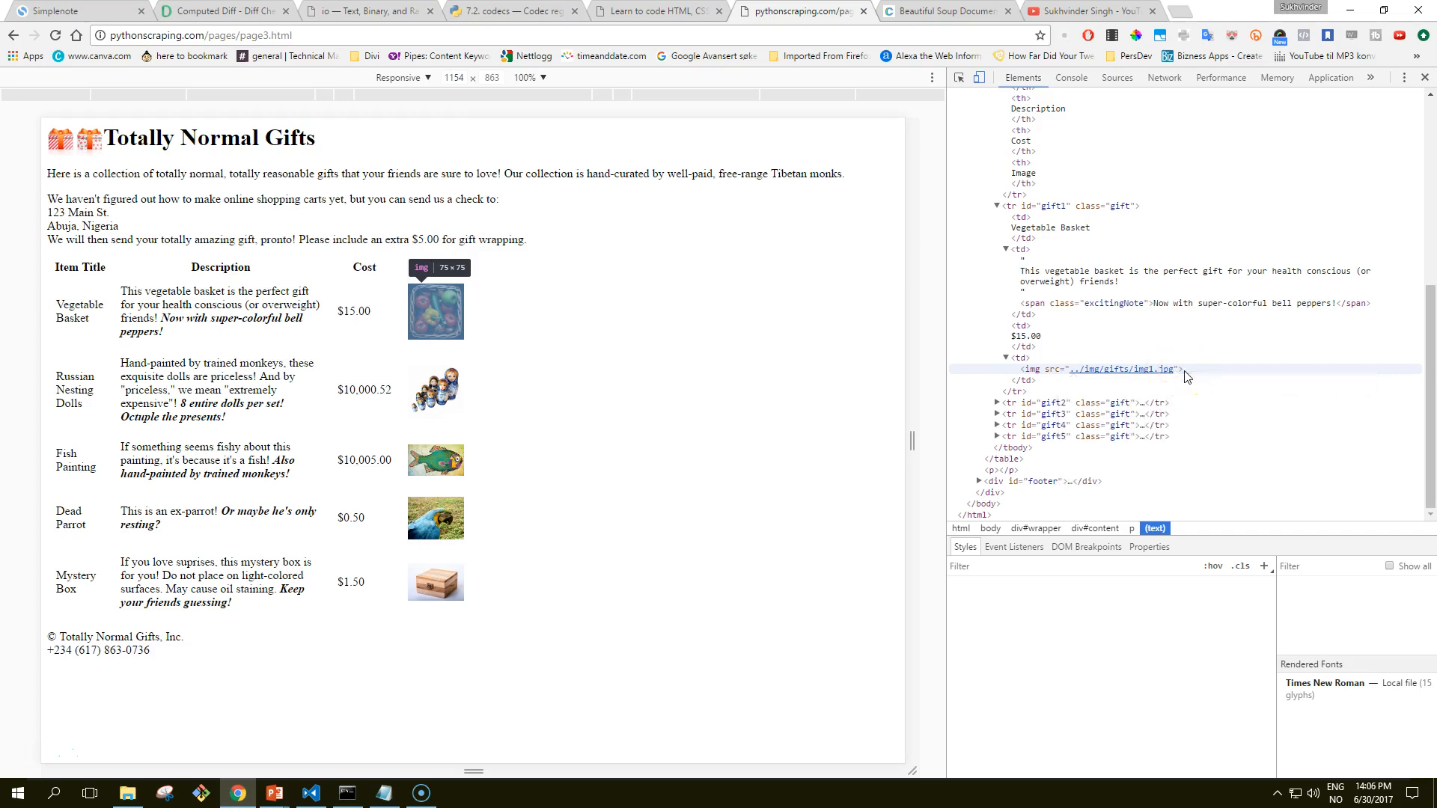
{"action": "mouse_move", "coordinate": [1142, 379]}
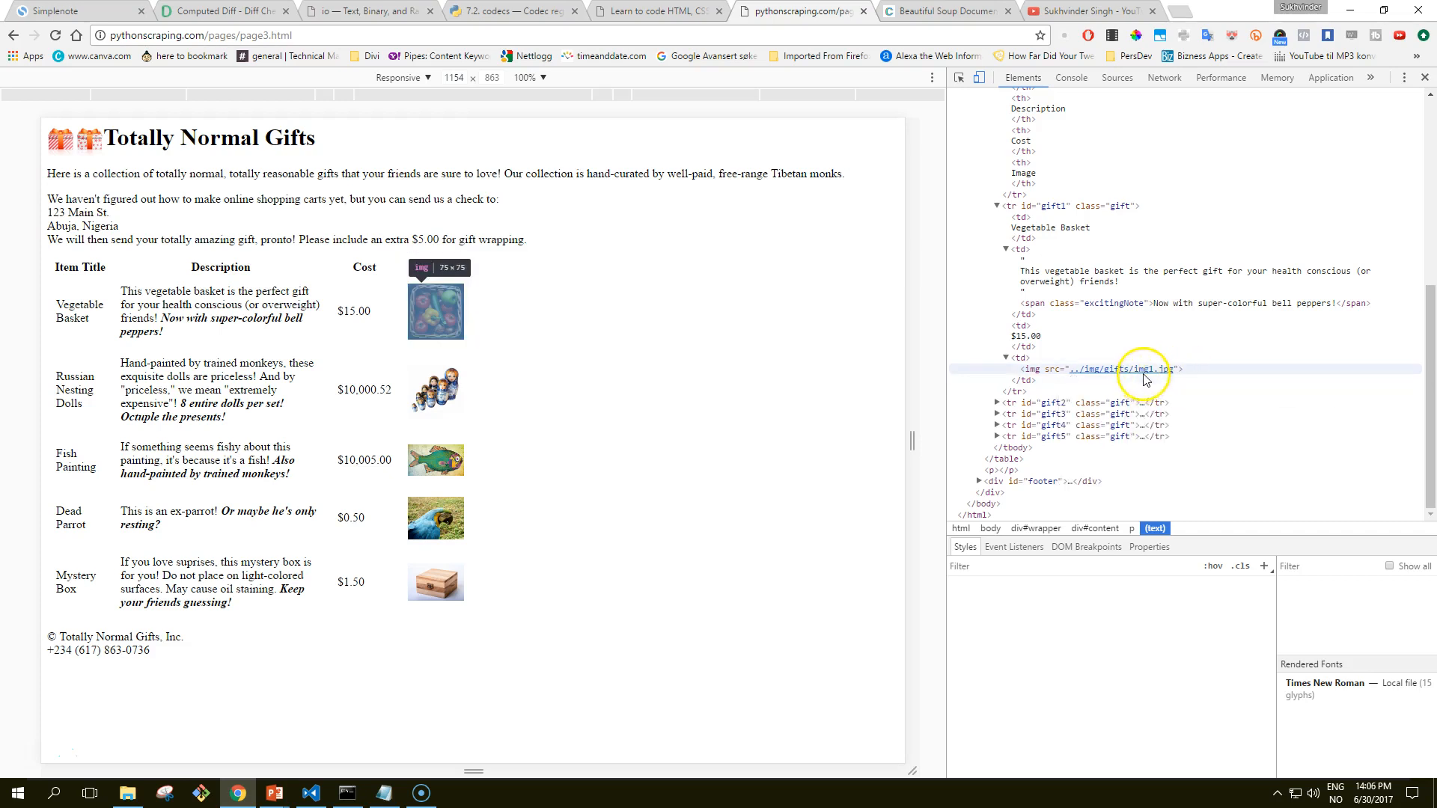
{"action": "mouse_move", "coordinate": [1122, 368]}
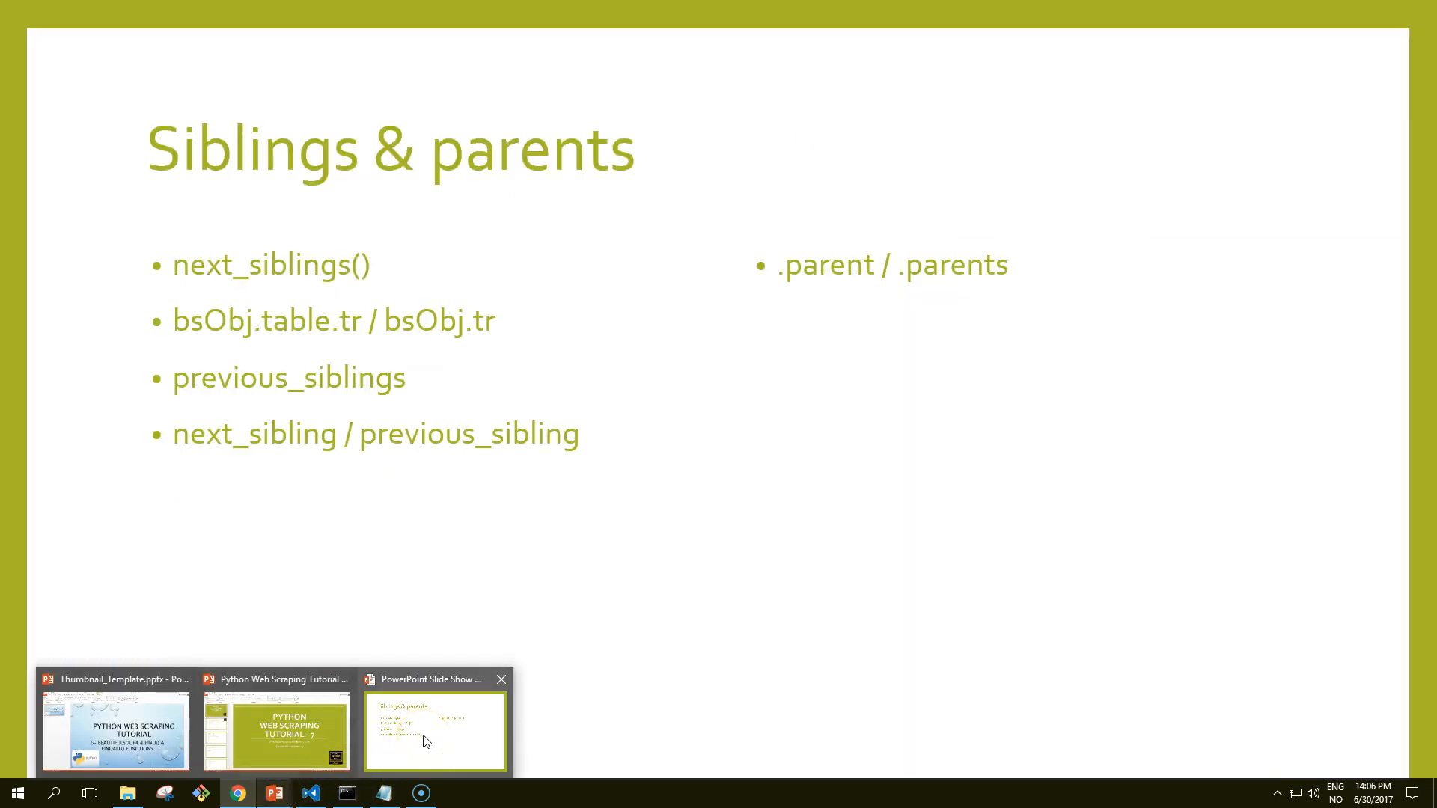
Step: Return from the PowerPoint slide to the page3 DevTools view in Chrome
{"action": "left_click", "coordinate": [238, 793]}
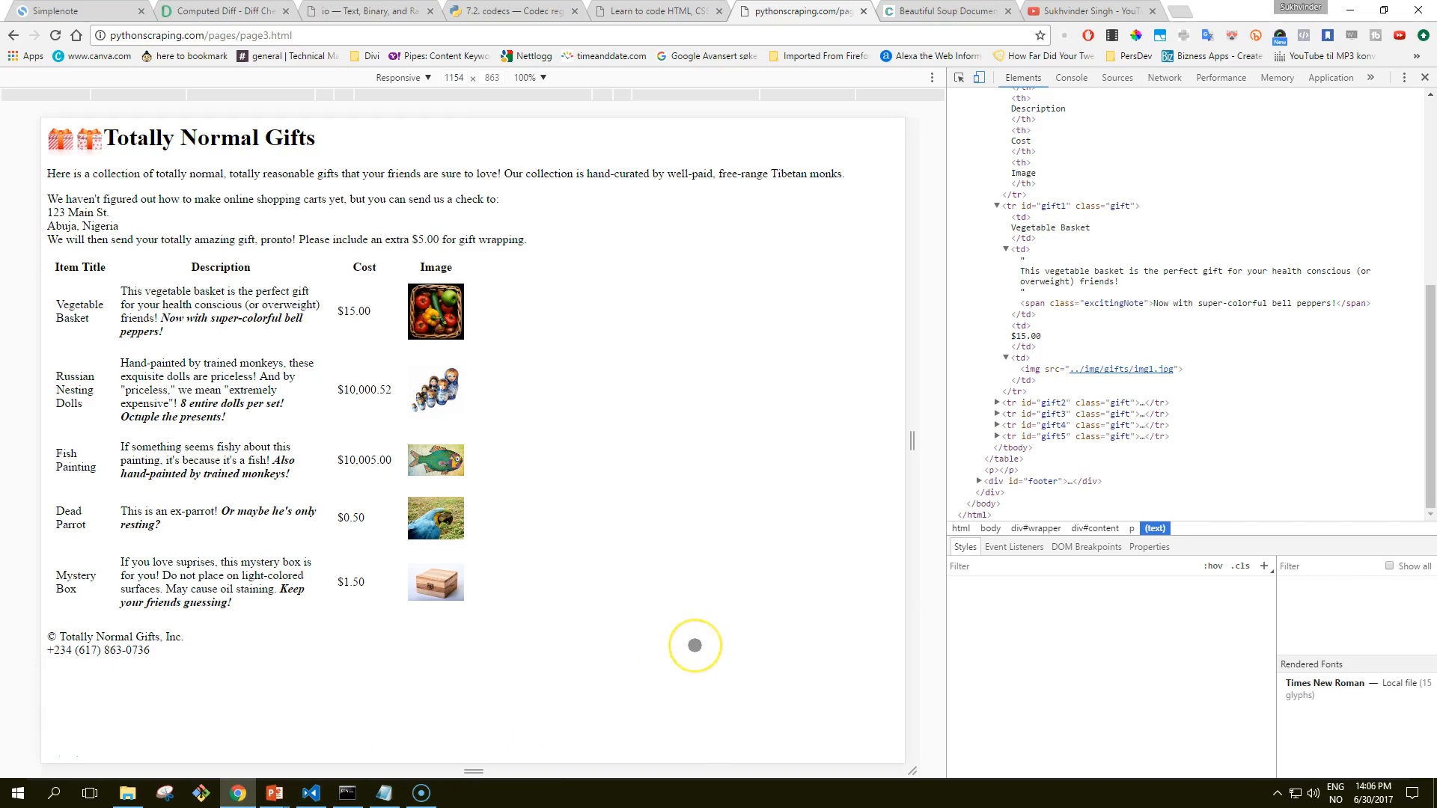